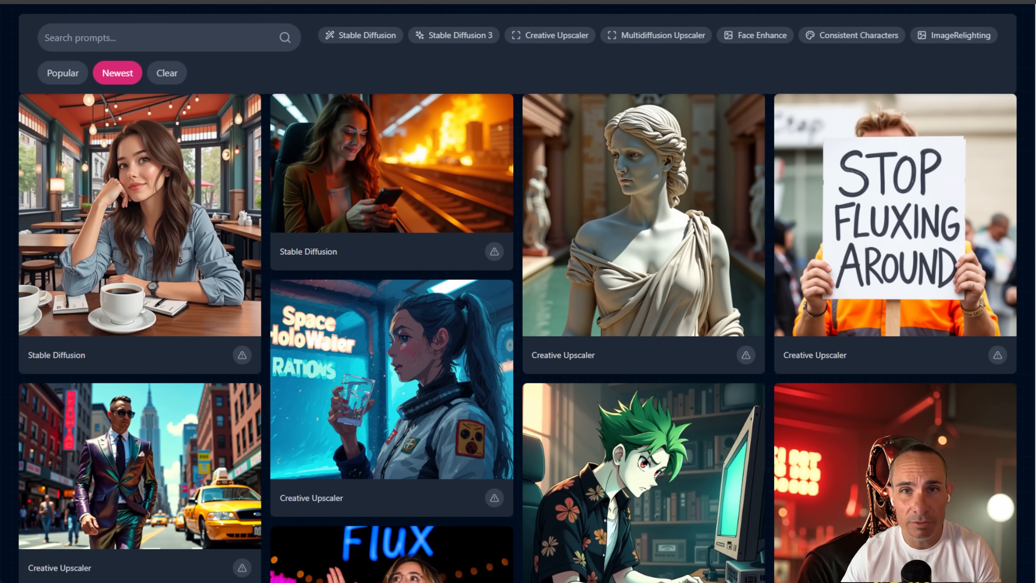
Scroll through Flux Image to Image to load the blue Ferrari street photo as input
scroll(down, 3)
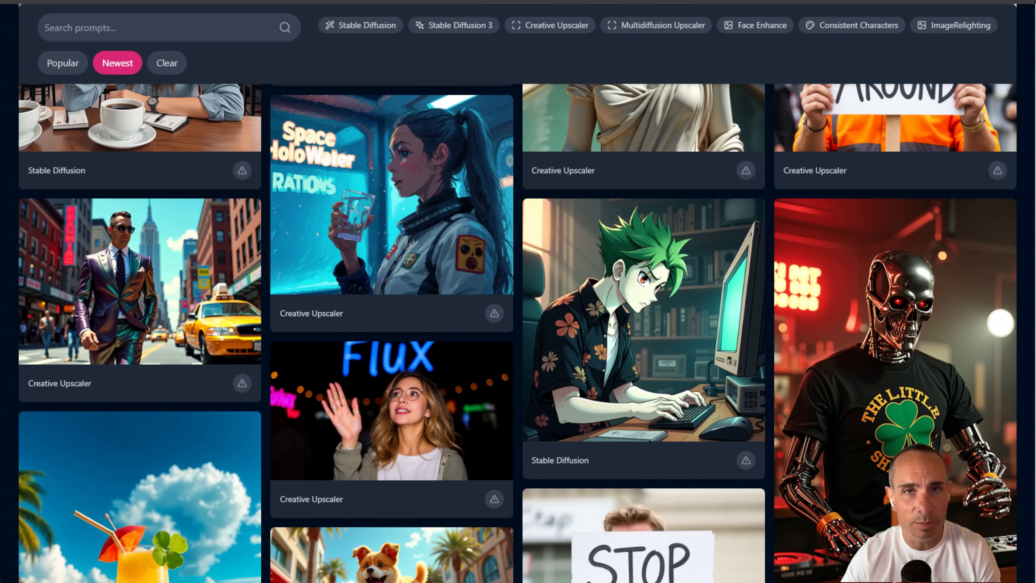
scroll(down, 3)
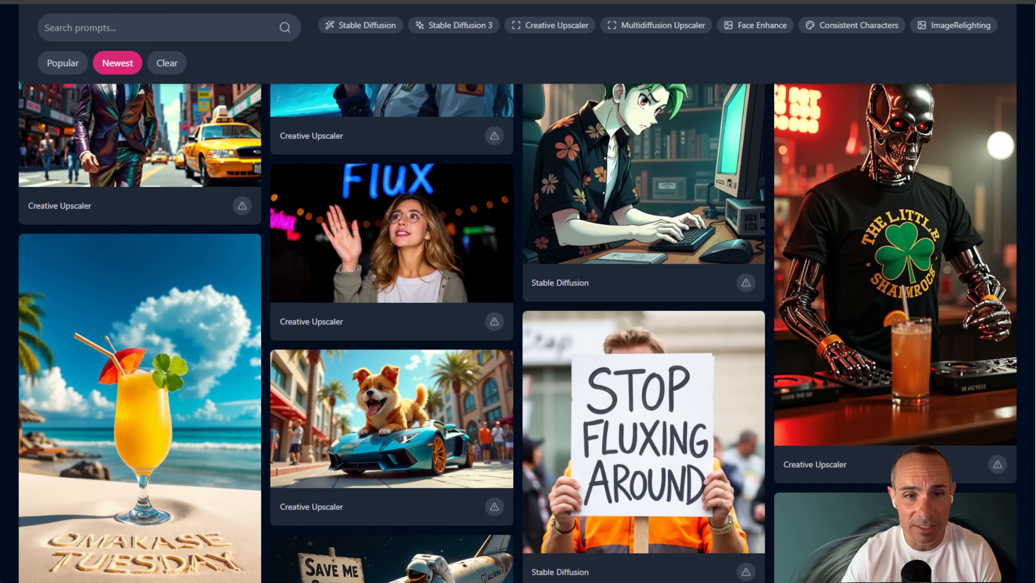
scroll(down, 3)
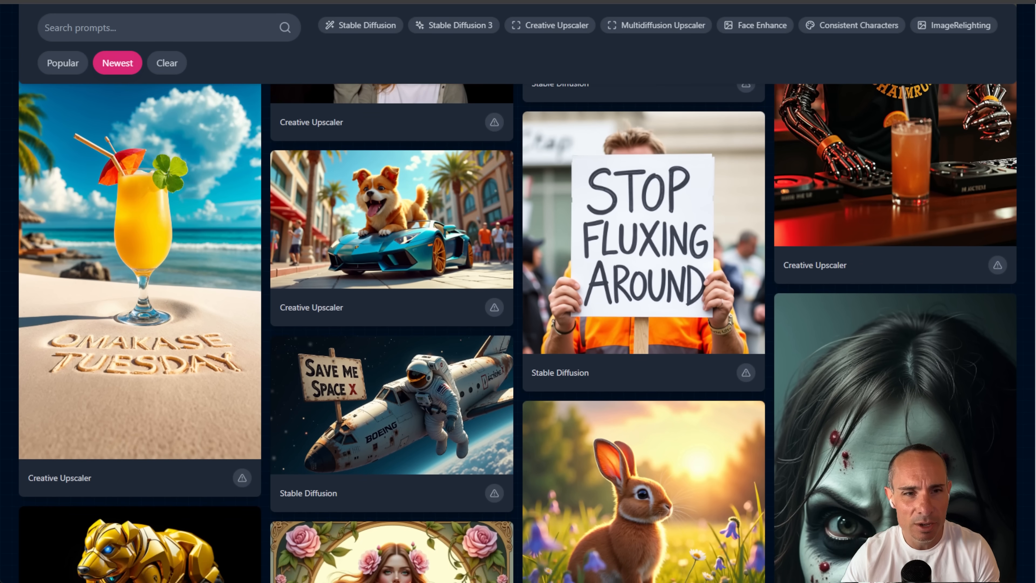
scroll(down, 3)
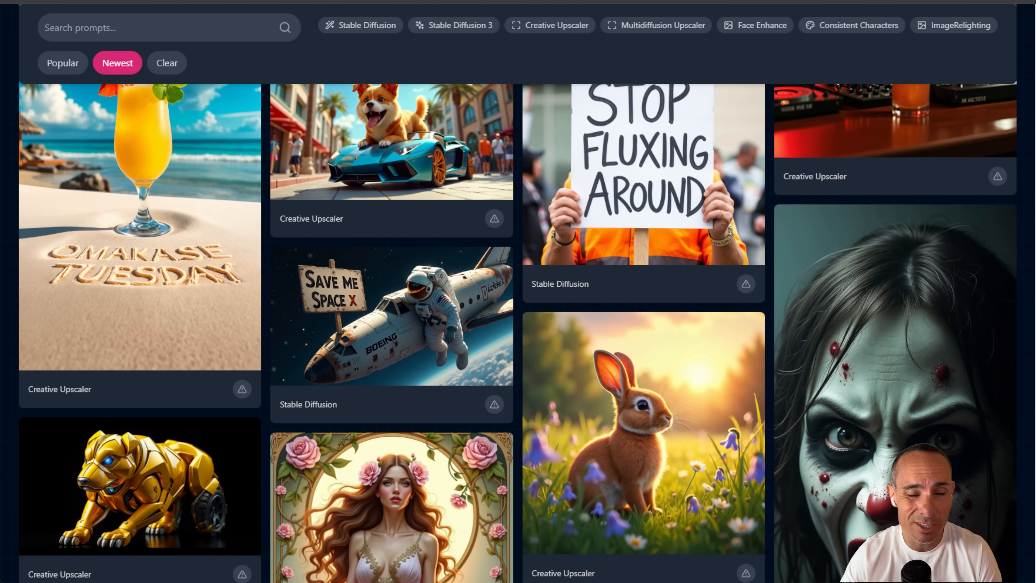
scroll(down, 3)
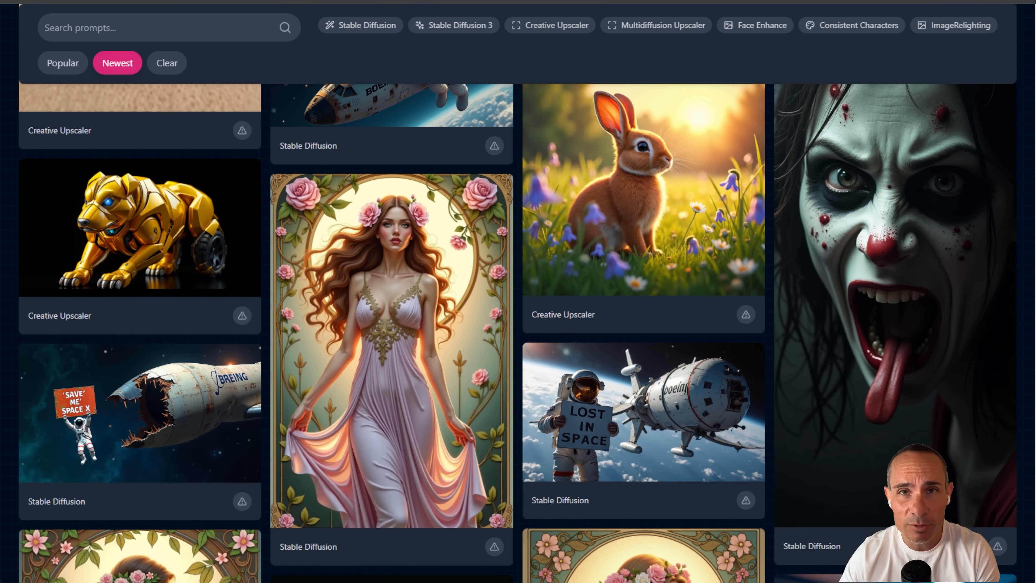
scroll(down, 3)
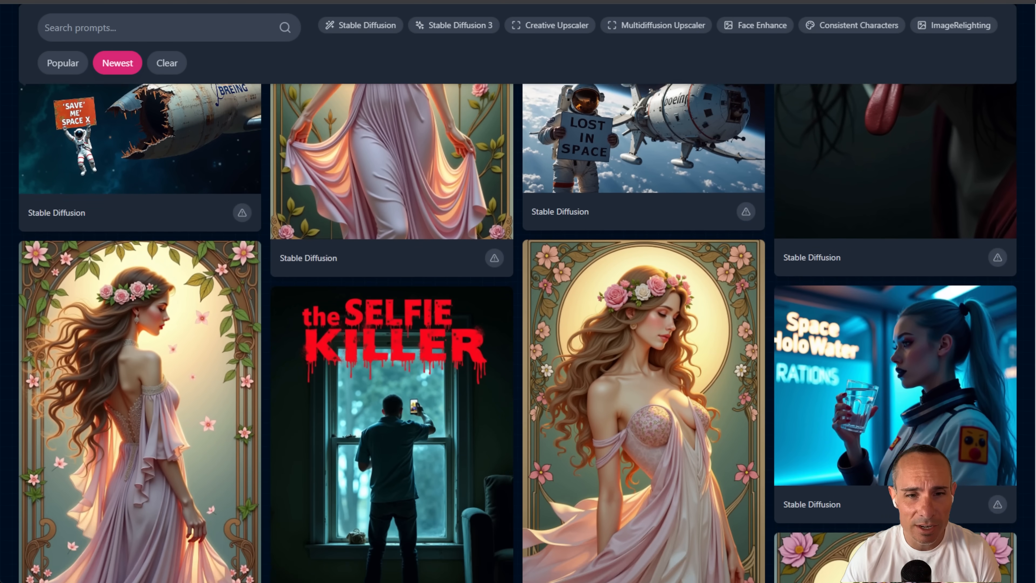
scroll(down, 3)
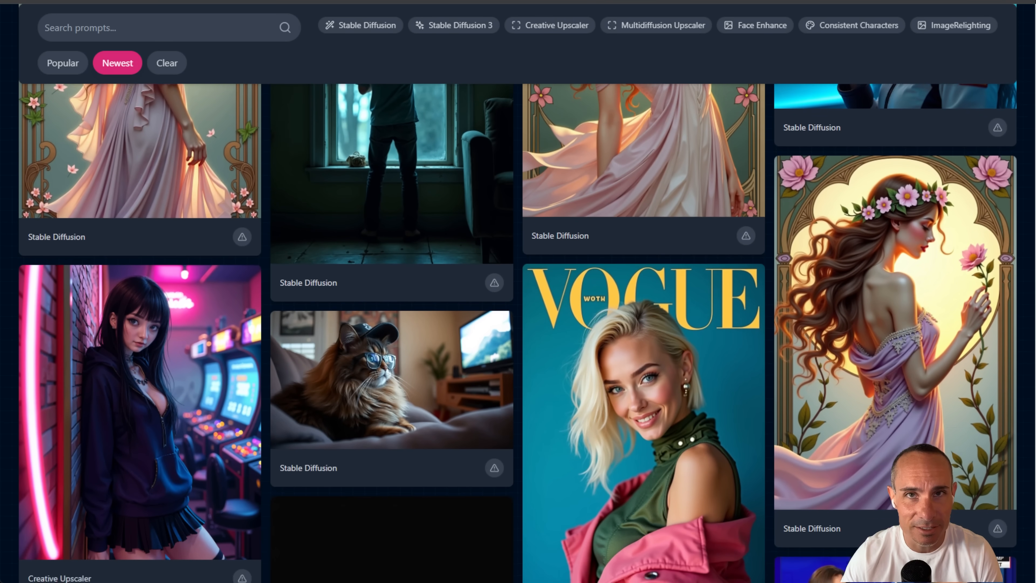
scroll(down, 3)
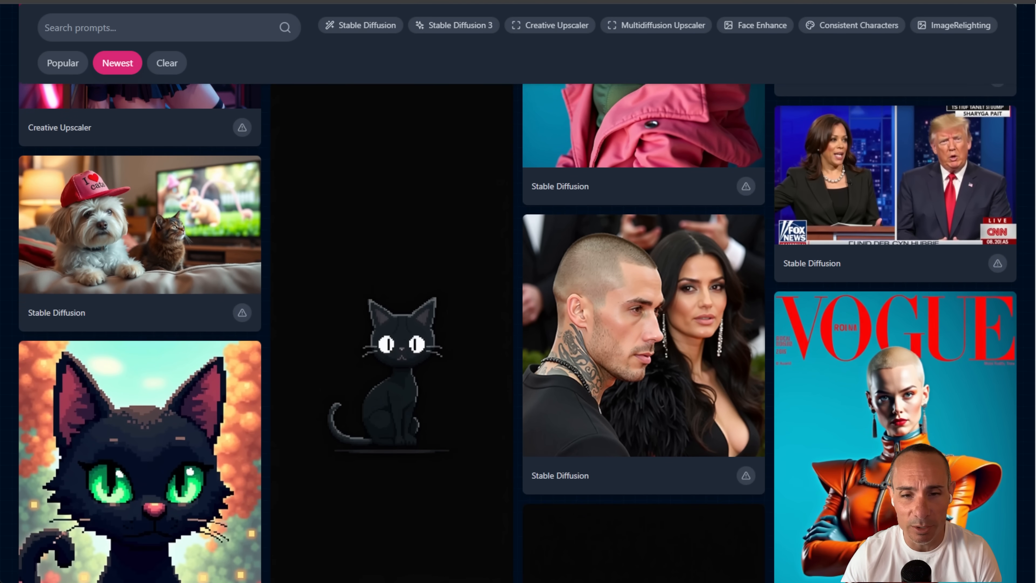
scroll(down, 3)
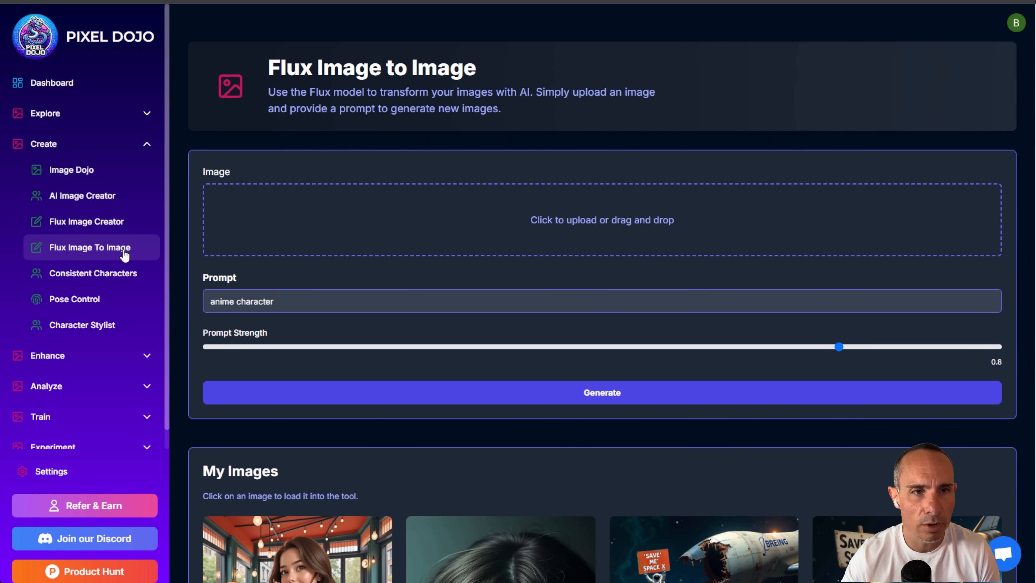
mouse_move(95, 254)
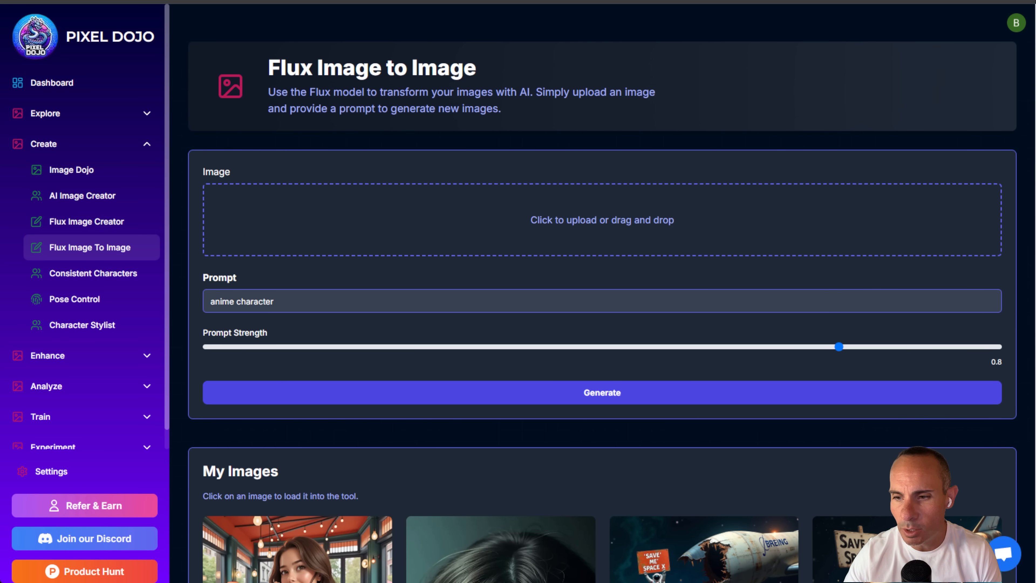
scroll(down, 3)
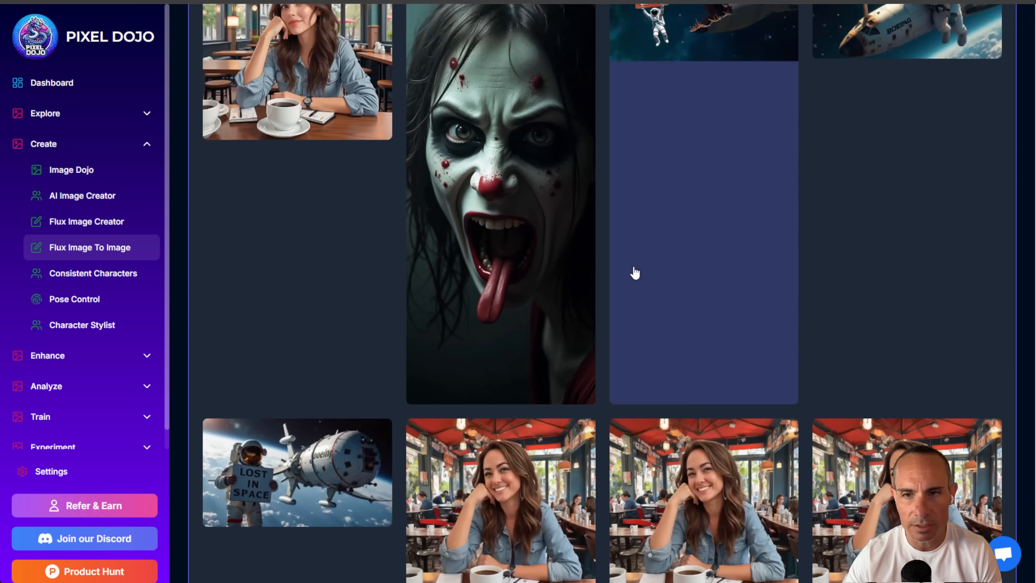
scroll(down, 3)
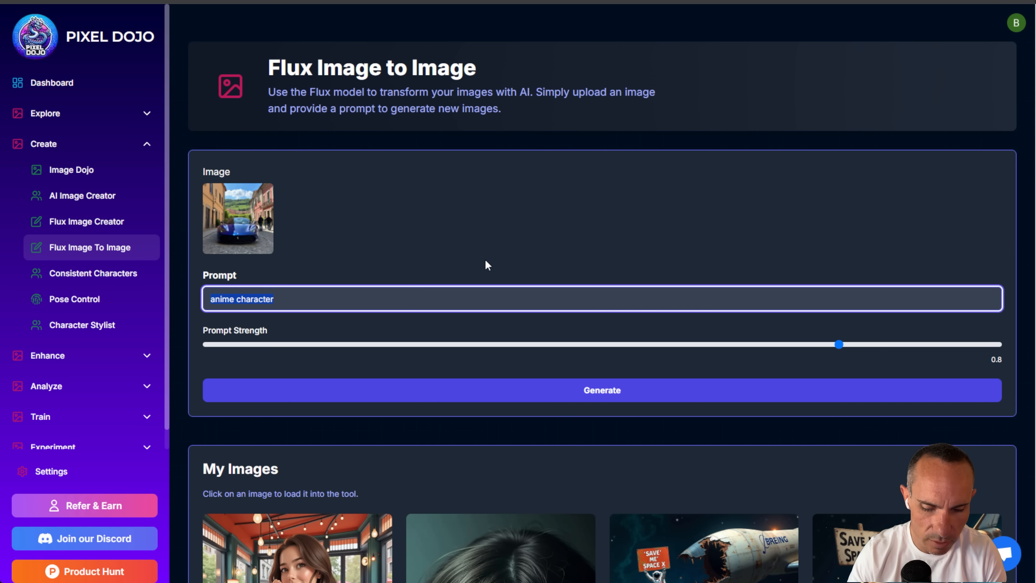
Enter the prompt 'blue ferrari' and set Prompt Strength to 0.55
text(blue ferrari)
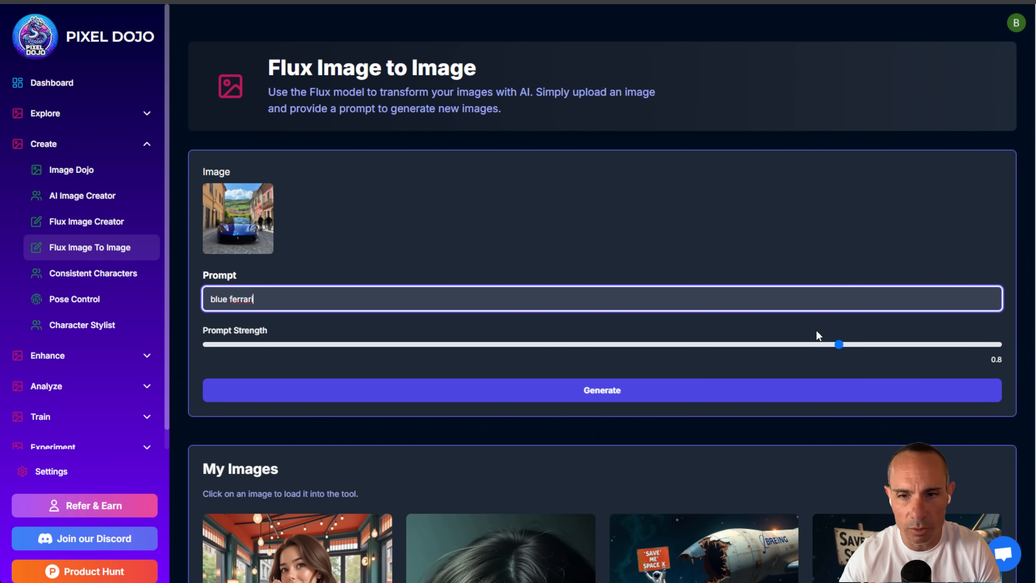
drag(839, 344, 998, 344)
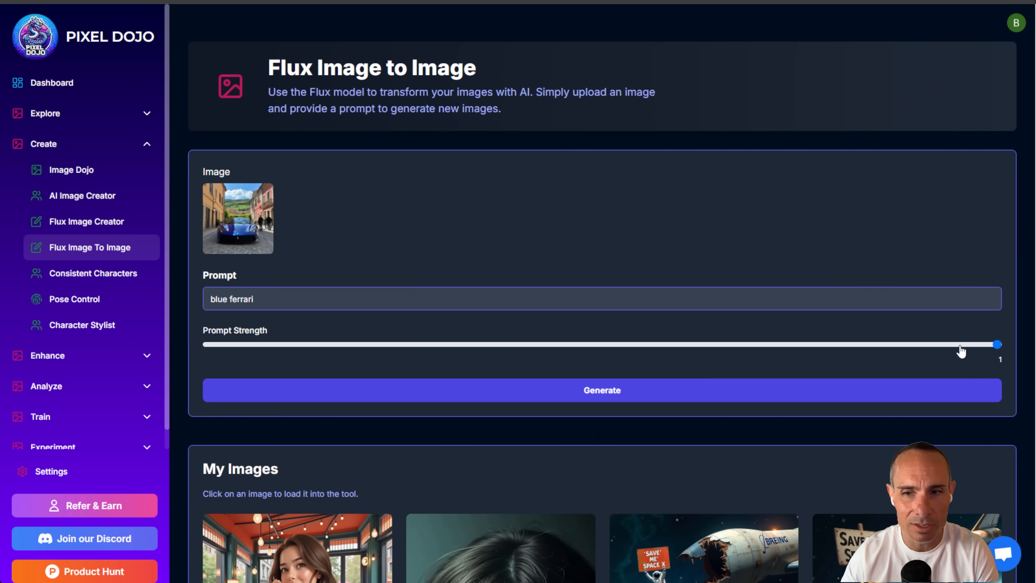
drag(998, 344, 965, 343)
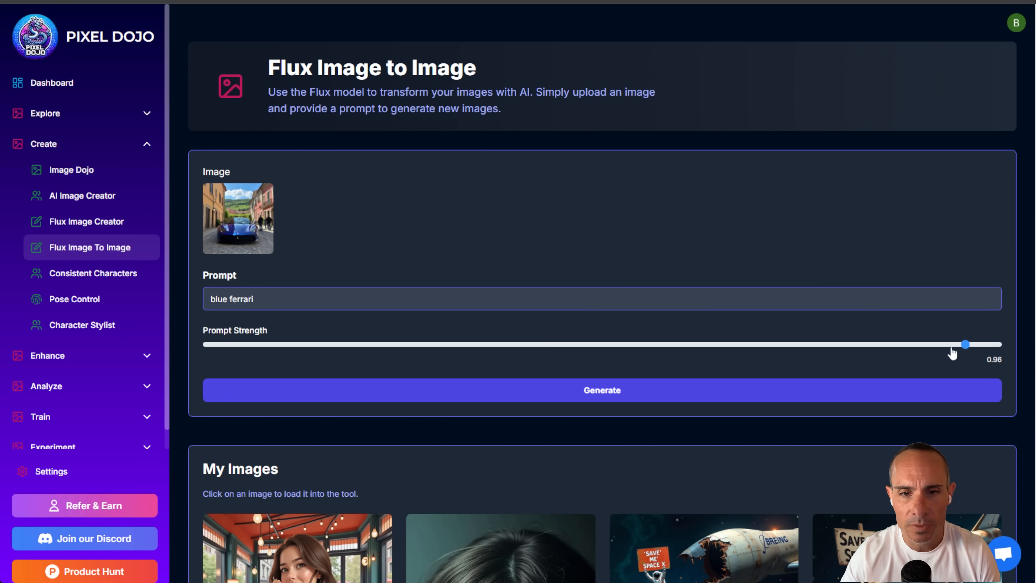
drag(965, 344, 640, 343)
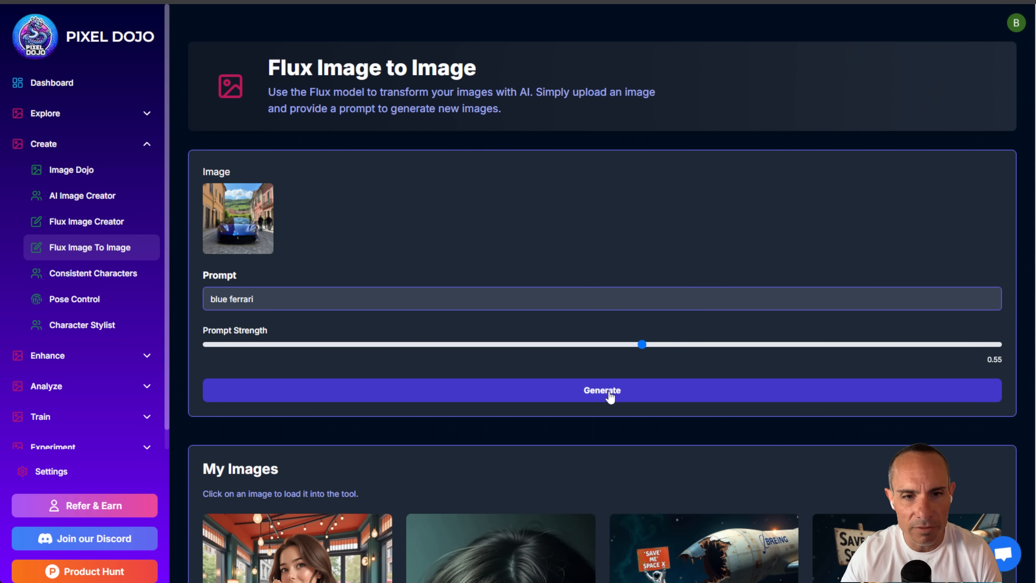
Generate the new blue Ferrari image and view it beside the original photo
click(602, 391)
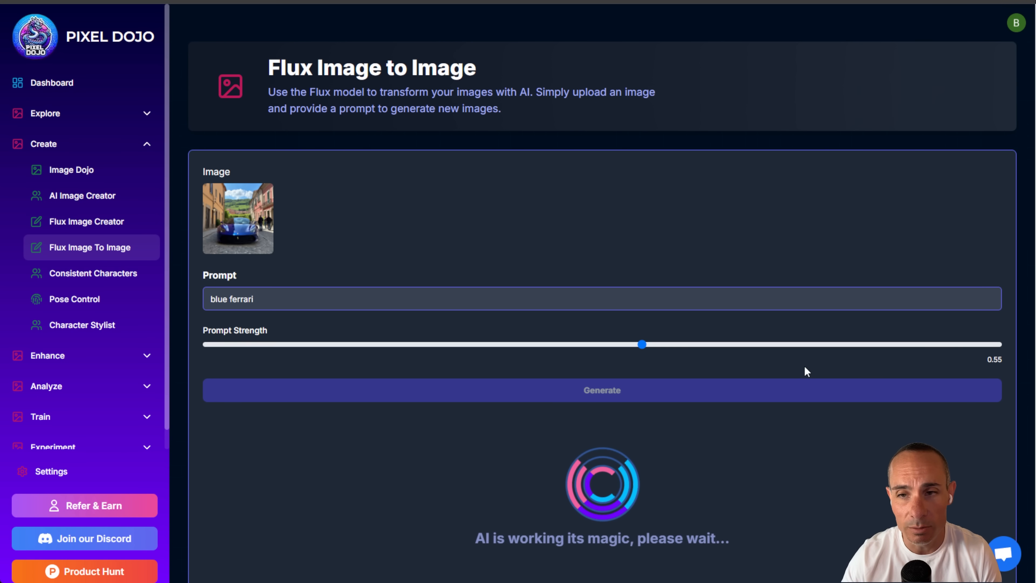
mouse_move(807, 421)
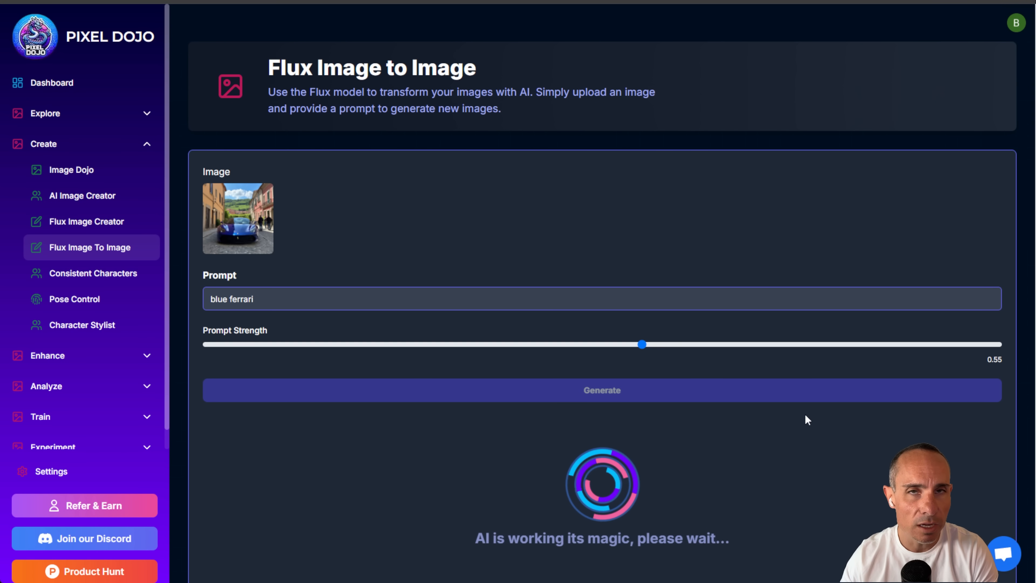
mouse_move(813, 414)
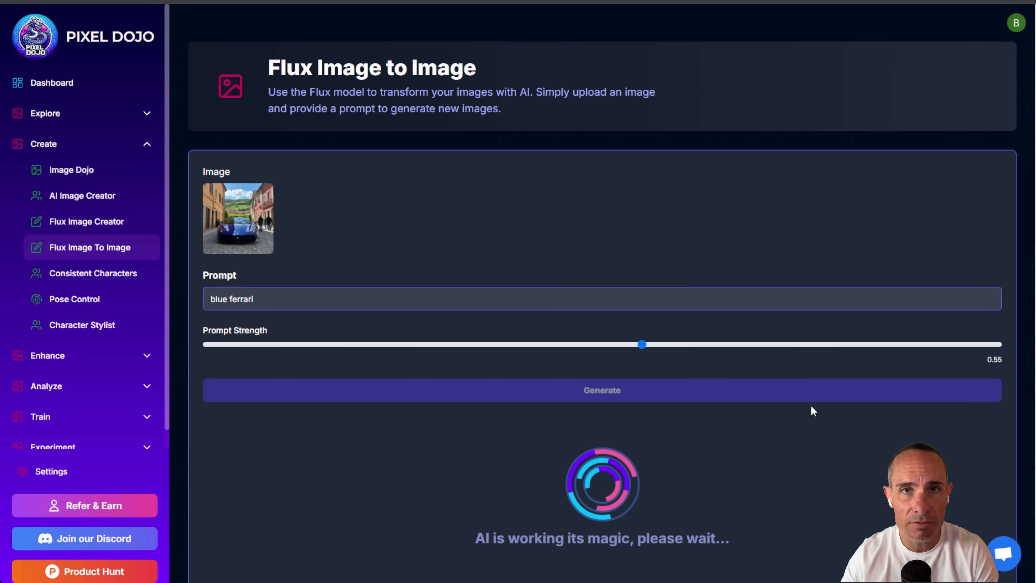
scroll(down, 3)
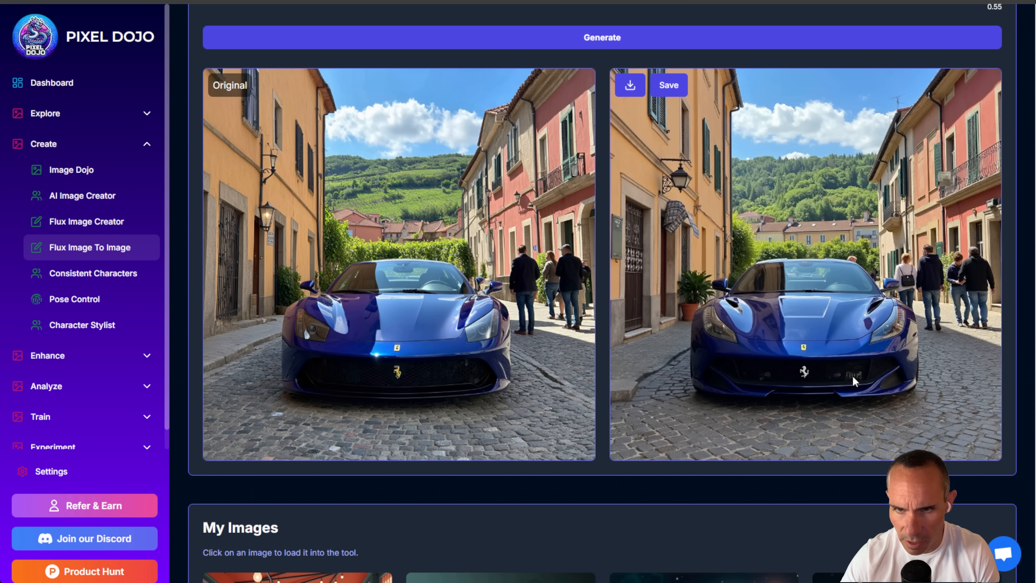
mouse_move(825, 310)
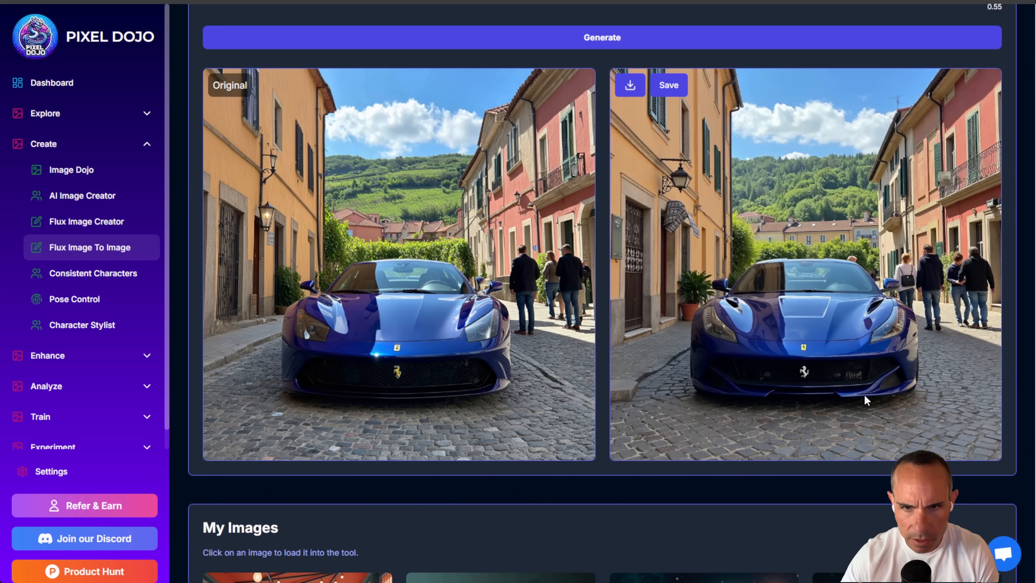
mouse_move(770, 384)
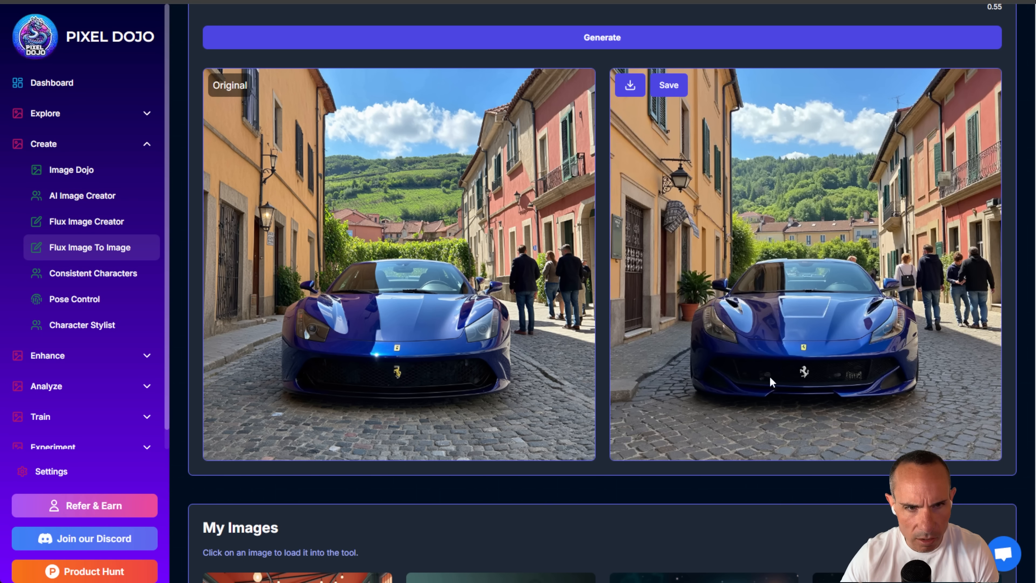
mouse_move(692, 434)
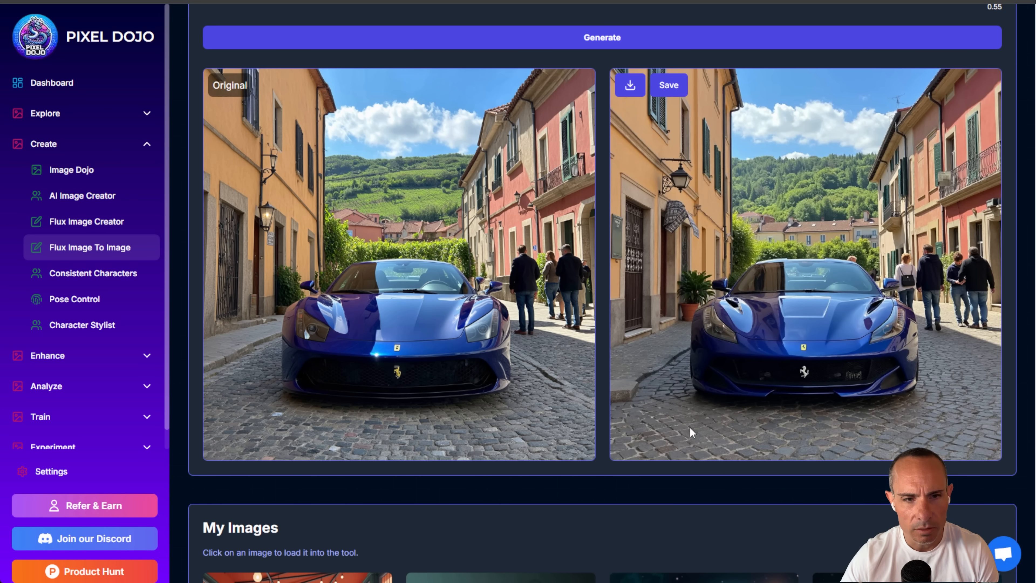
mouse_move(857, 430)
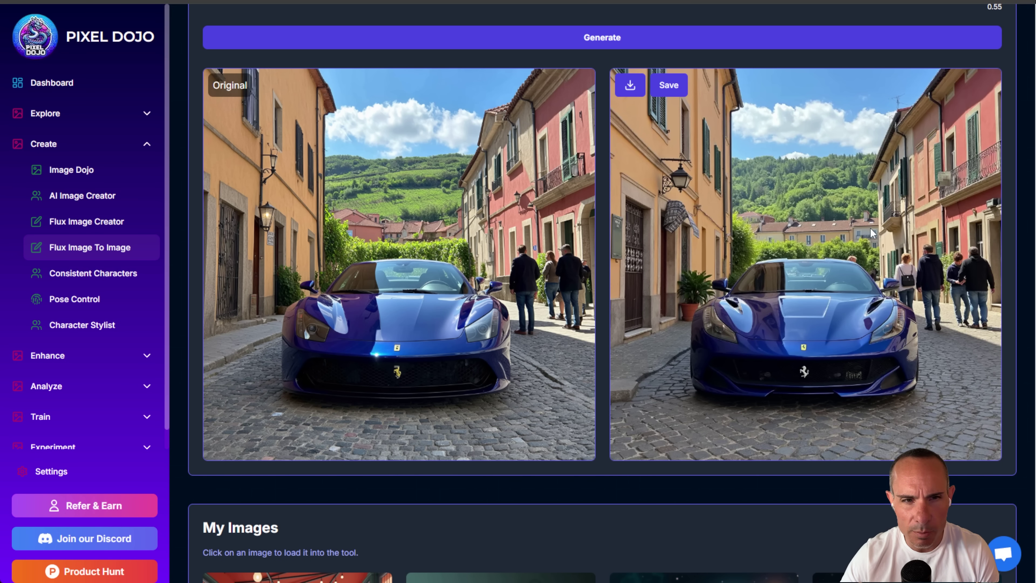
mouse_move(853, 219)
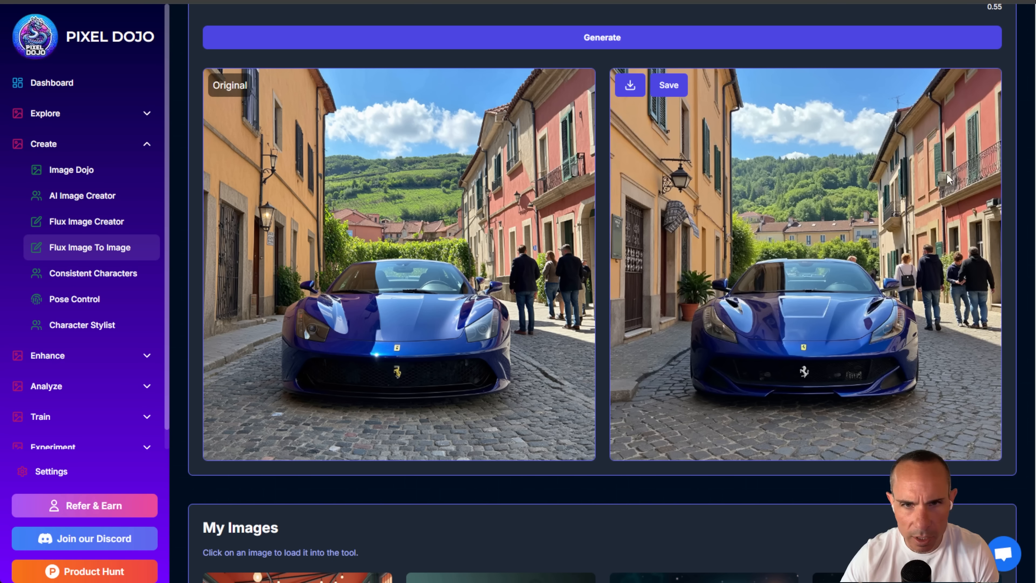
mouse_move(961, 390)
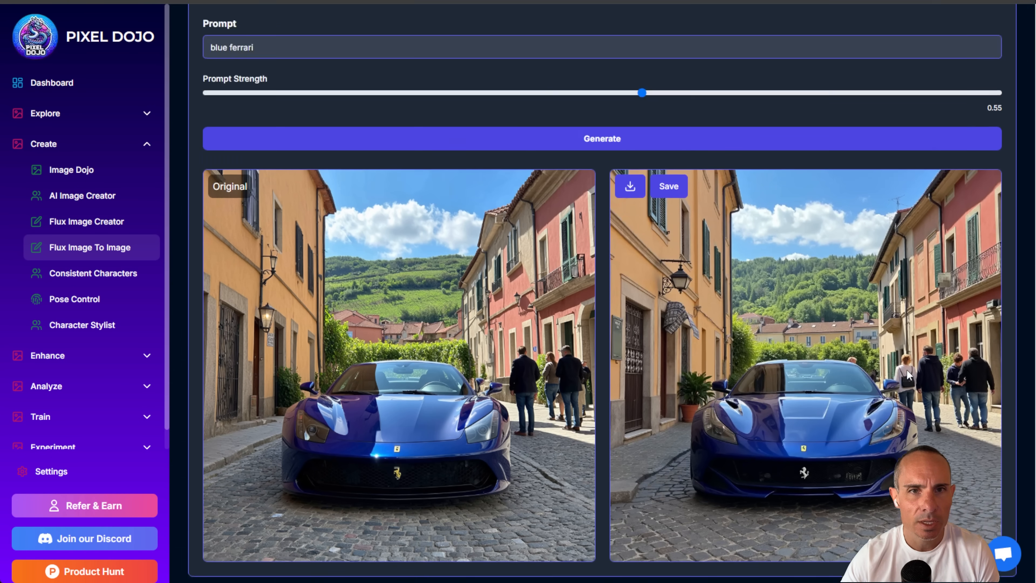
drag(641, 93, 798, 227)
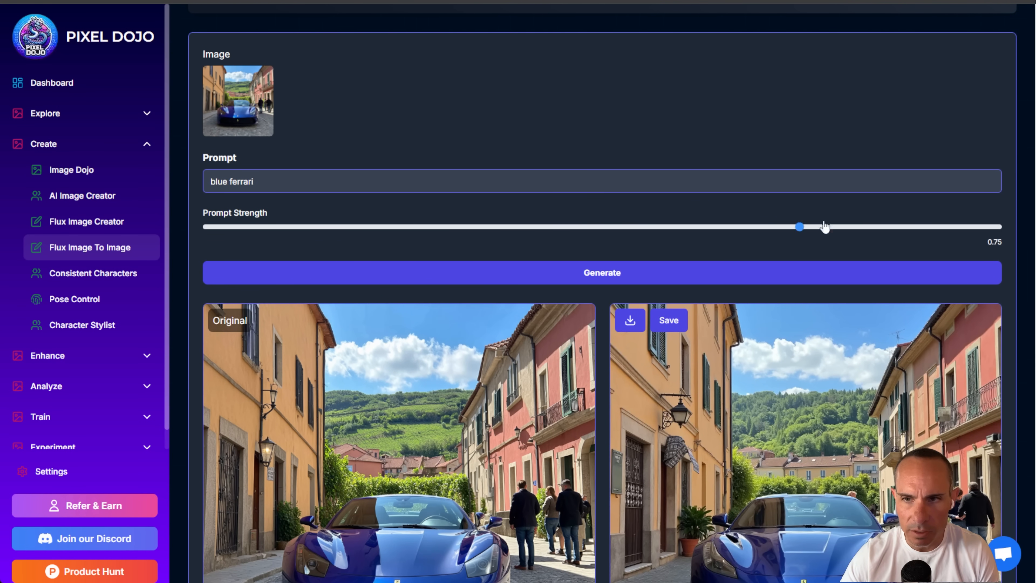
drag(799, 226, 840, 227)
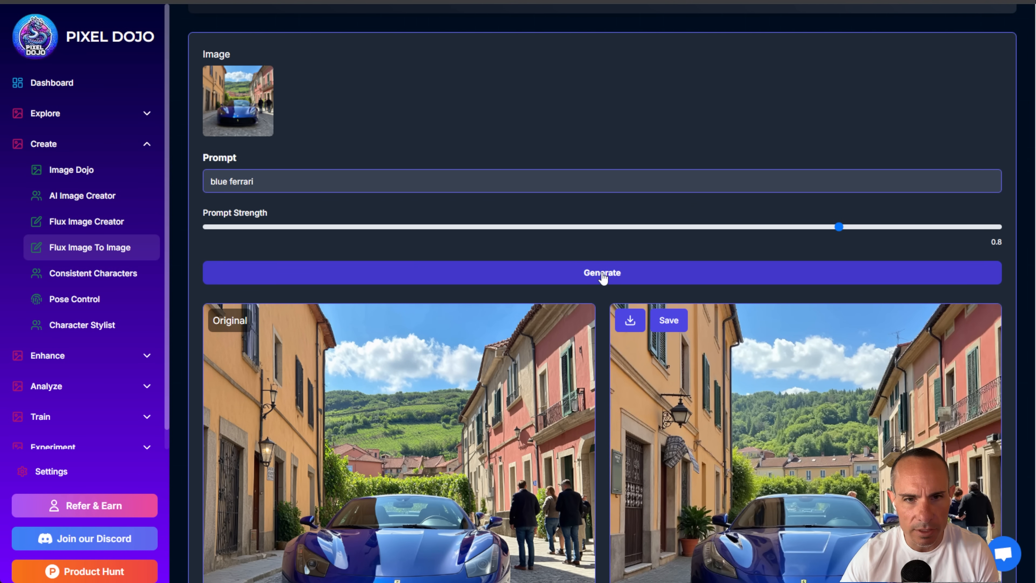
scroll(down, 3)
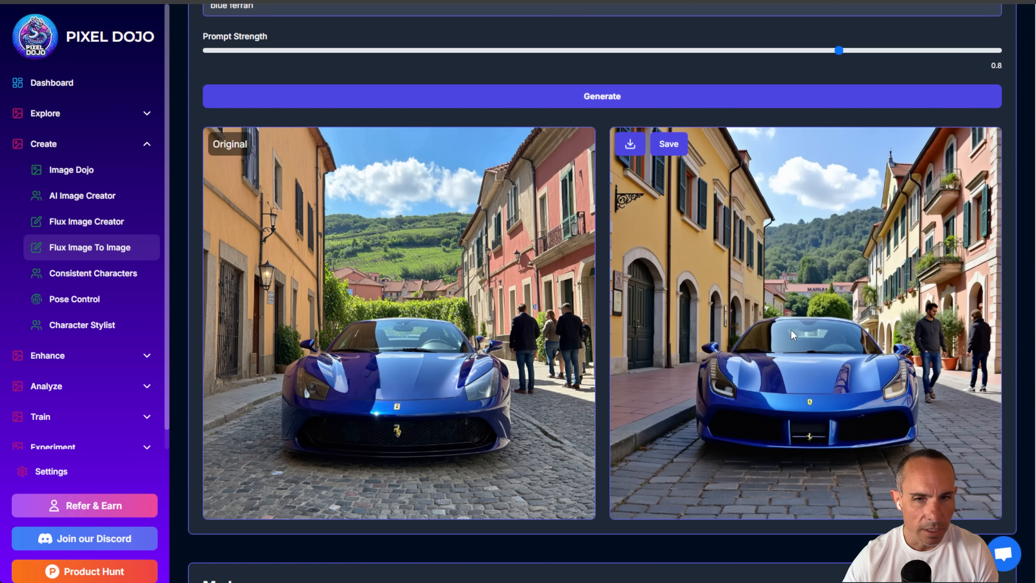
mouse_move(751, 345)
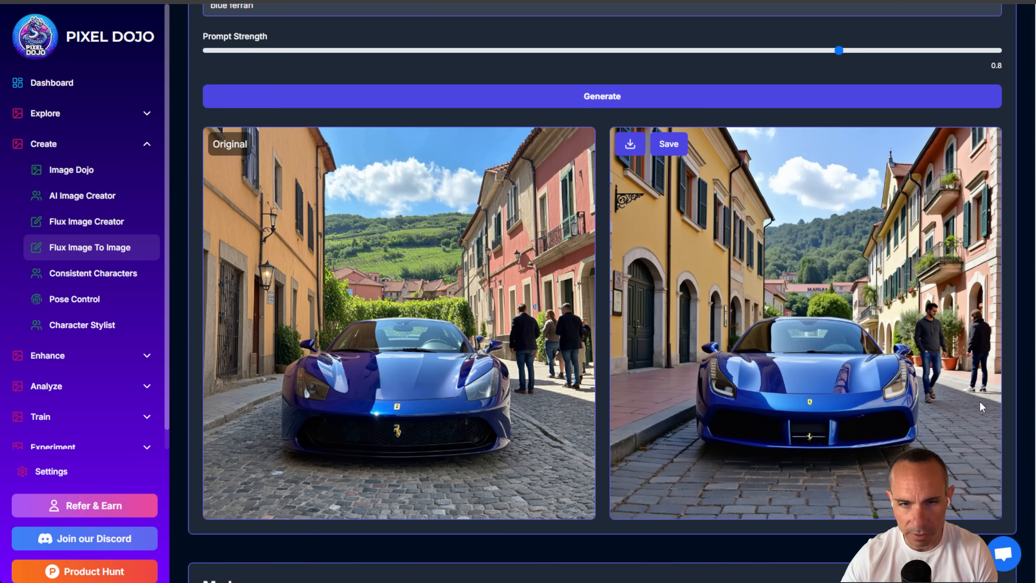
mouse_move(974, 423)
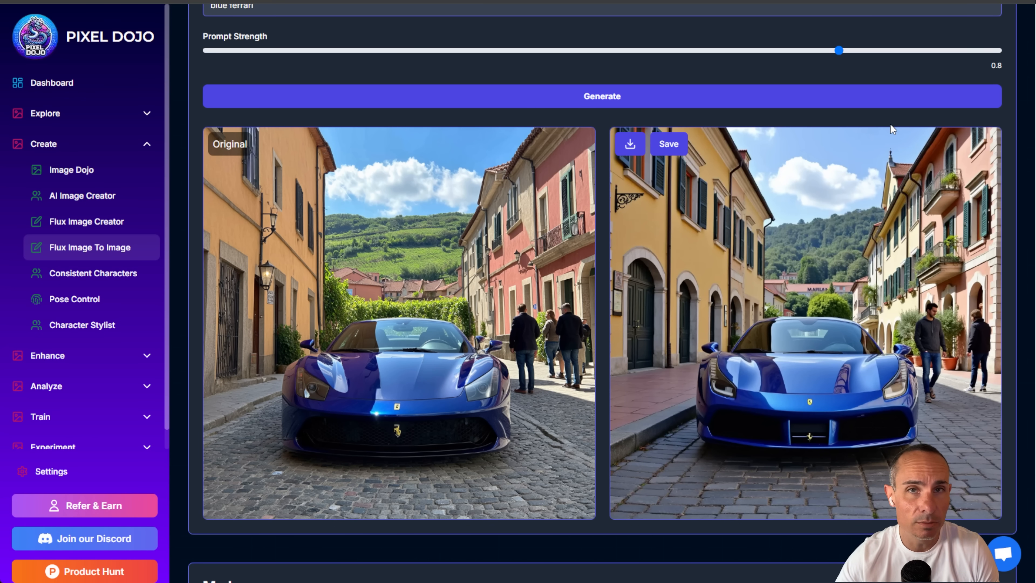
Lower Prompt Strength to 0.2 and regenerate the Ferrari street image
drag(839, 50, 831, 51)
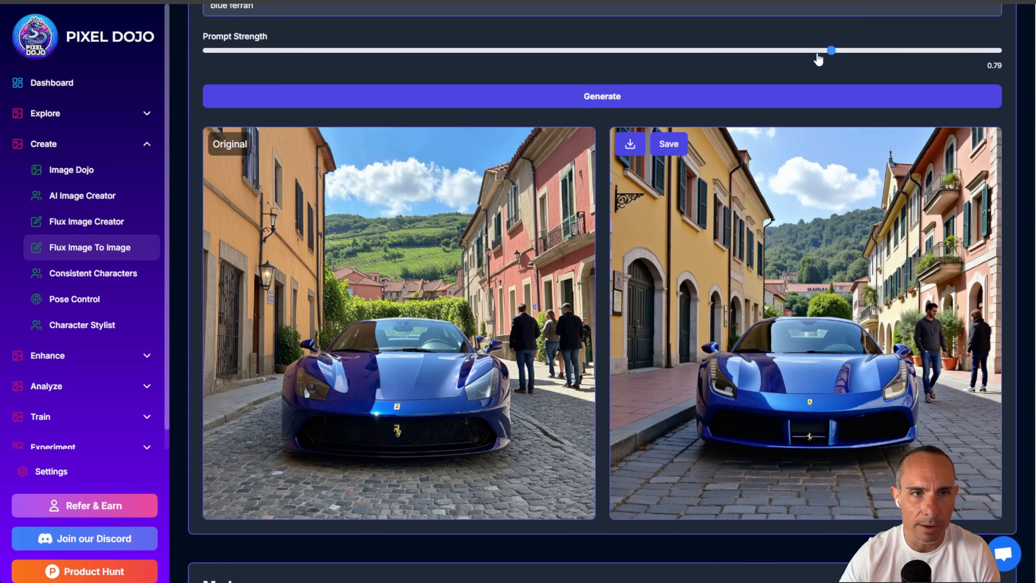
drag(831, 50, 334, 51)
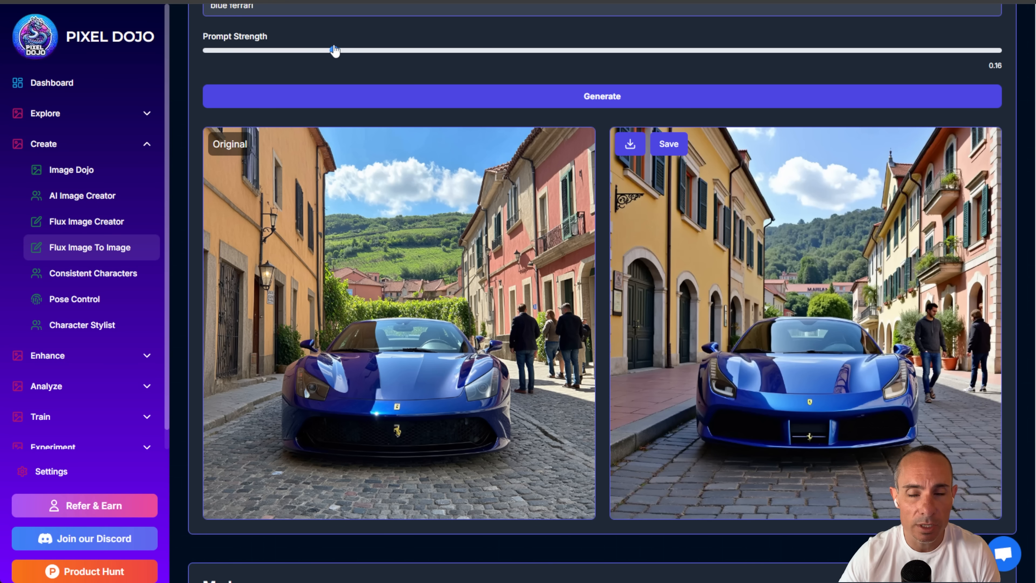
drag(334, 50, 366, 50)
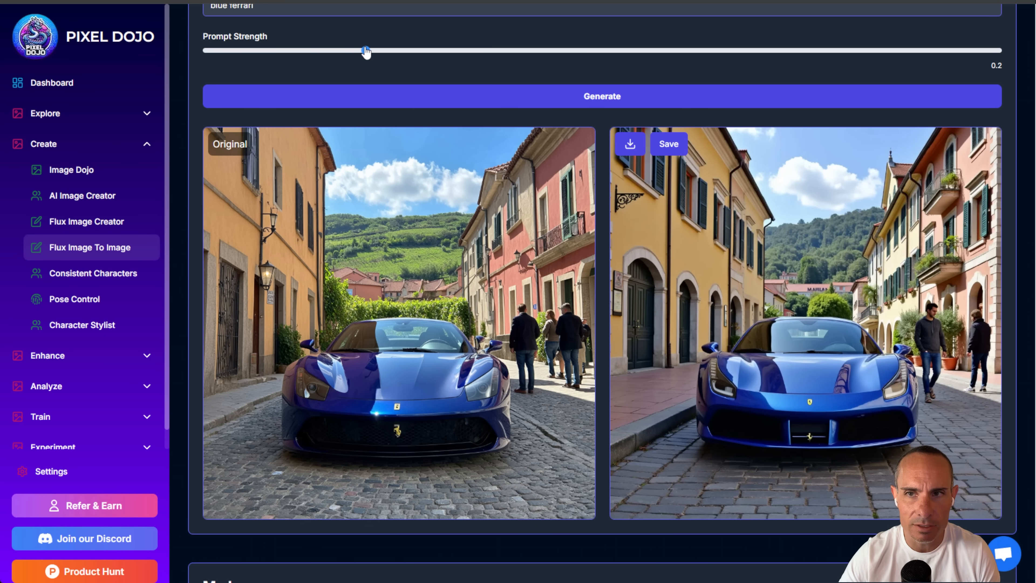
click(609, 98)
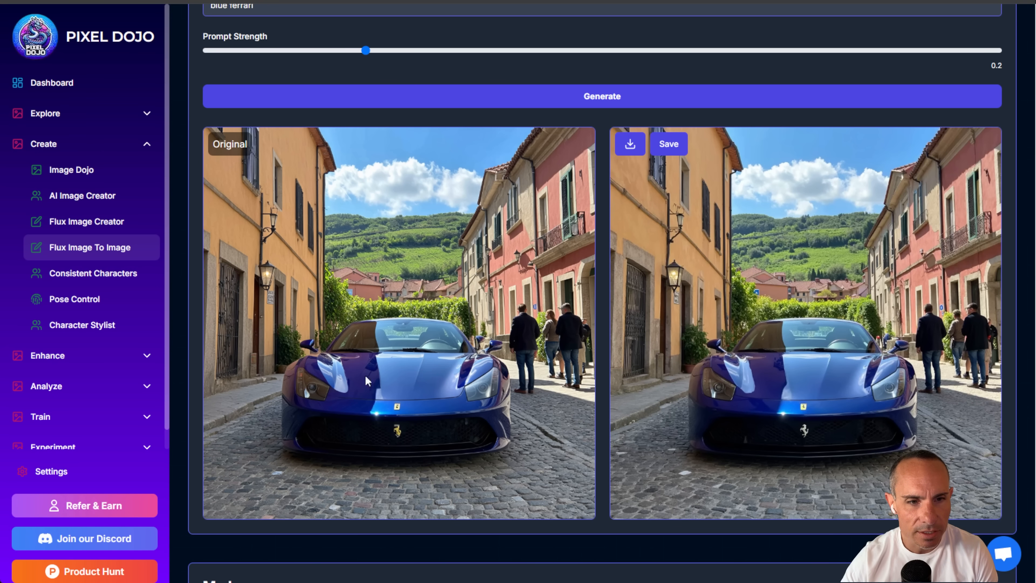
mouse_move(567, 488)
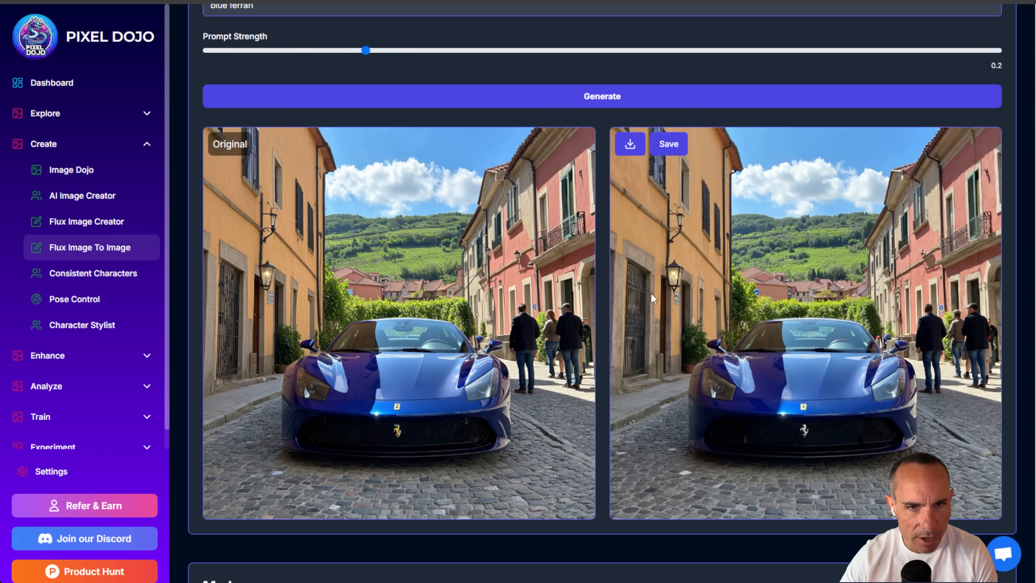
mouse_move(842, 296)
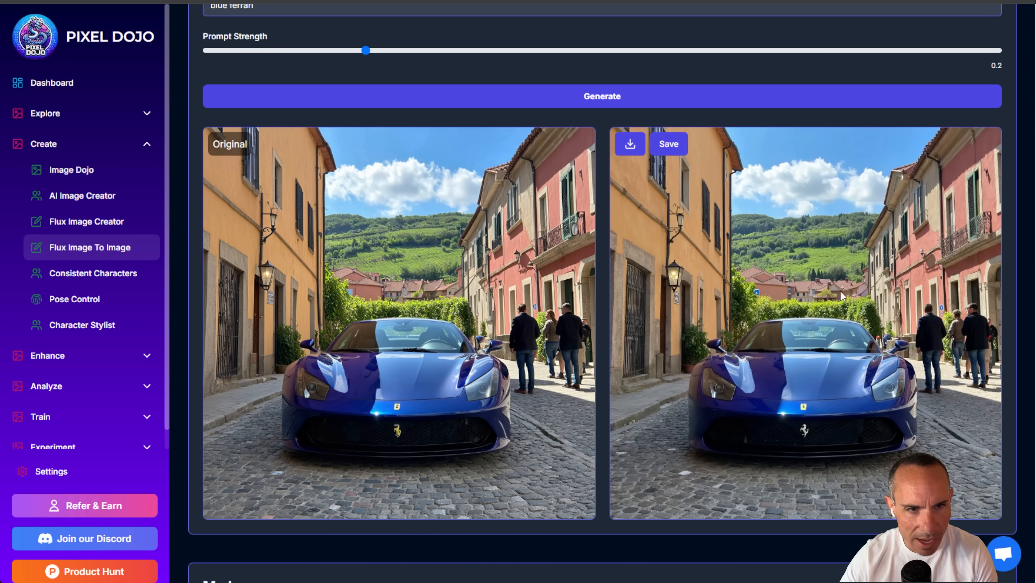
mouse_move(853, 322)
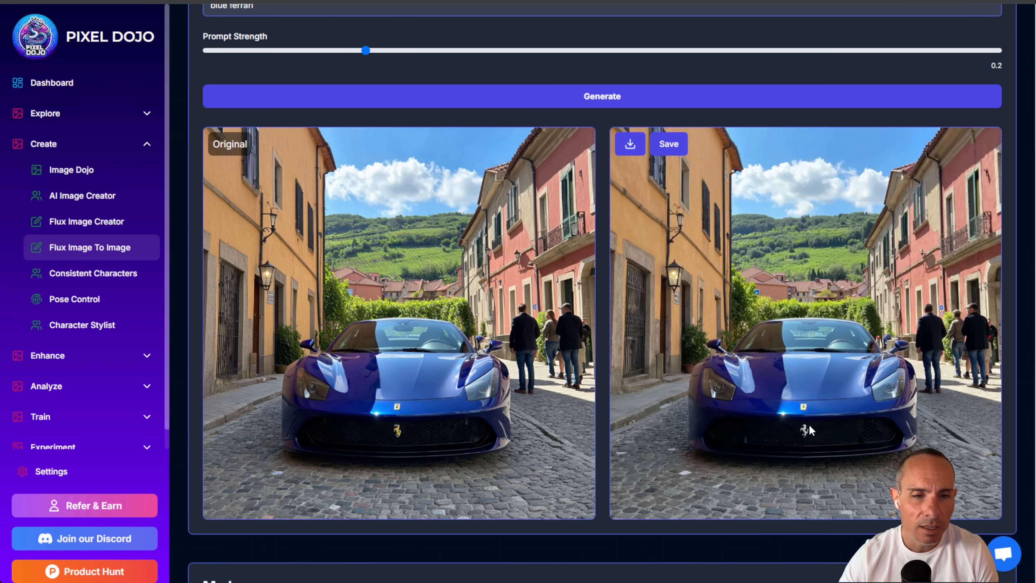
mouse_move(806, 426)
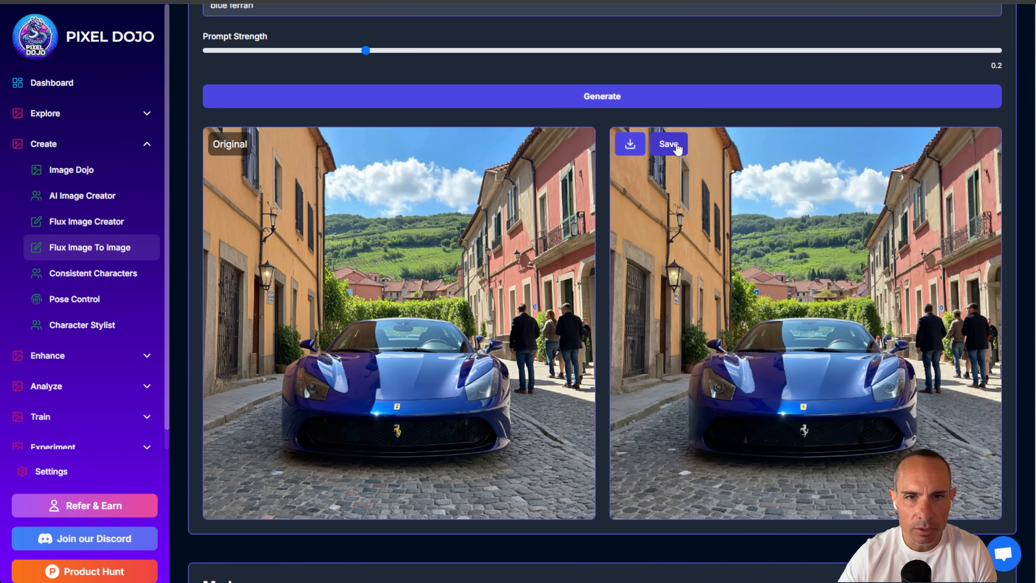
Save the refined Ferrari image and run the Creative Upscaler on it
click(669, 144)
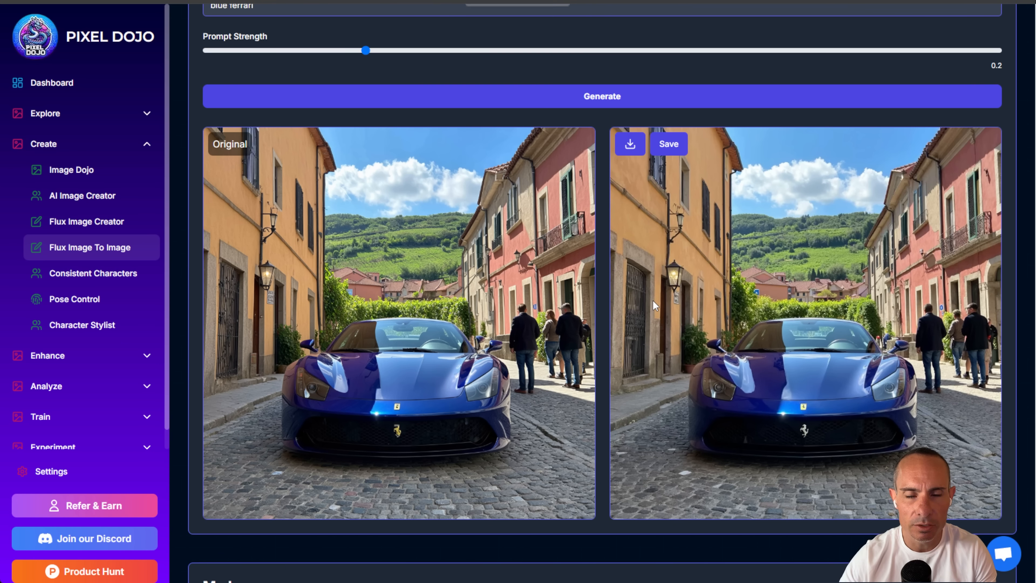
mouse_move(667, 294)
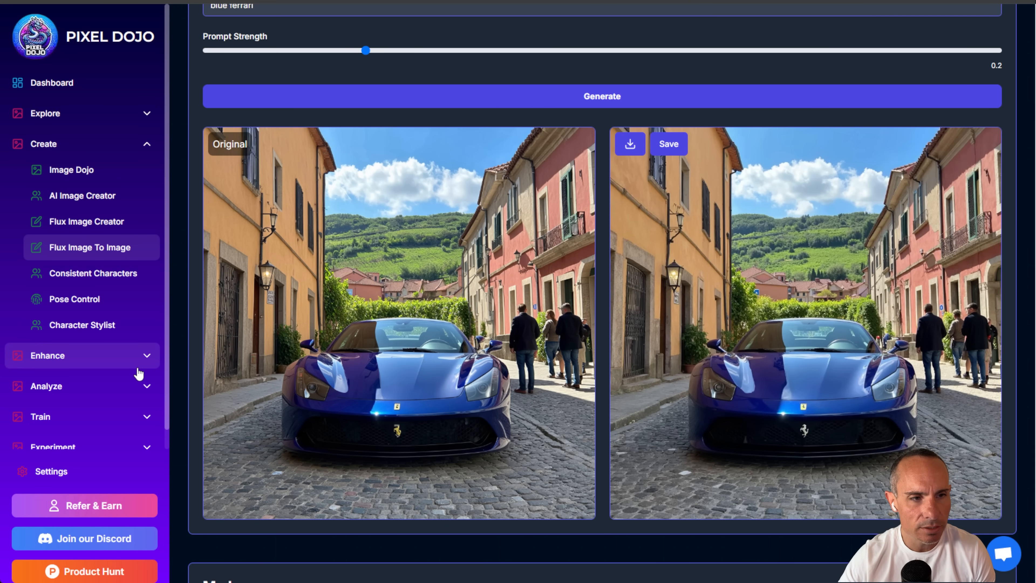
mouse_move(139, 366)
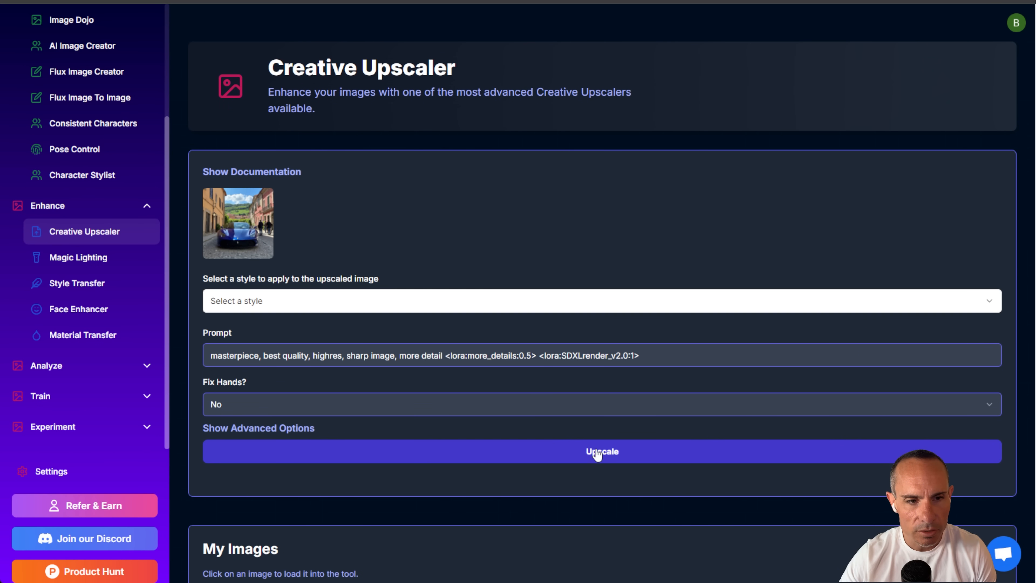
click(602, 452)
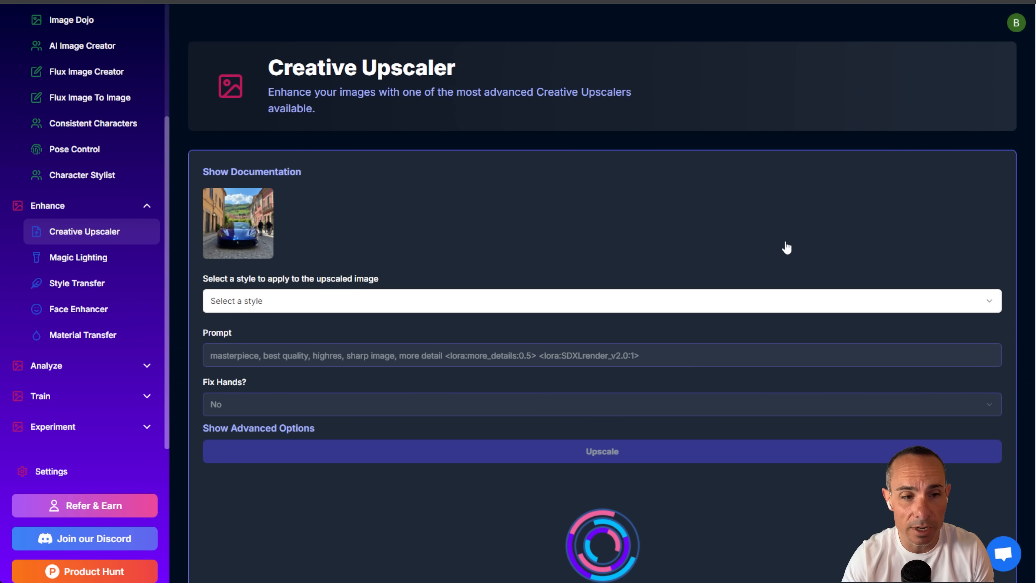
mouse_move(572, 282)
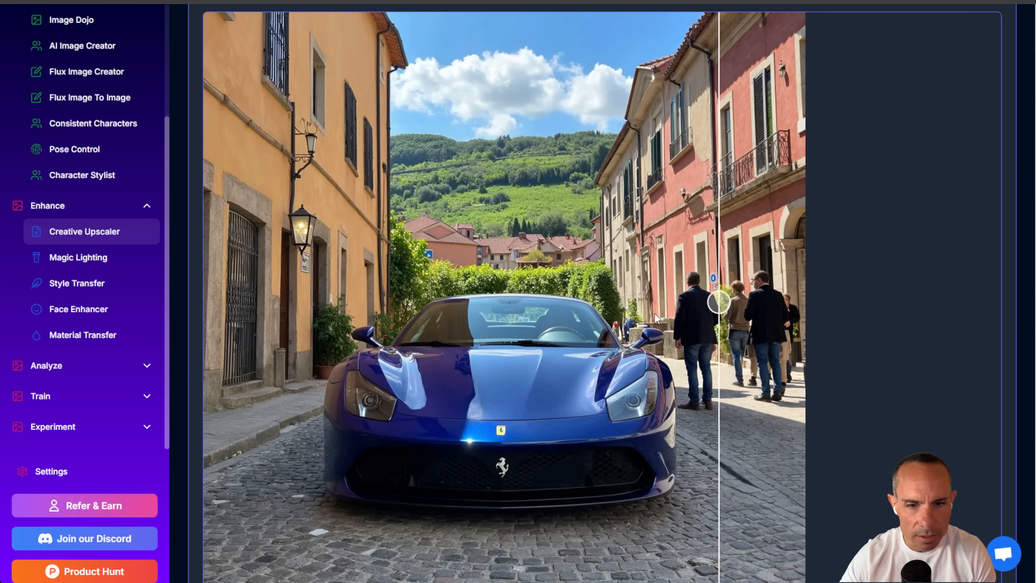
Slide the before/after split across the car to compare upscaled detail with the original
drag(717, 303, 218, 302)
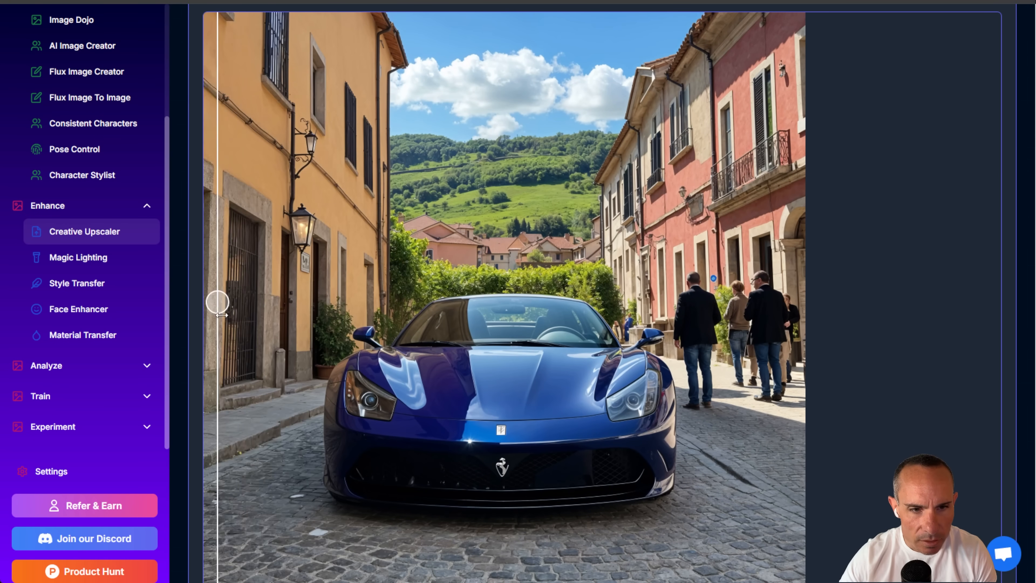
drag(218, 303, 442, 303)
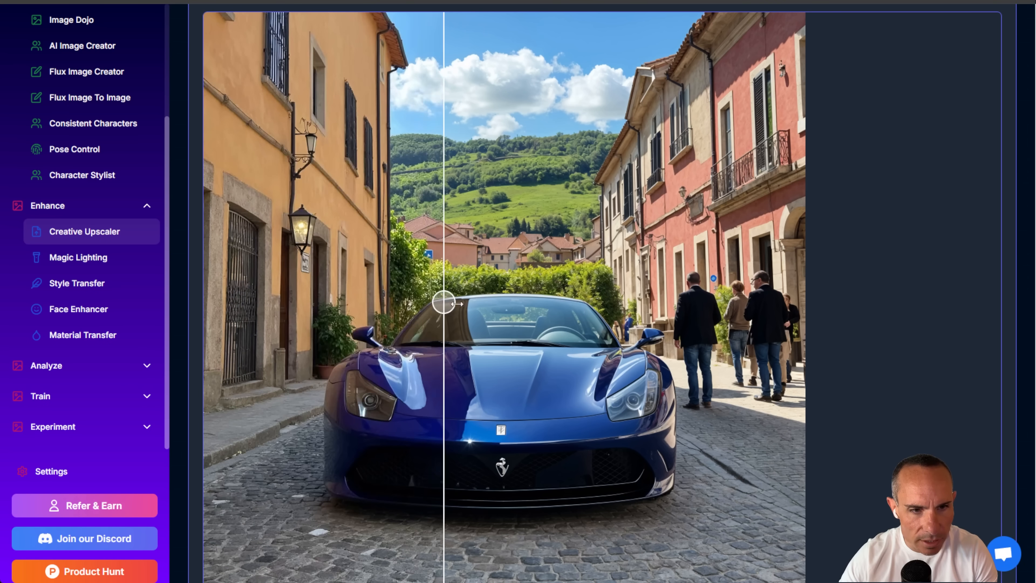
drag(442, 303, 500, 302)
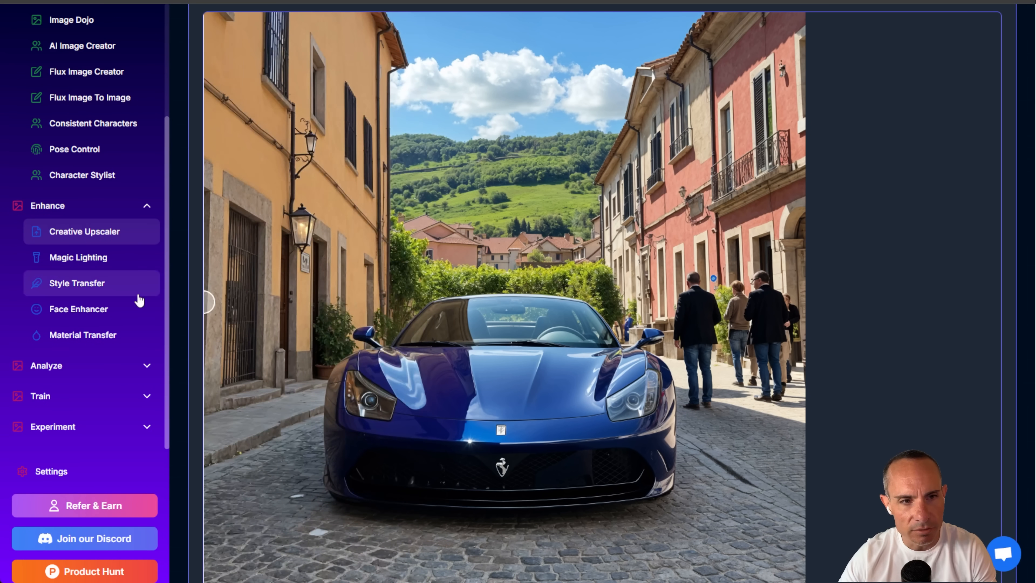
drag(207, 302, 536, 302)
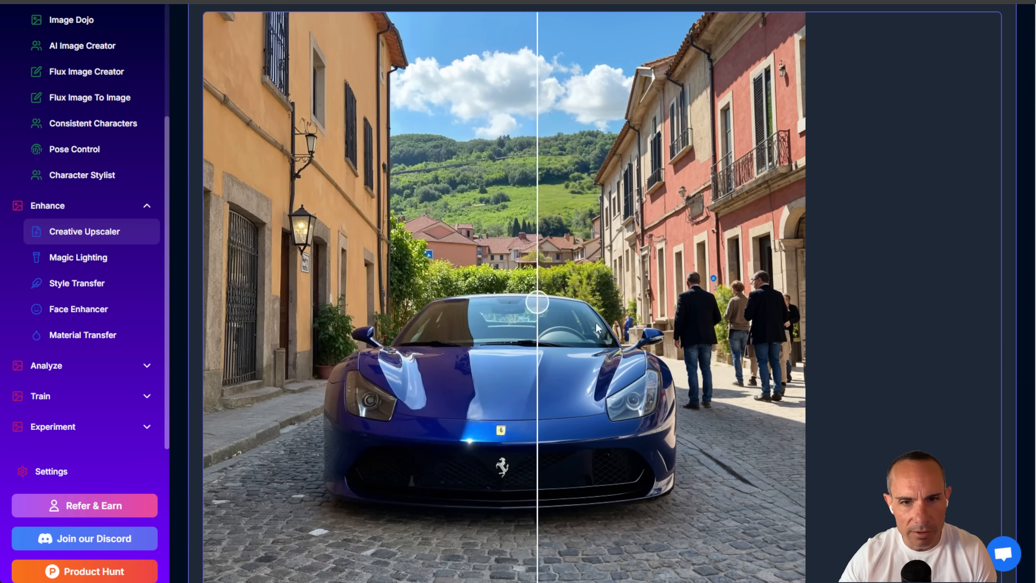
drag(536, 303, 480, 302)
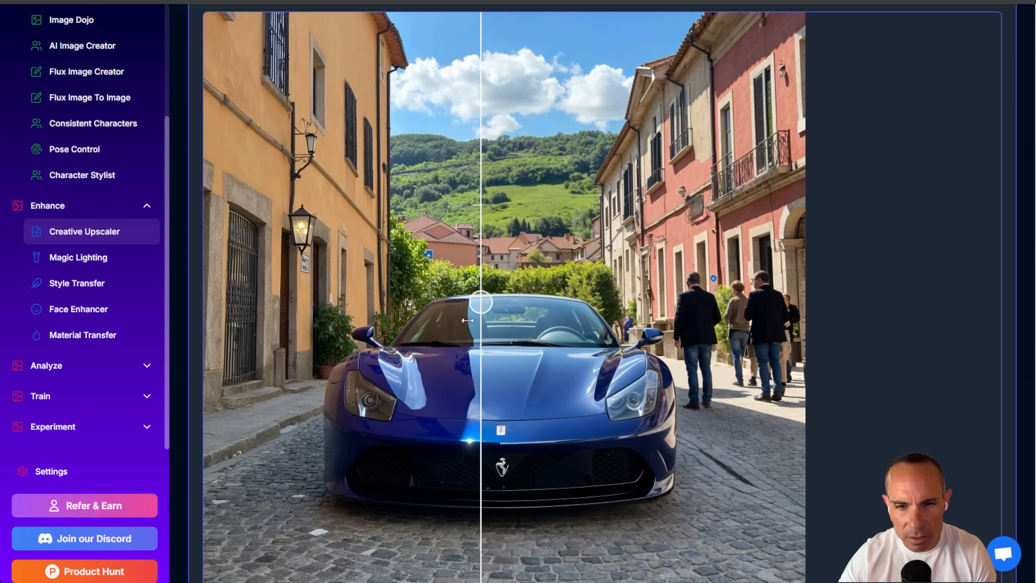
drag(480, 302, 234, 302)
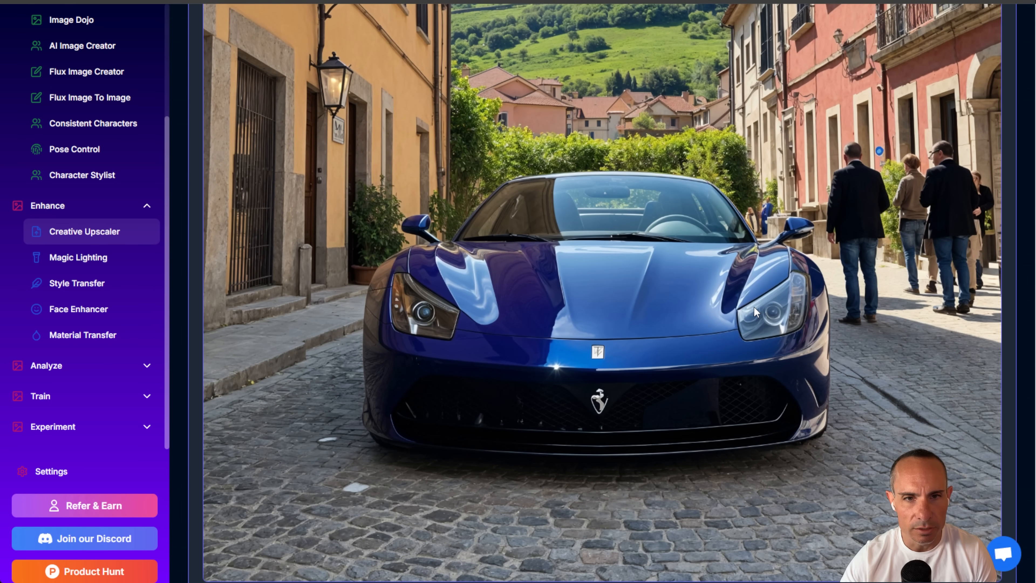
Save the upscaled Ferrari image to my images and expand the Train section
scroll(down, 3)
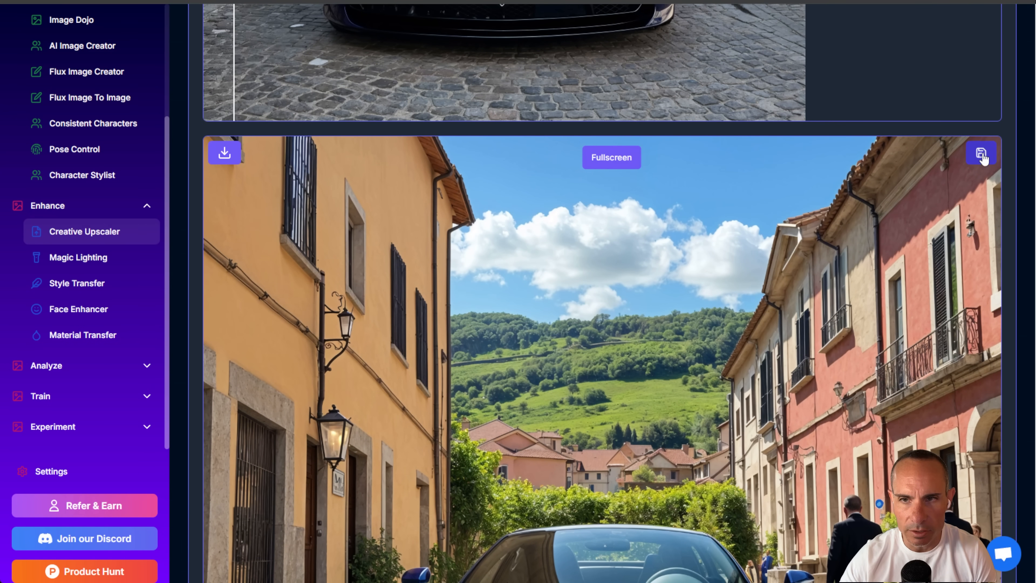
click(981, 152)
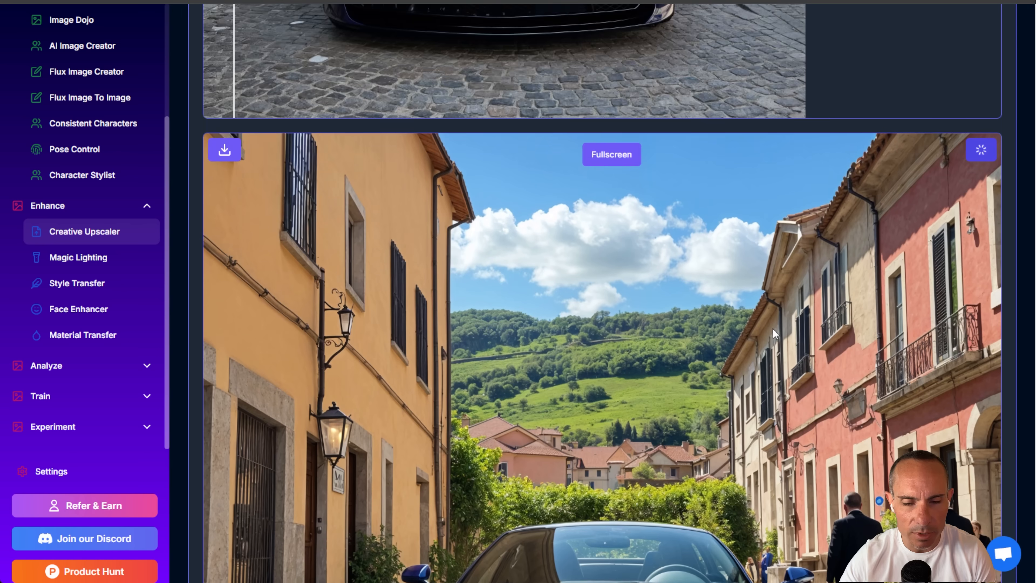
click(981, 150)
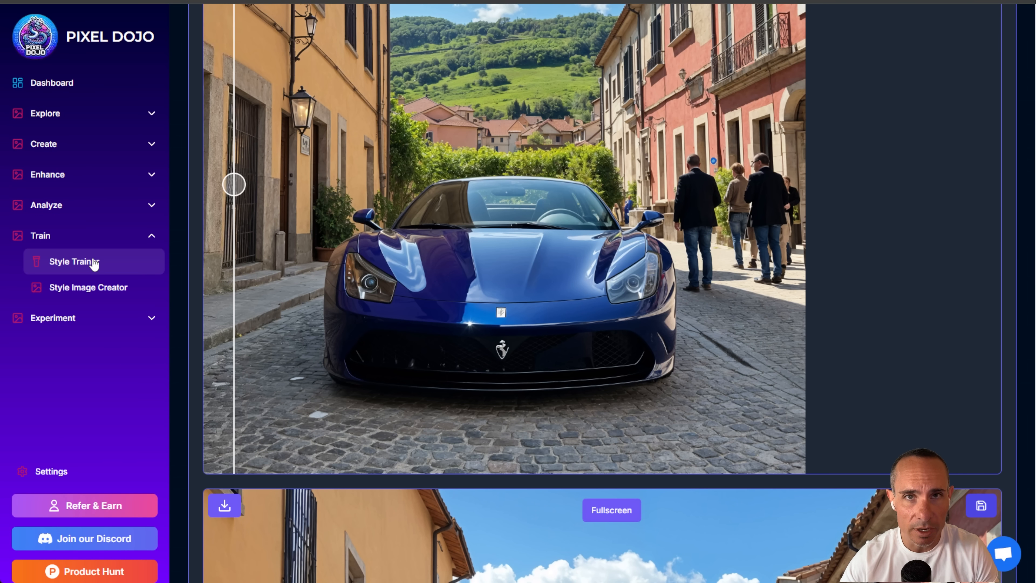
mouse_move(601, 346)
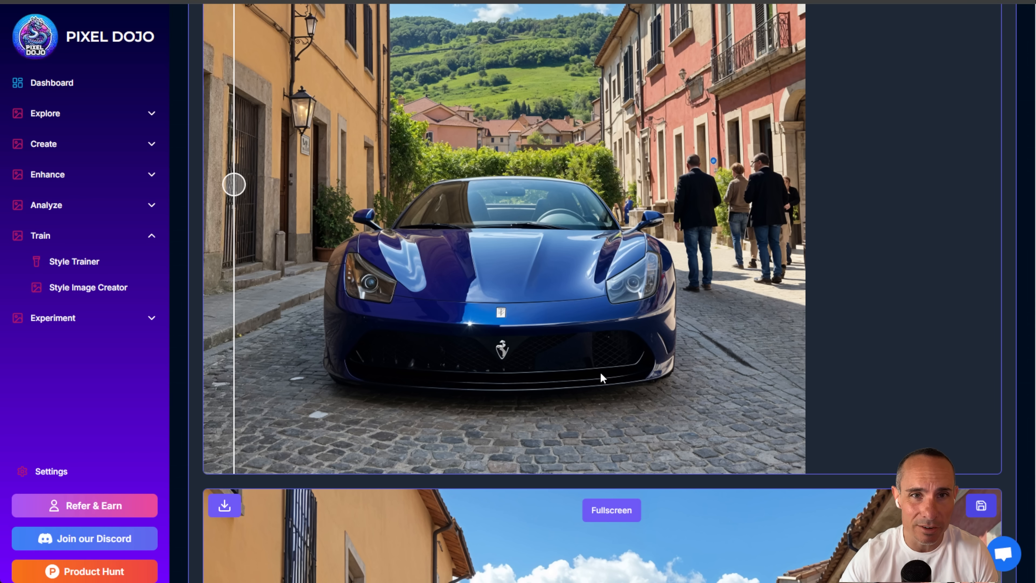
mouse_move(597, 389)
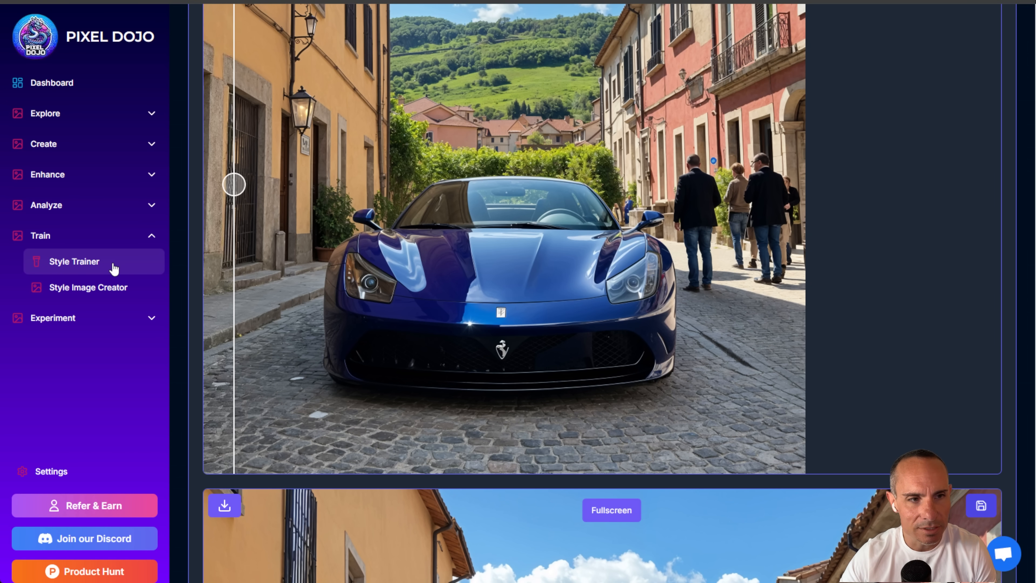
Open the Style Trainer page with default identifier TOK and Person training type
click(74, 261)
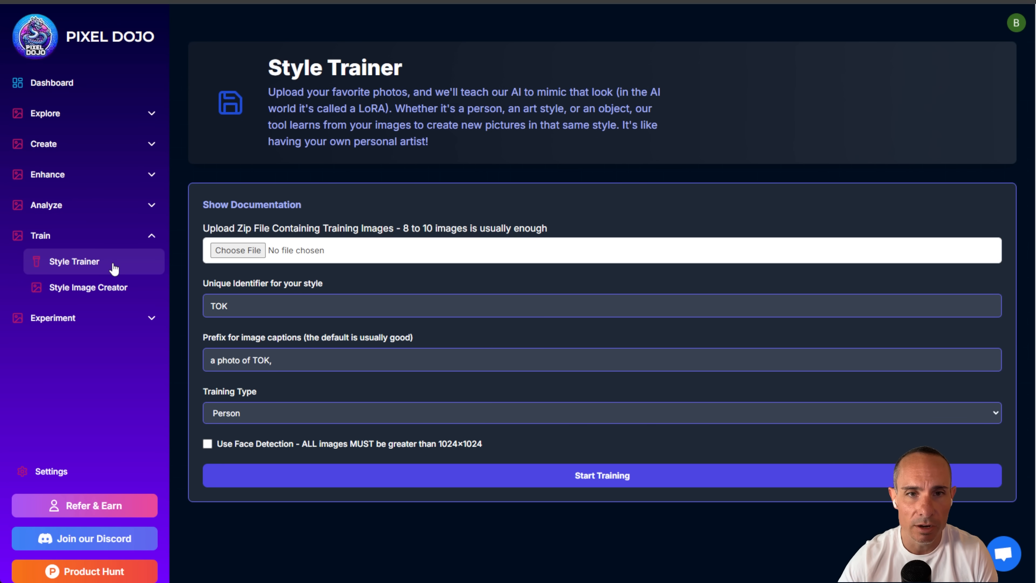
mouse_move(513, 299)
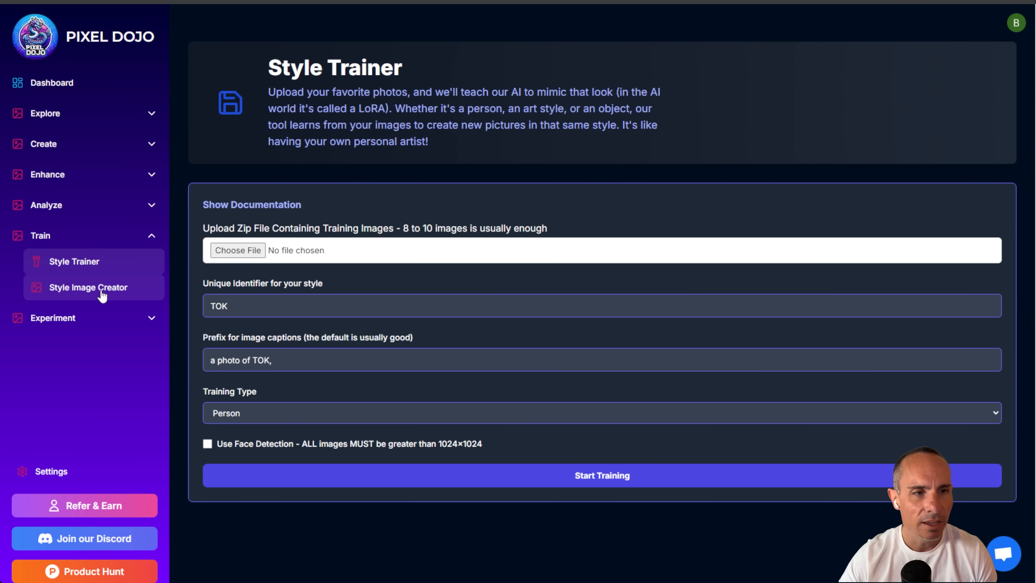
In Style Image Creator, enter 'a photo of ALEMAP woman,' cafe prompt and generate four images
click(89, 288)
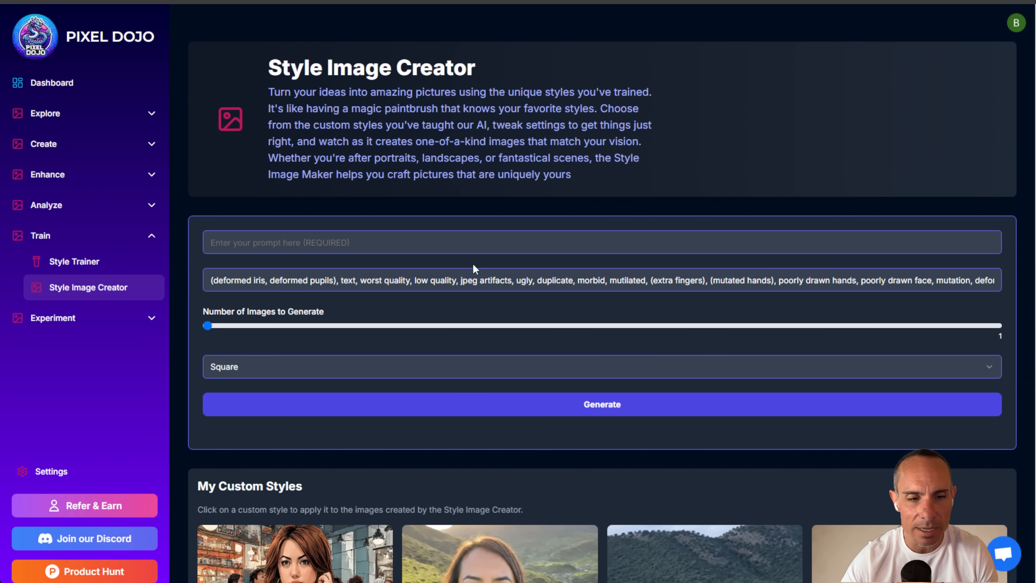
scroll(down, 3)
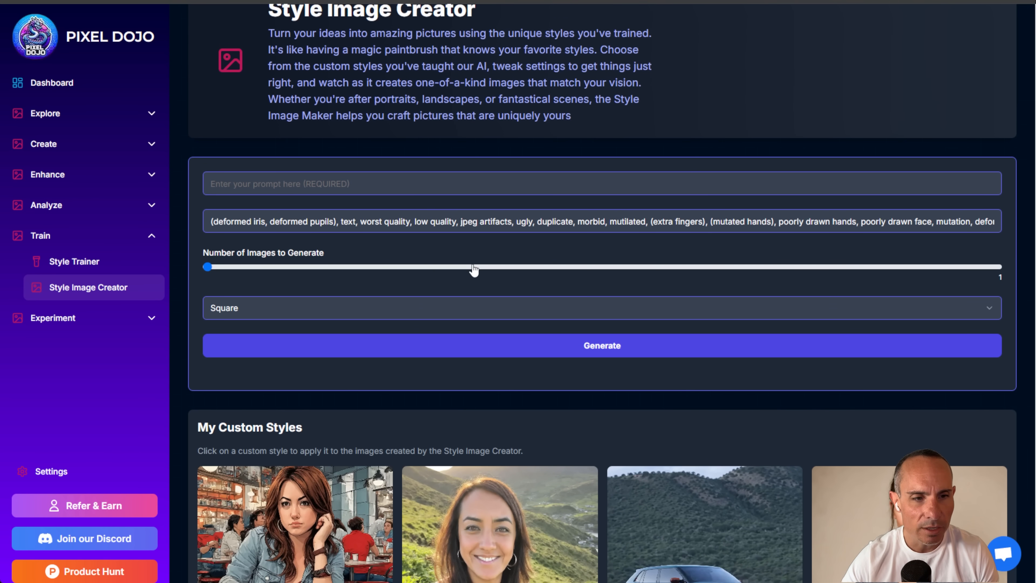
scroll(down, 3)
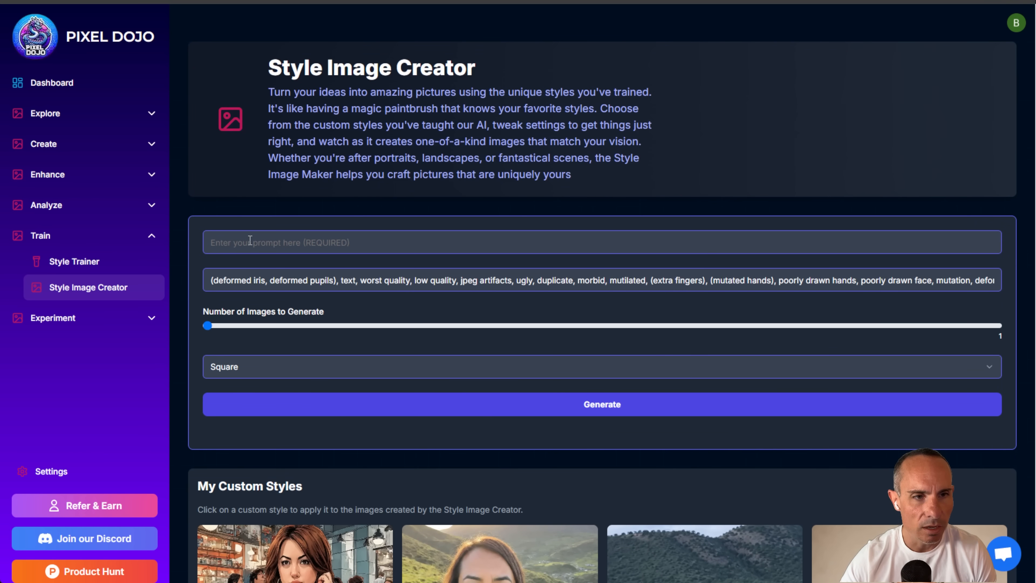
text(a photo of ALEMAP woman,)
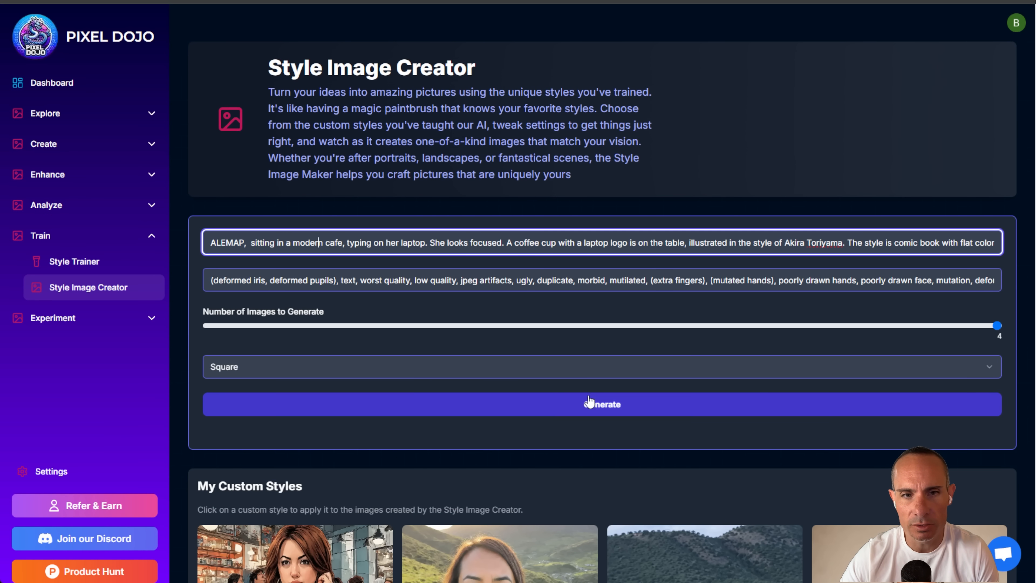
click(602, 404)
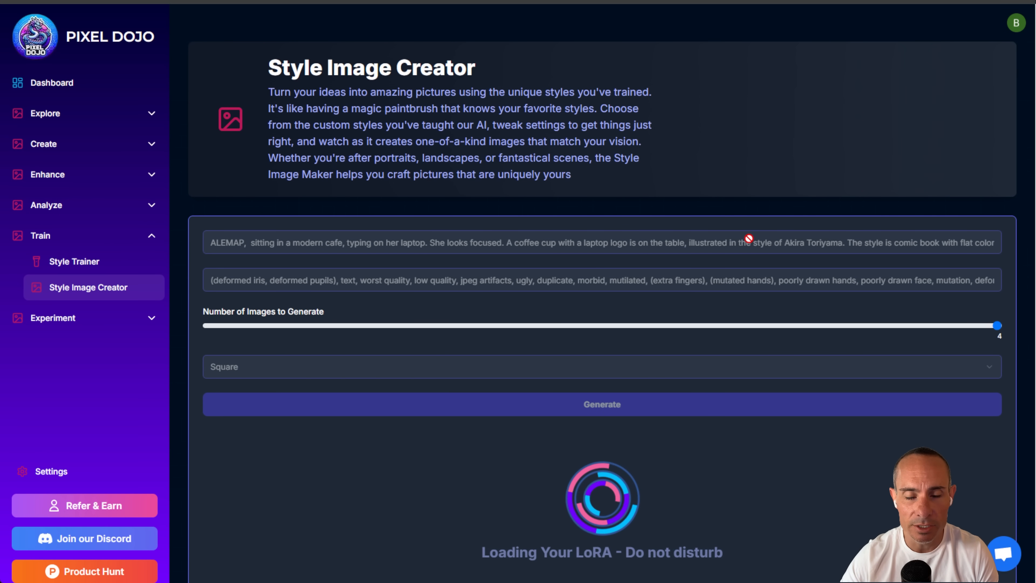
Save the denim-jacket woman cafe image and expand the Create tools list
scroll(down, 3)
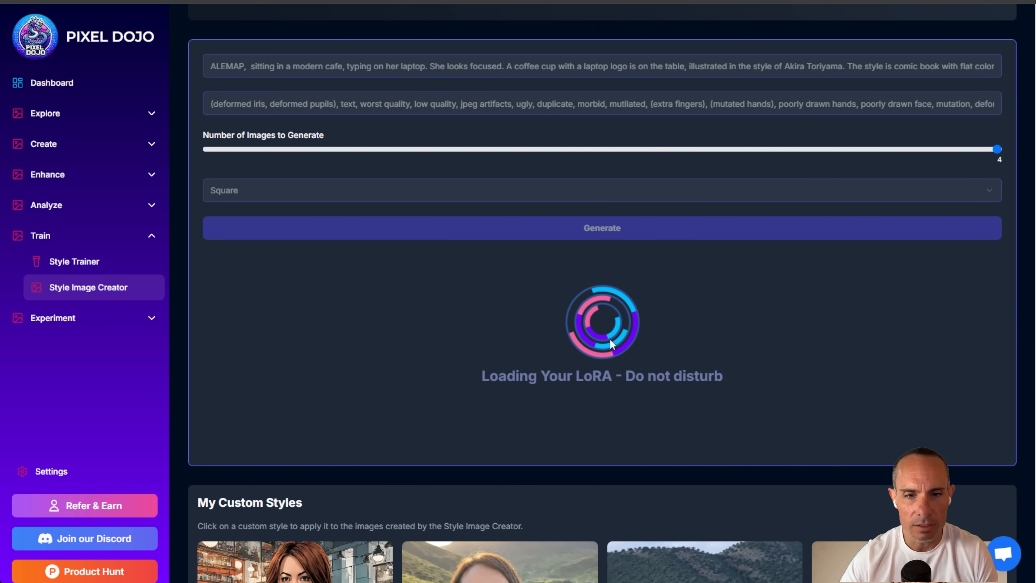
mouse_move(779, 336)
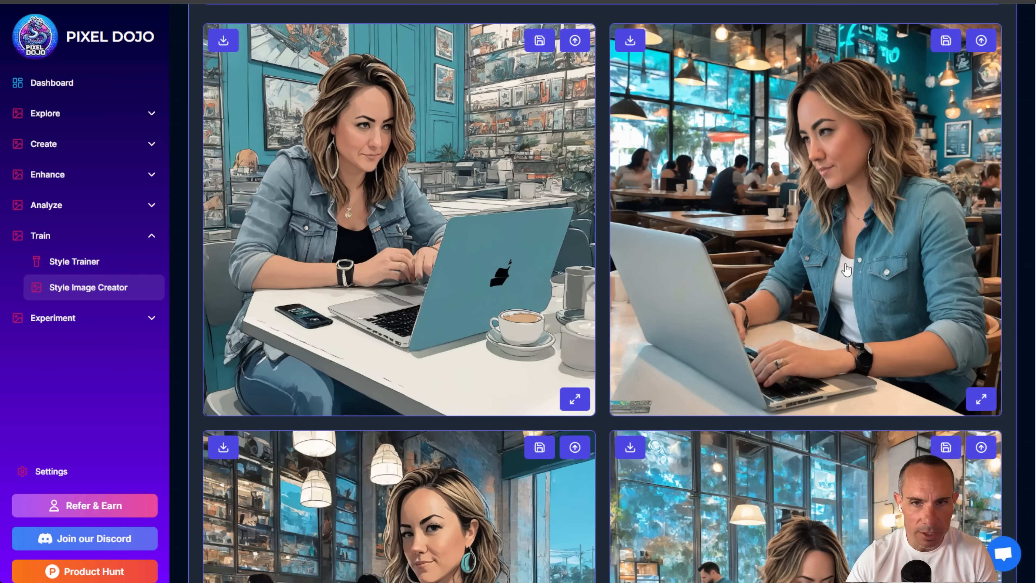
scroll(down, 3)
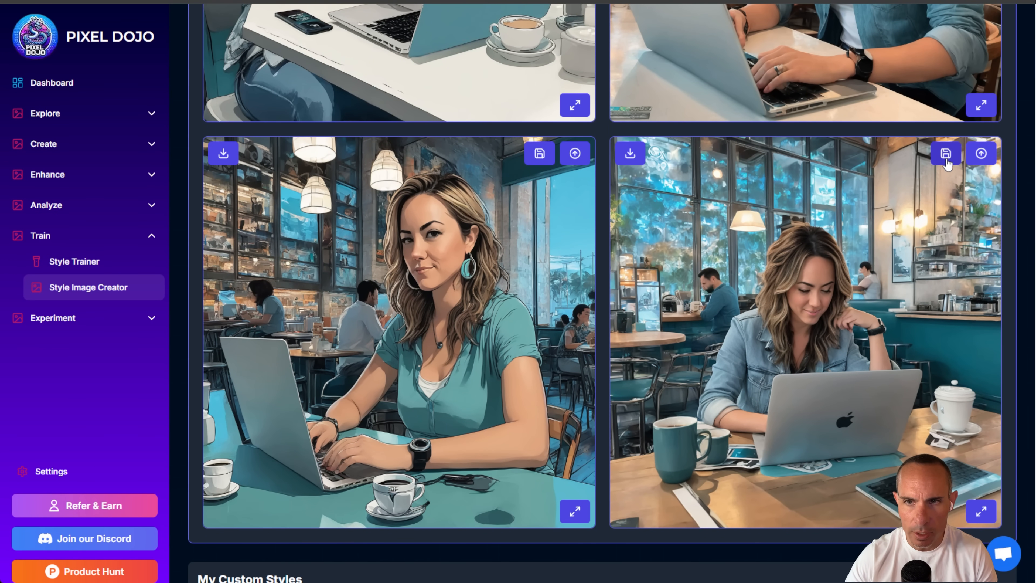
click(946, 153)
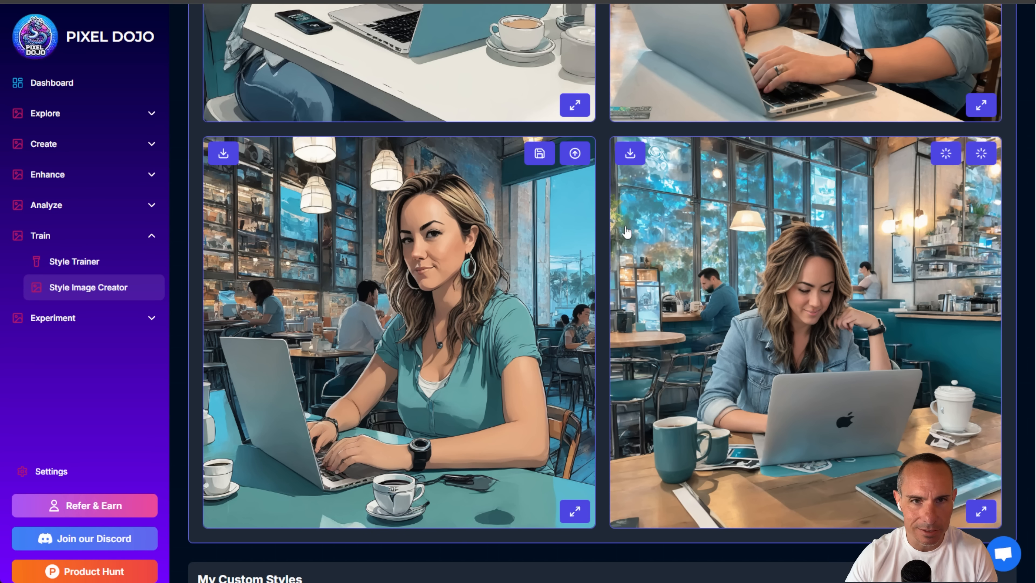
click(539, 153)
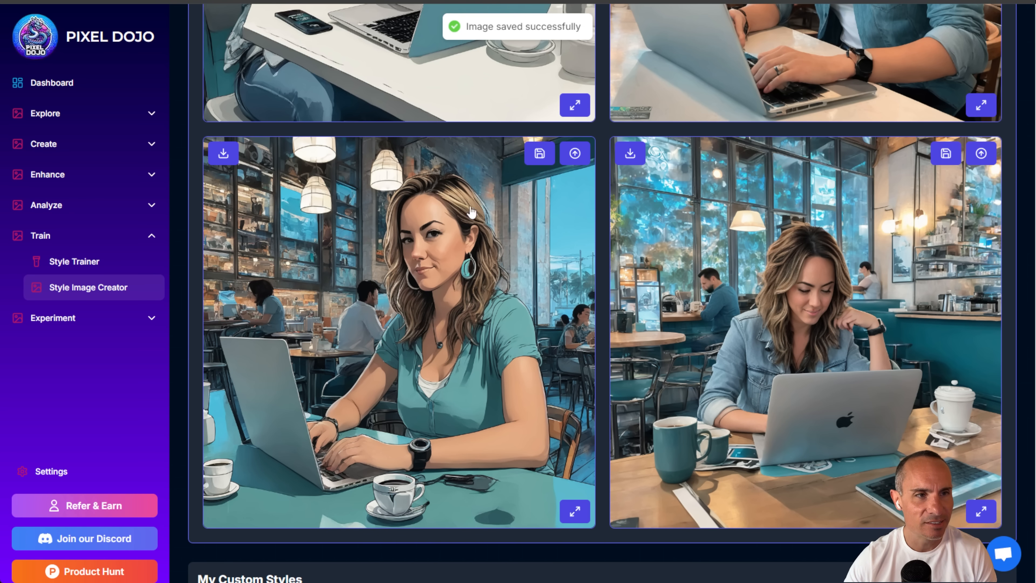
click(43, 143)
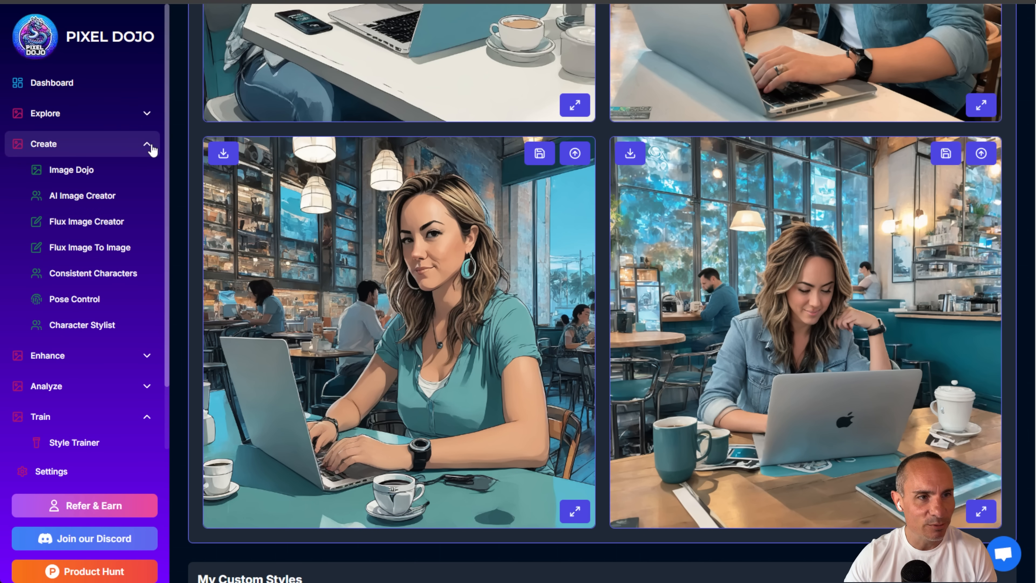
Load the teal-shirt cafe image into Flux Image to Image with prompt 'photo' at strength 0.4 and generate
click(89, 248)
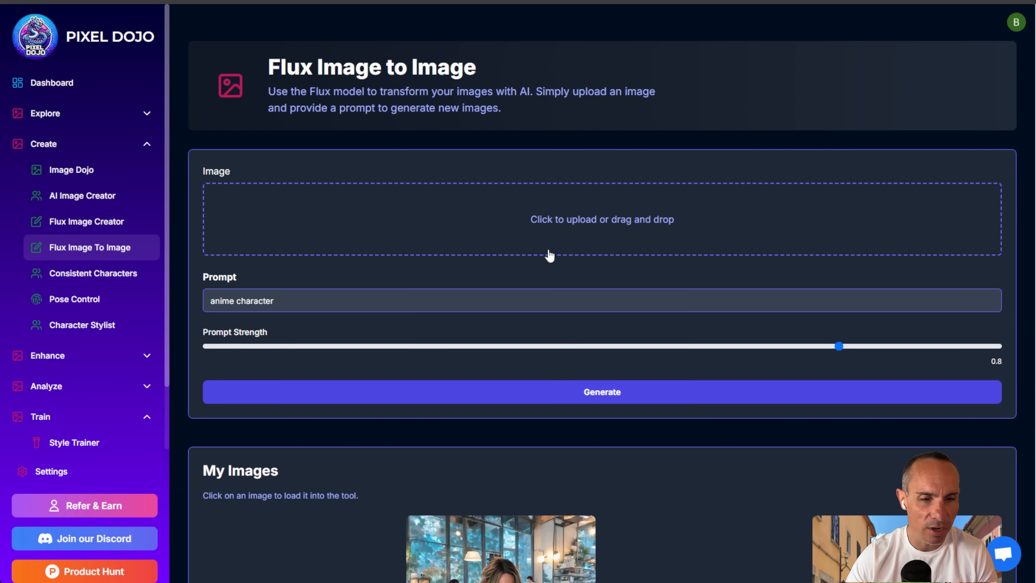
scroll(down, 3)
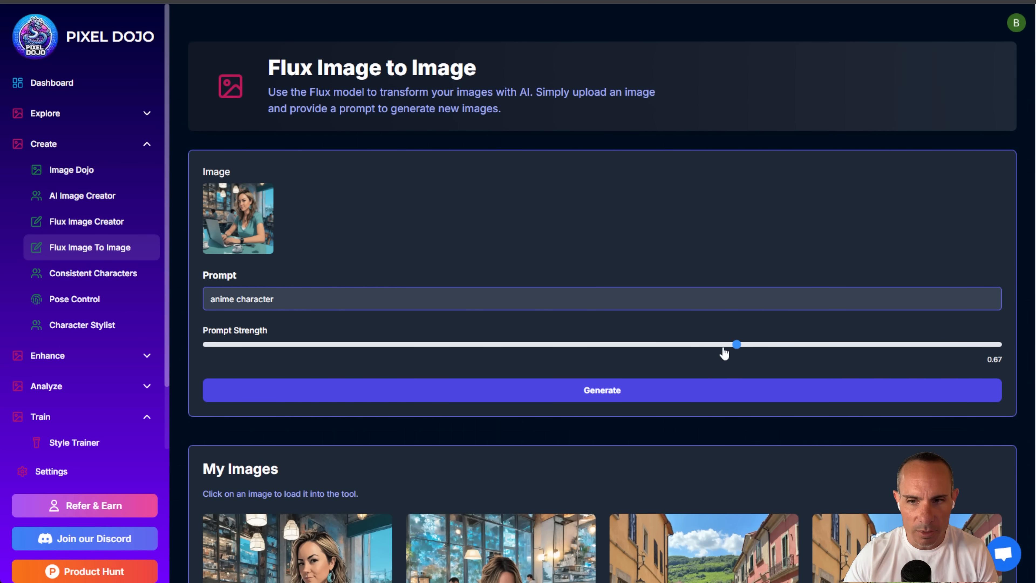
drag(736, 344, 532, 344)
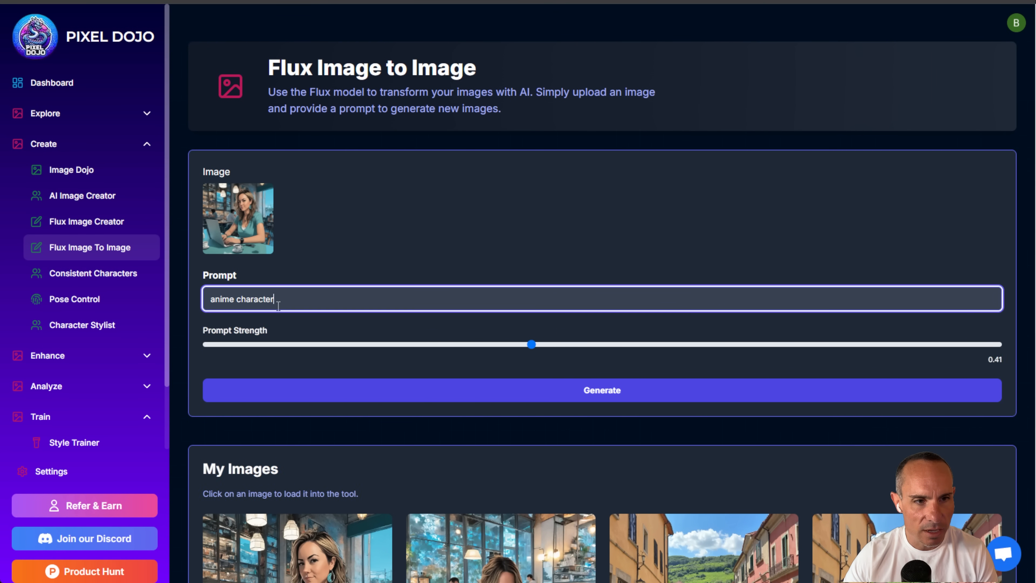
click(601, 390)
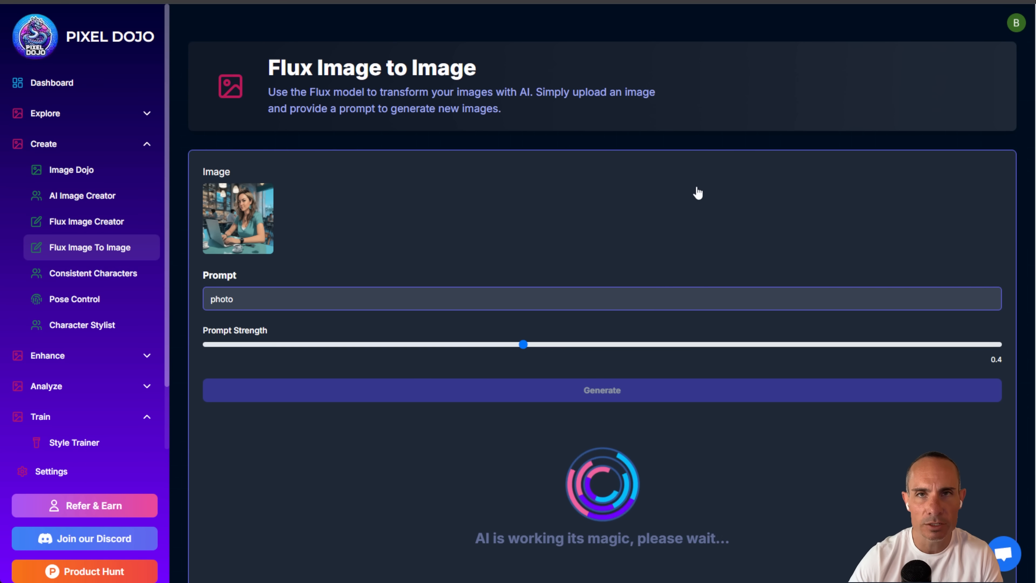
Scroll to view the regenerated cafe image beside the original illustration
scroll(down, 3)
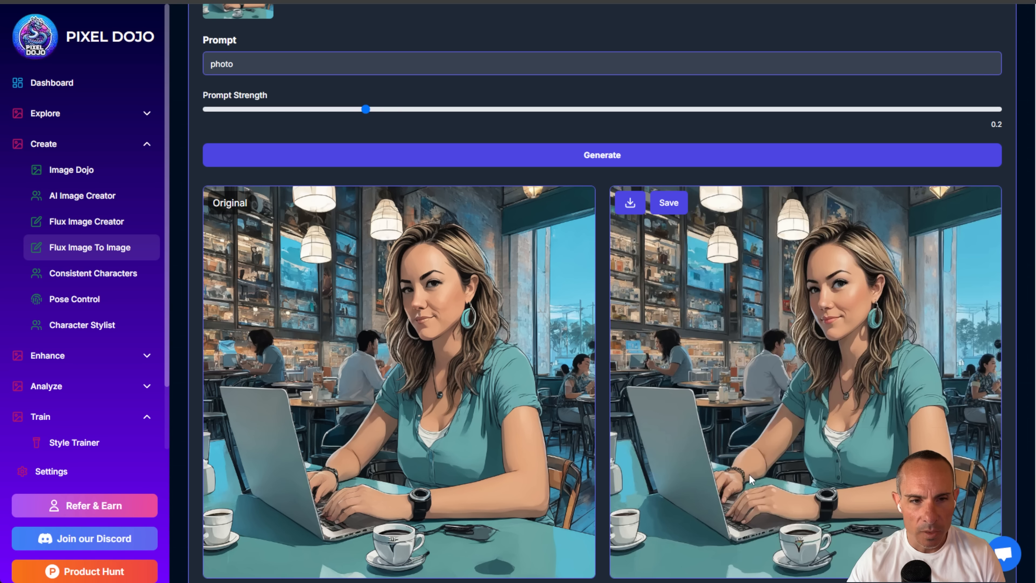
mouse_move(853, 425)
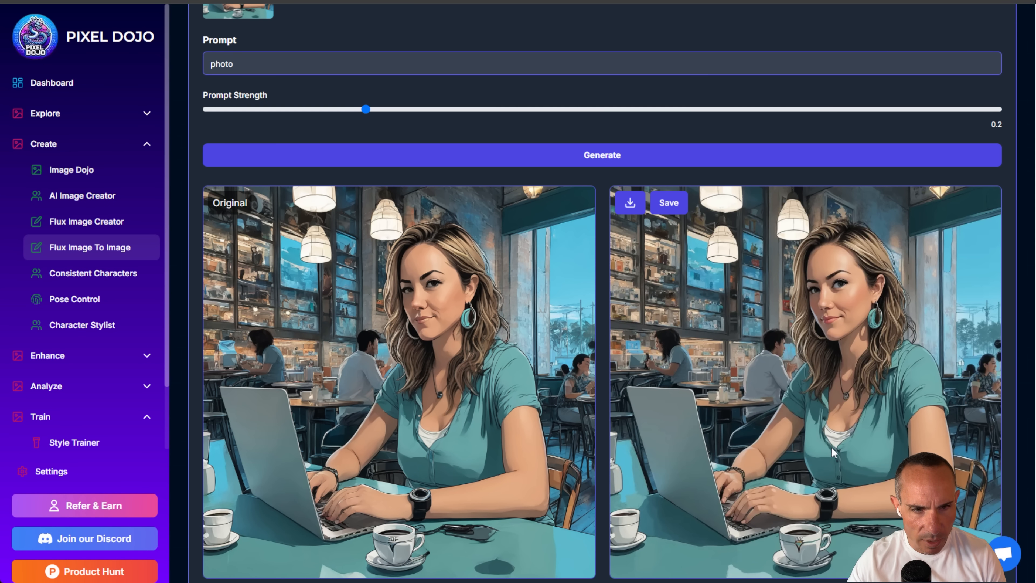
mouse_move(436, 483)
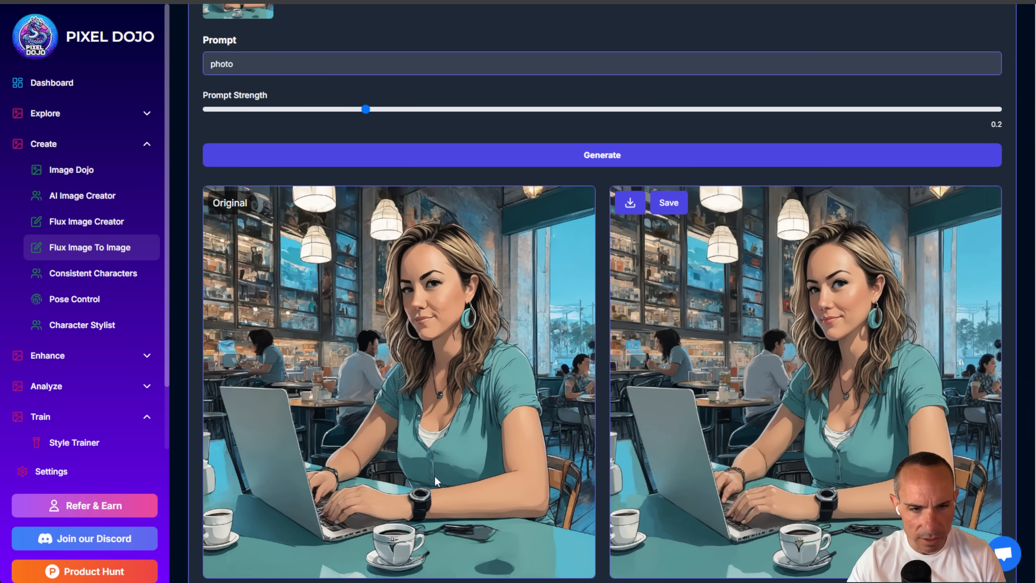
mouse_move(435, 477)
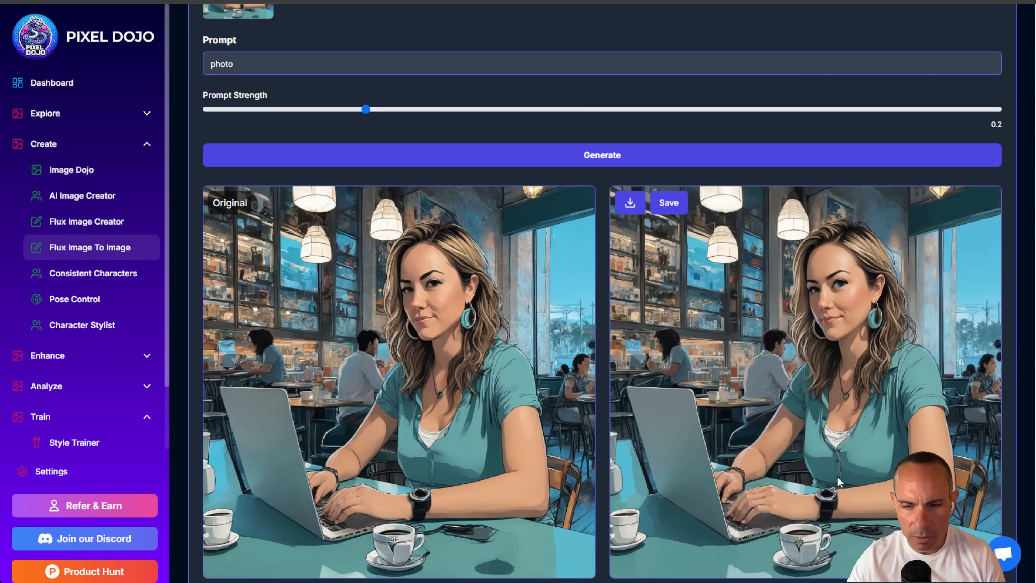
mouse_move(763, 550)
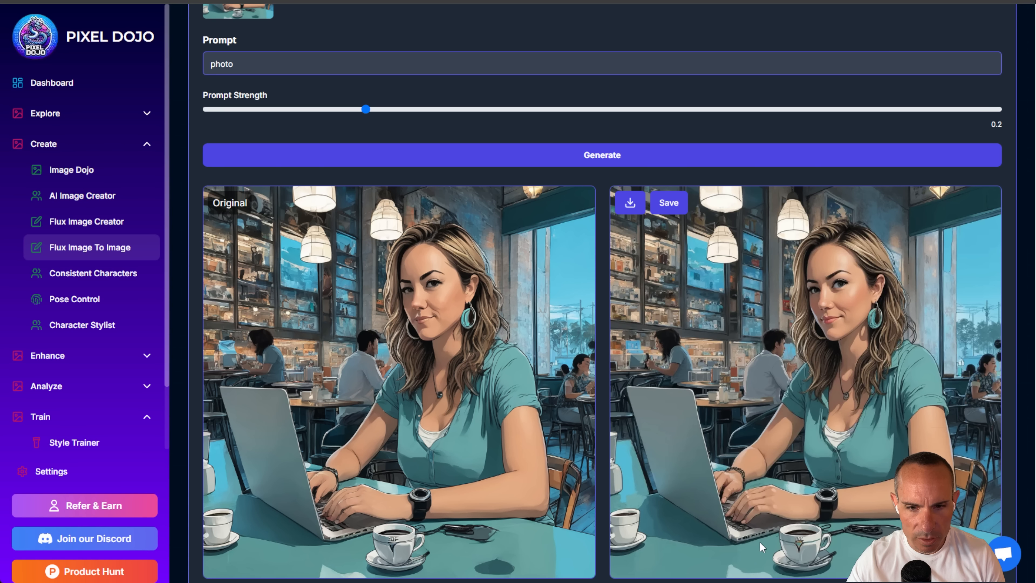
mouse_move(744, 527)
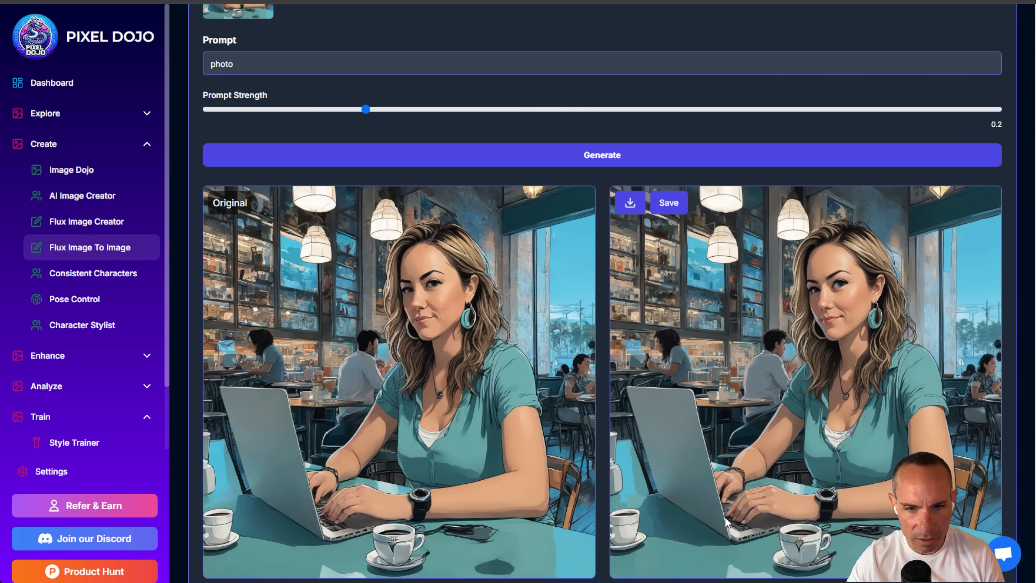
mouse_move(357, 517)
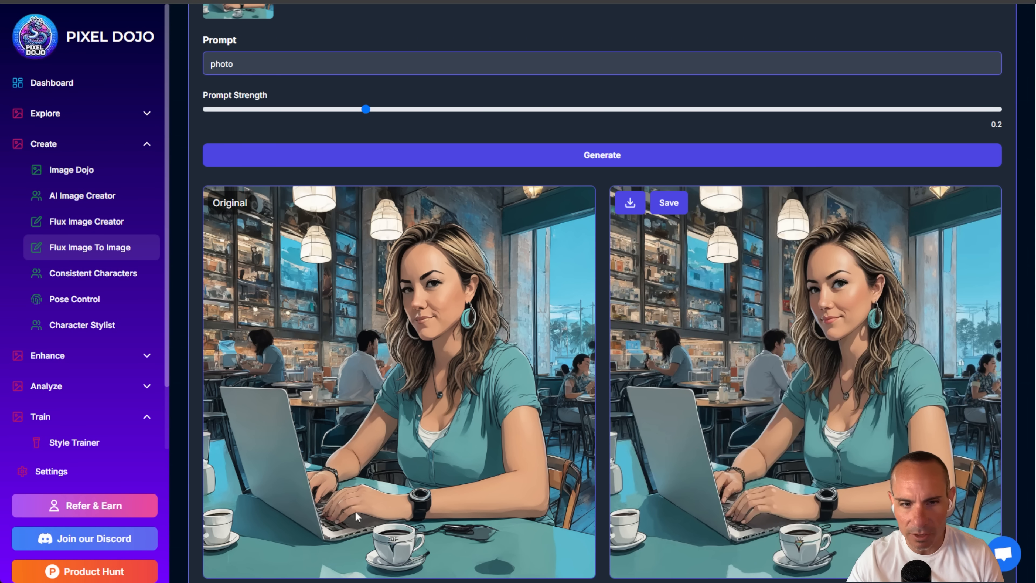
mouse_move(473, 429)
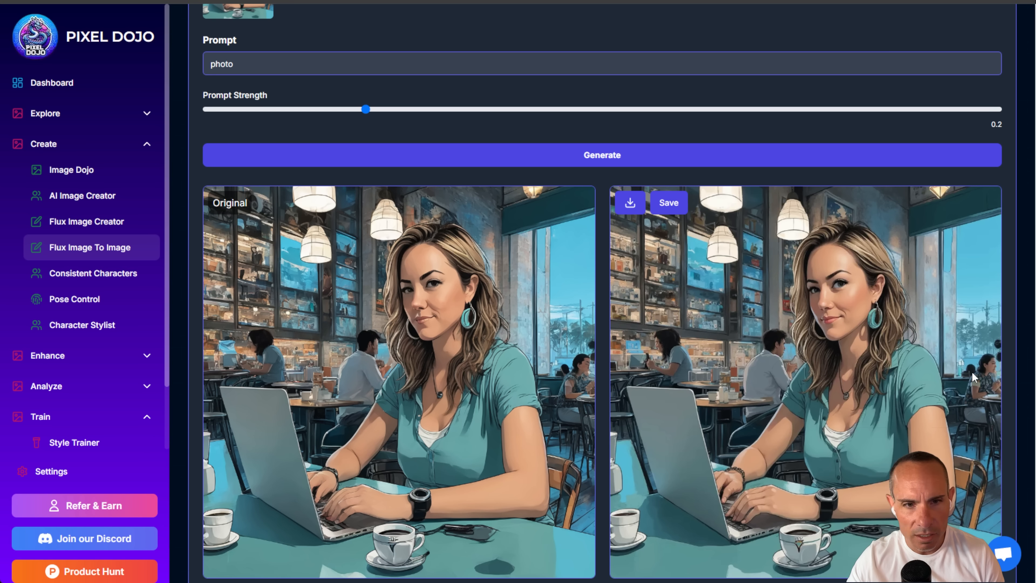
mouse_move(576, 361)
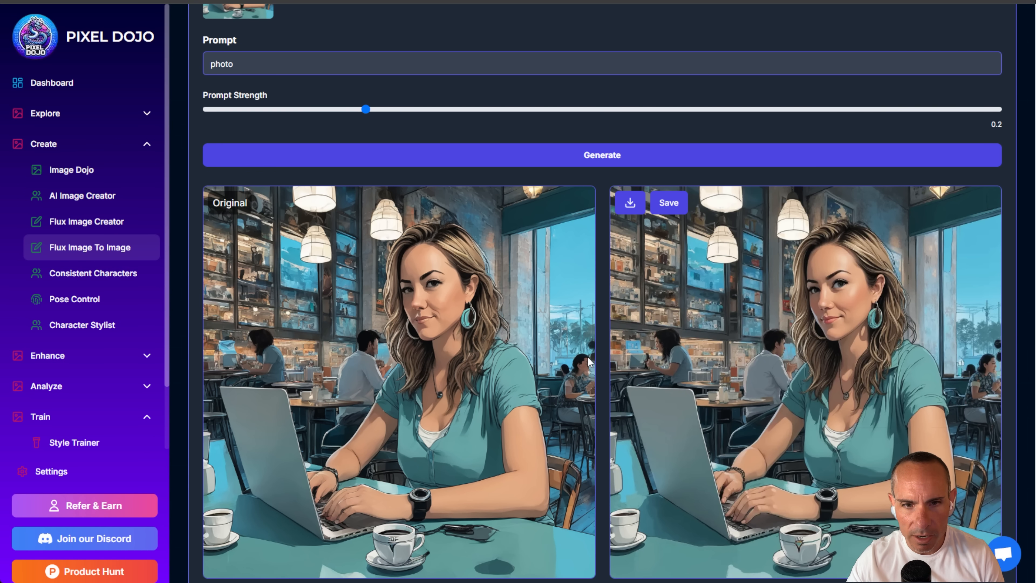
mouse_move(584, 359)
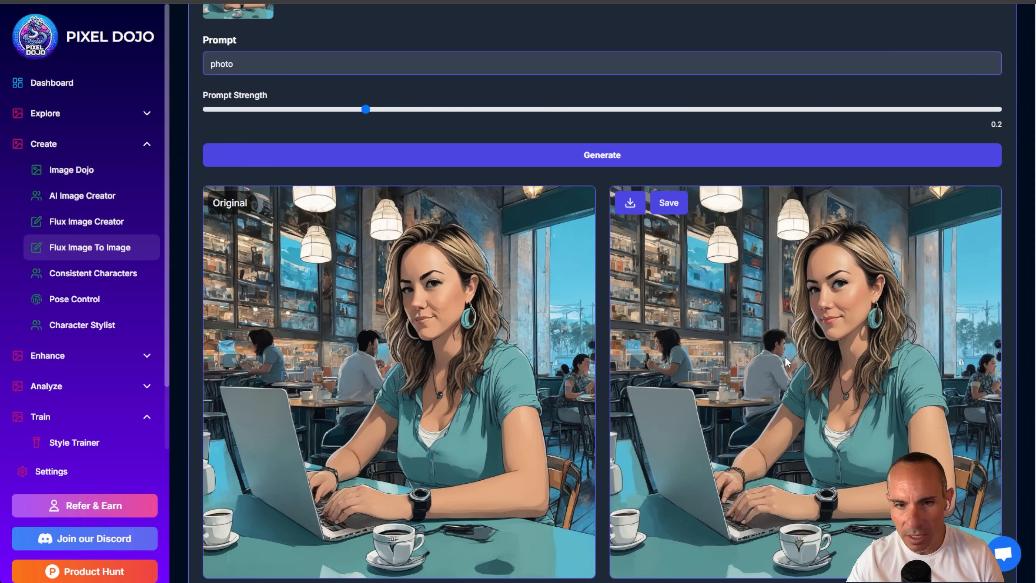
mouse_move(994, 368)
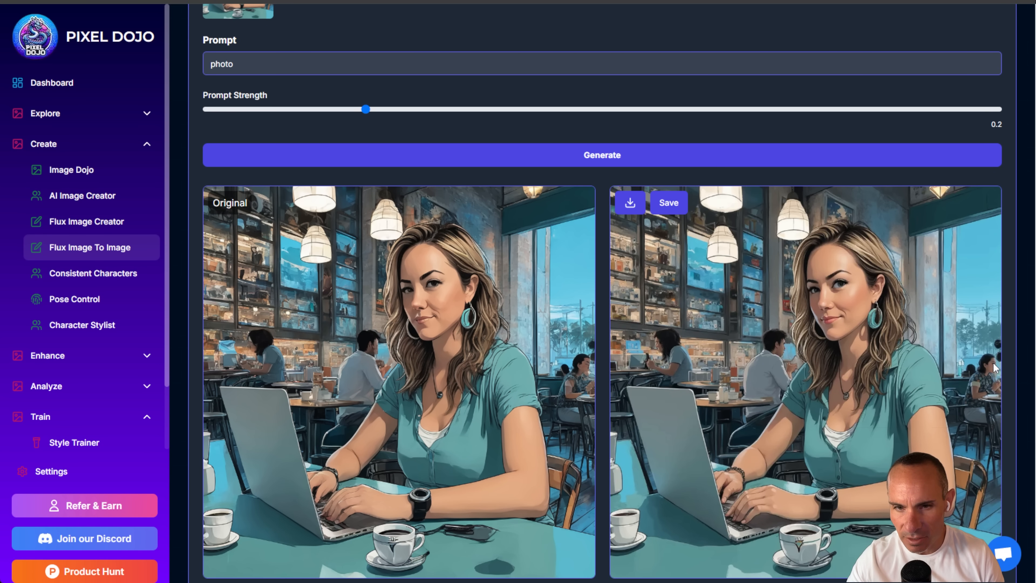
mouse_move(662, 346)
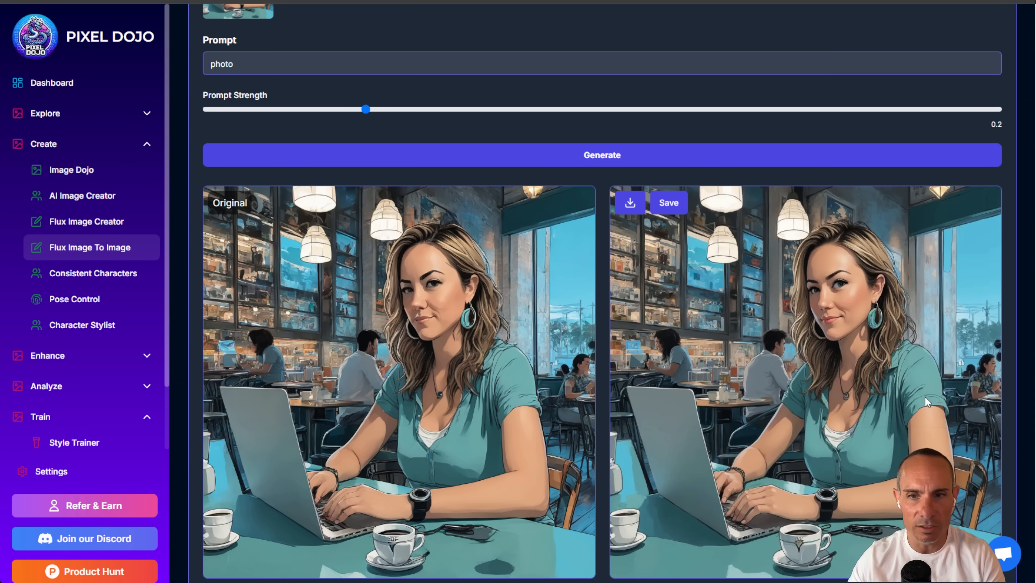
mouse_move(673, 207)
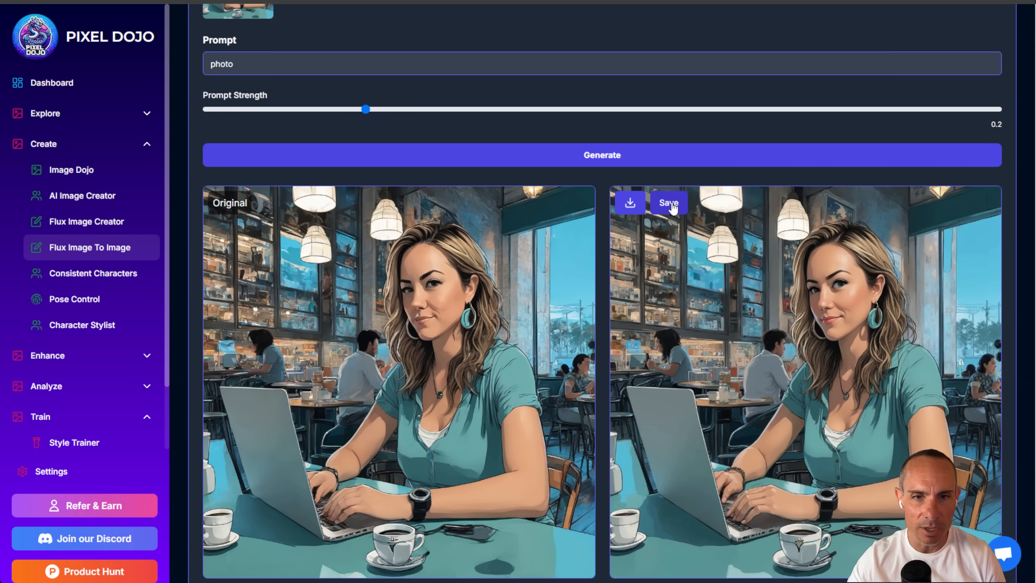
Save the regenerated cafe image and upscale it in the Creative Upscaler with default settings
click(668, 202)
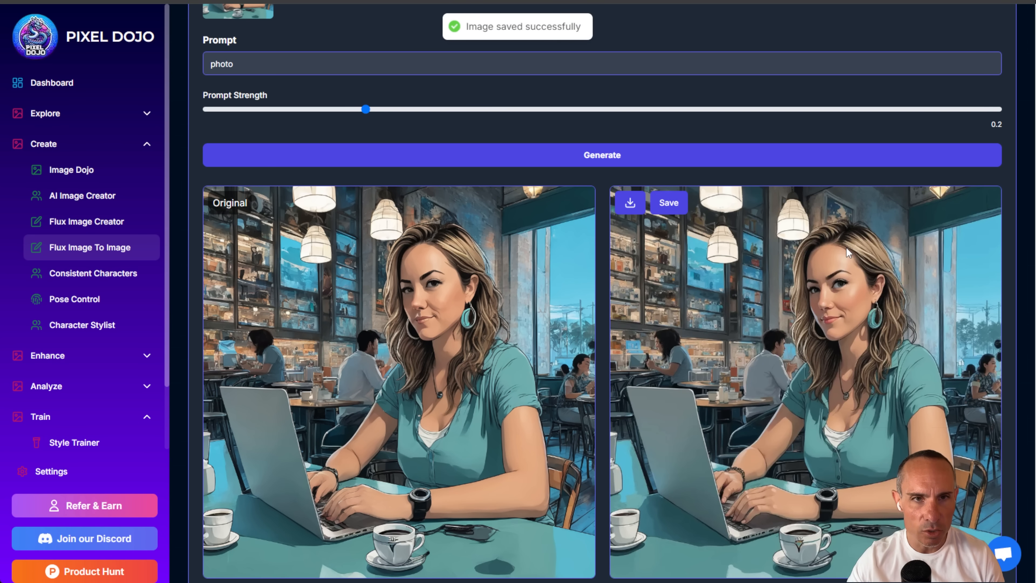
mouse_move(103, 367)
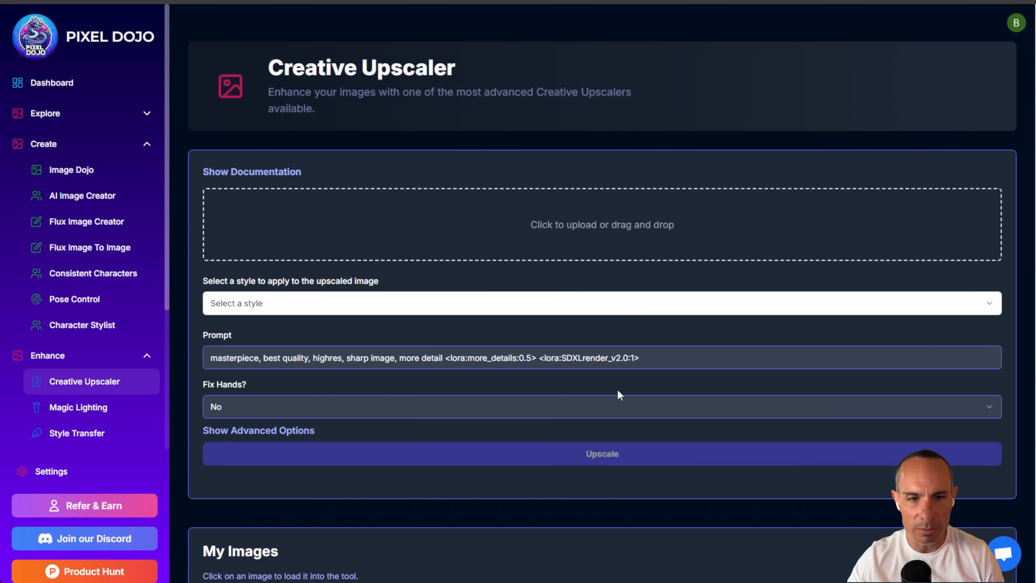
scroll(down, 3)
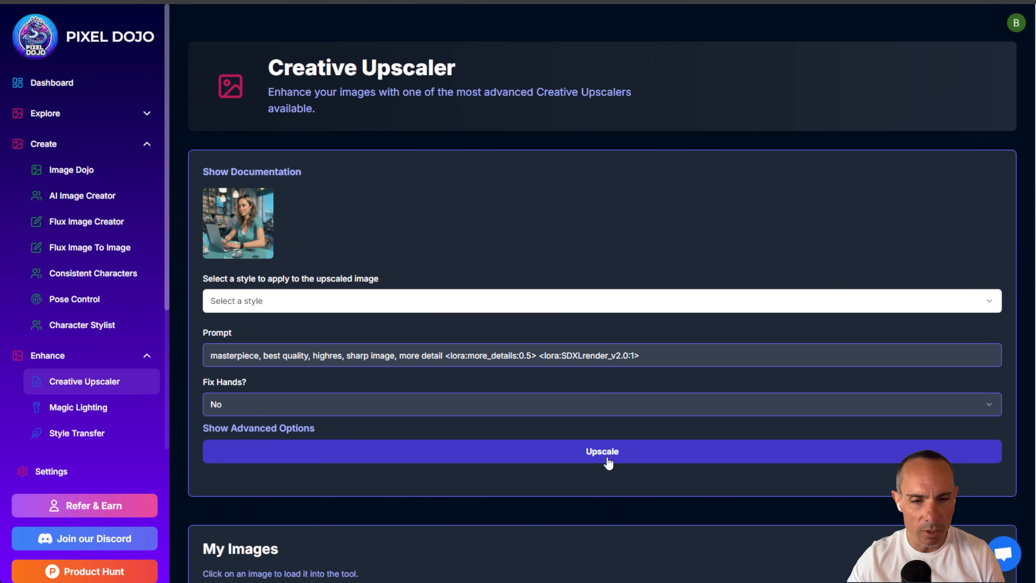
click(603, 452)
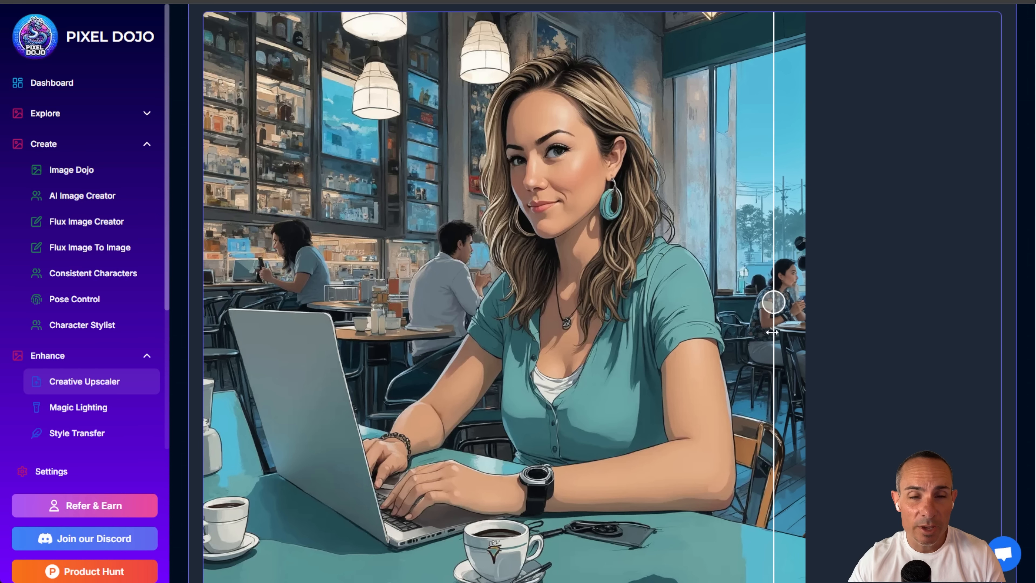
drag(773, 301, 633, 301)
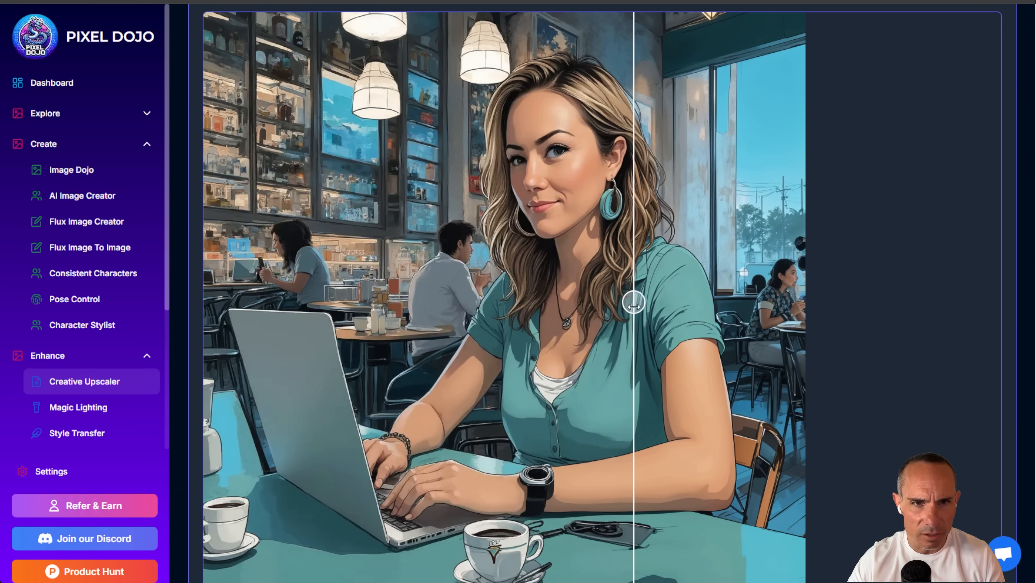
drag(633, 304, 620, 303)
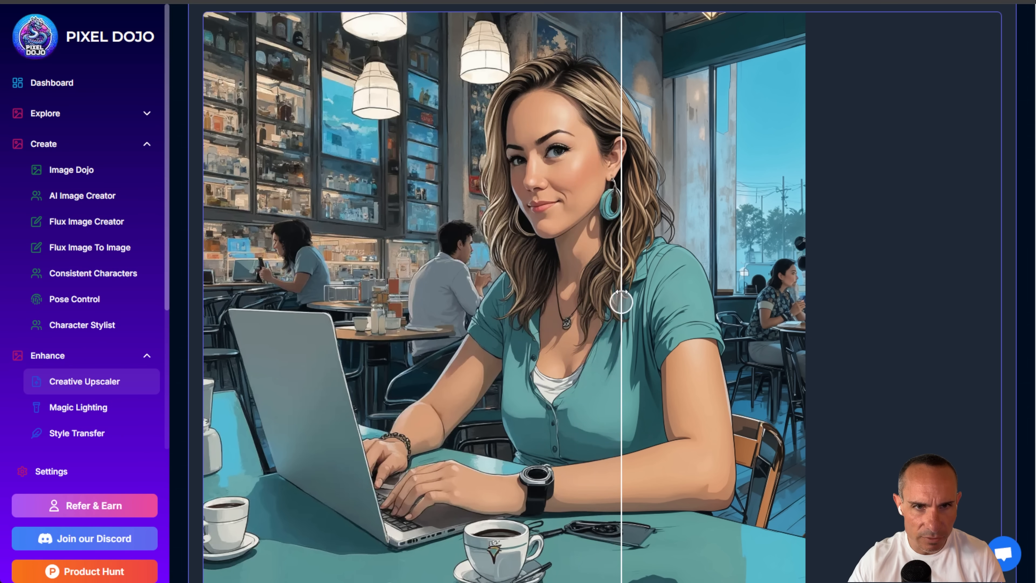
drag(621, 302, 488, 303)
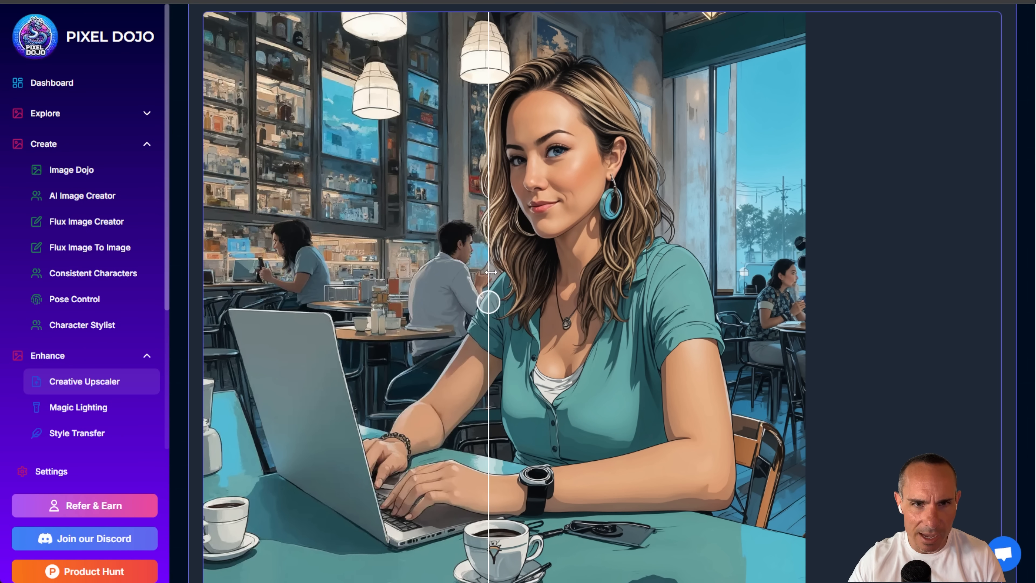
drag(488, 302, 237, 302)
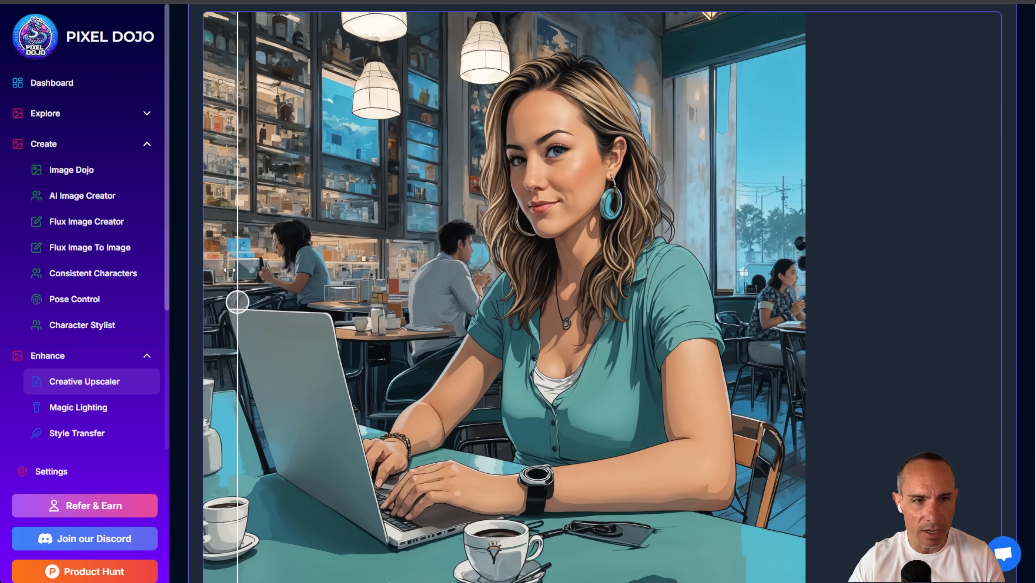
drag(237, 302, 475, 302)
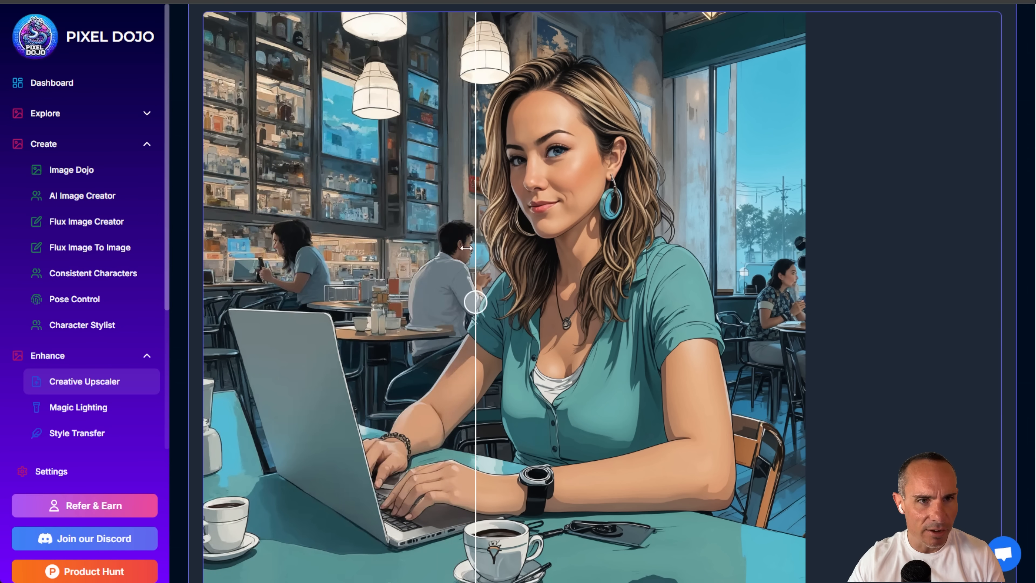
drag(474, 302, 213, 302)
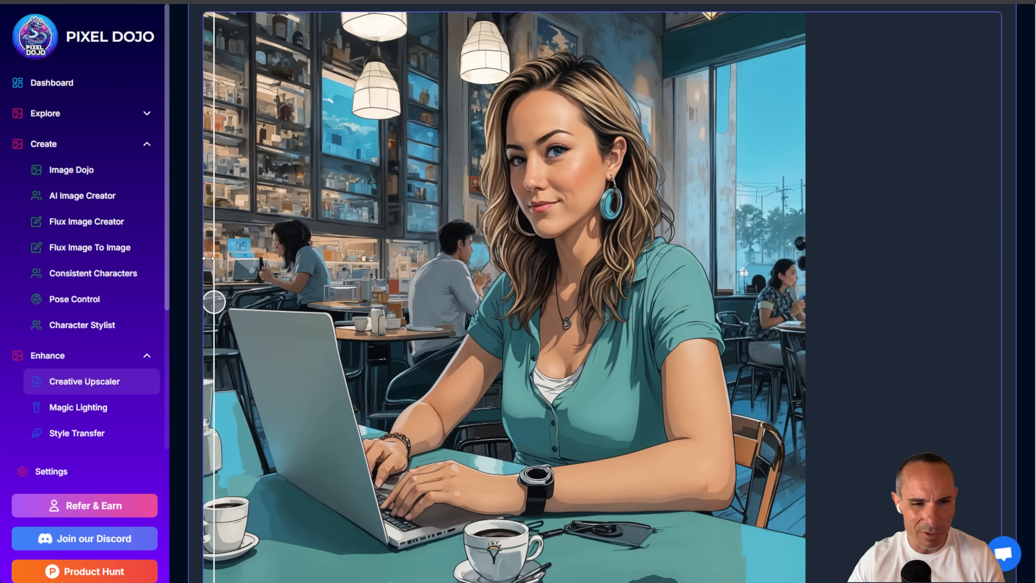
scroll(down, 3)
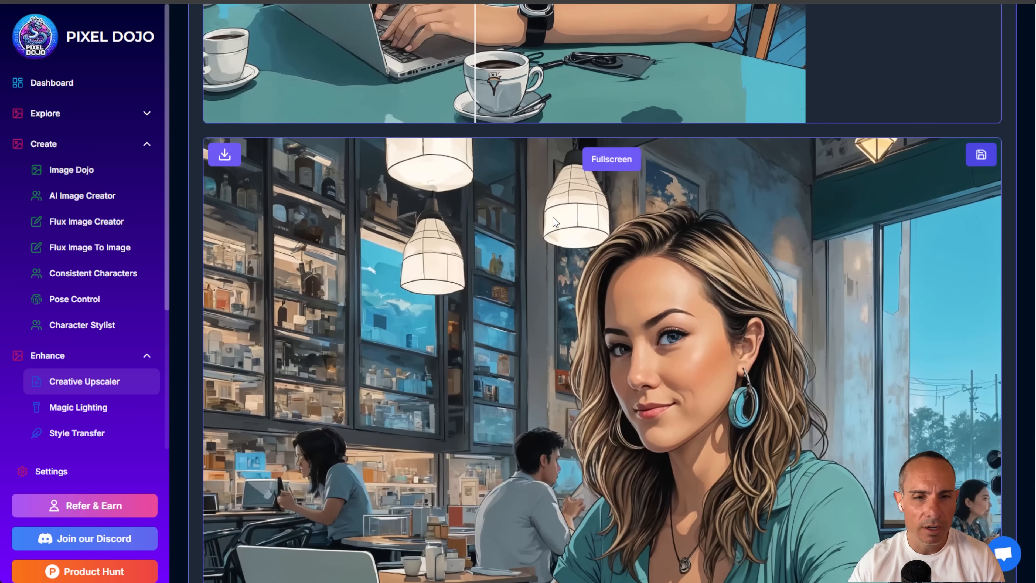
scroll(down, 3)
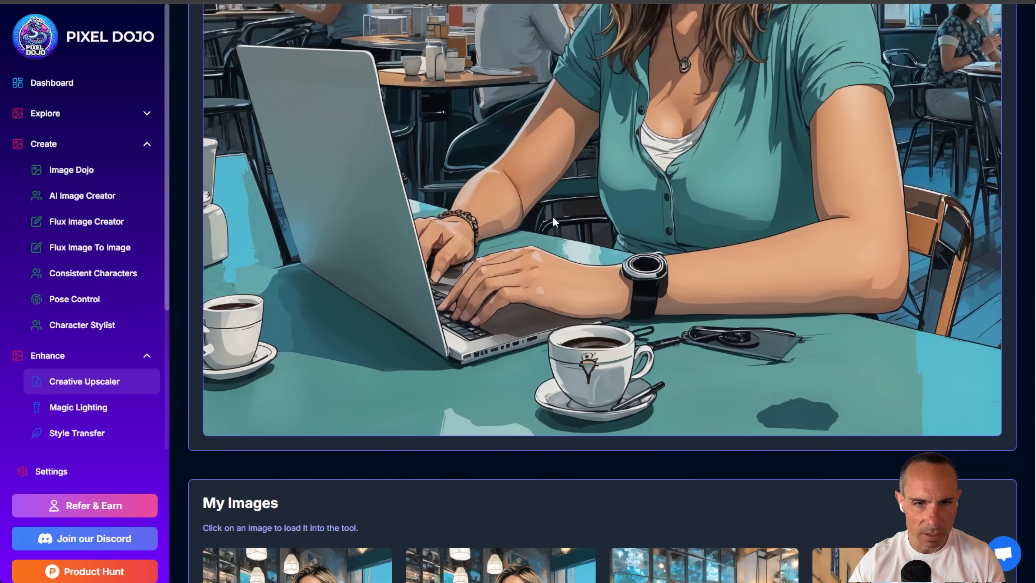
scroll(down, 3)
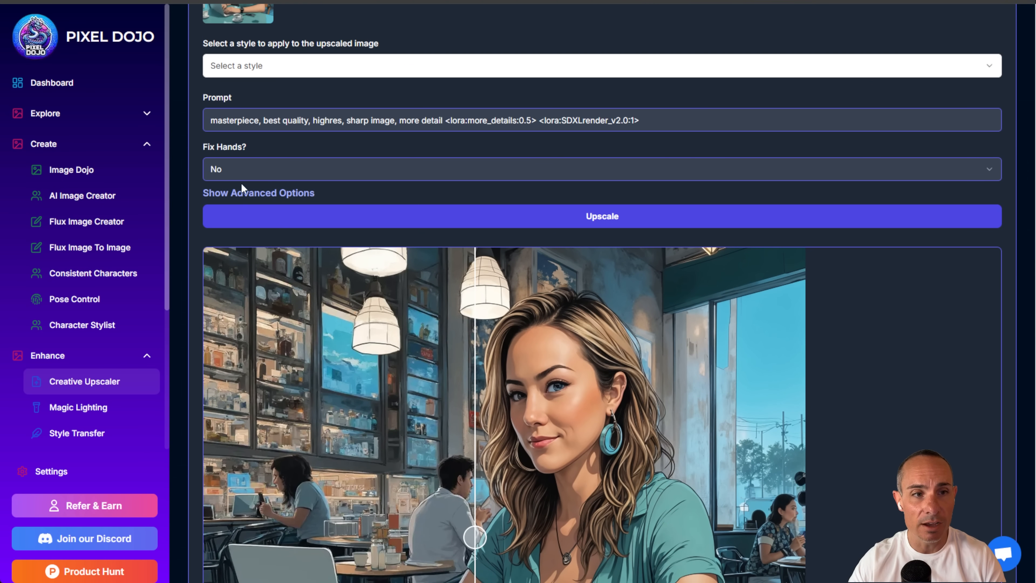
Reveal advanced upscaling settings and set Resemblance strength to 2.65
click(256, 192)
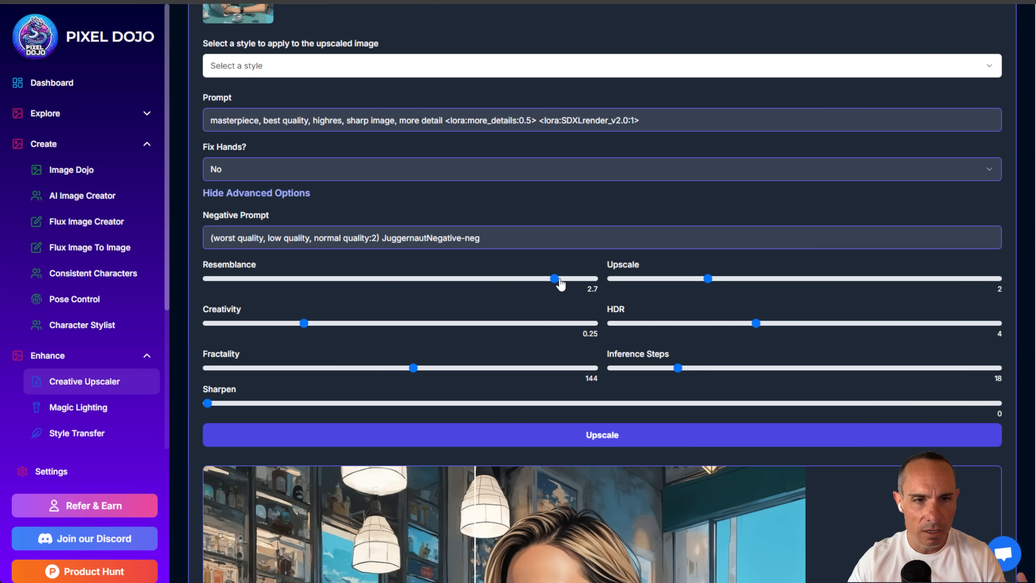
drag(554, 278, 546, 279)
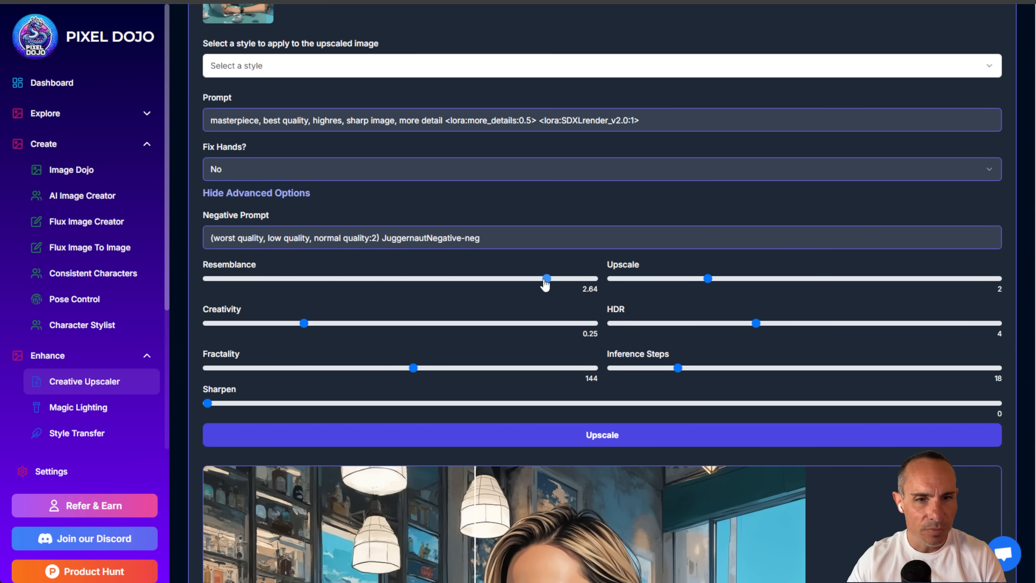
drag(546, 278, 516, 279)
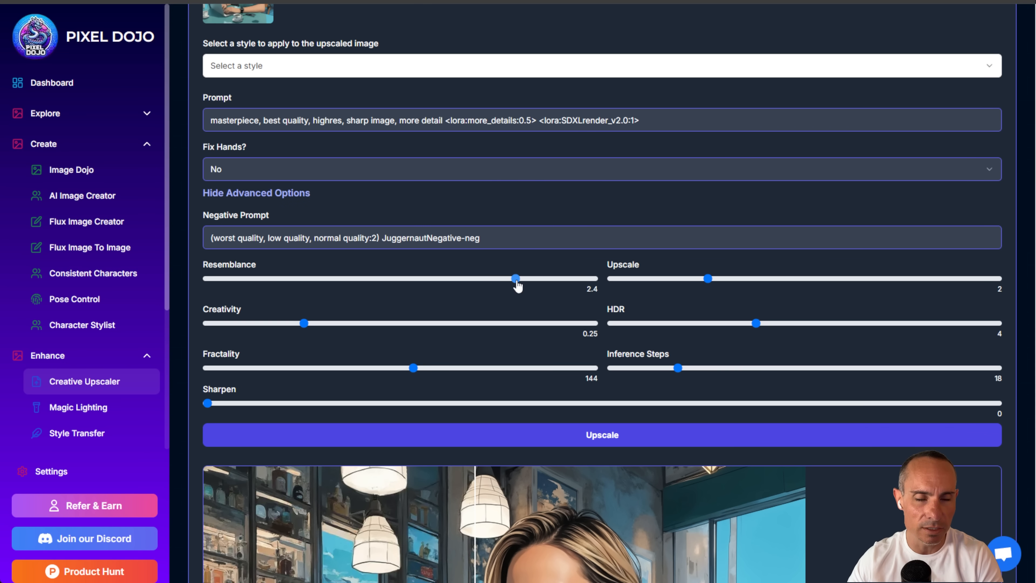
drag(516, 279, 547, 279)
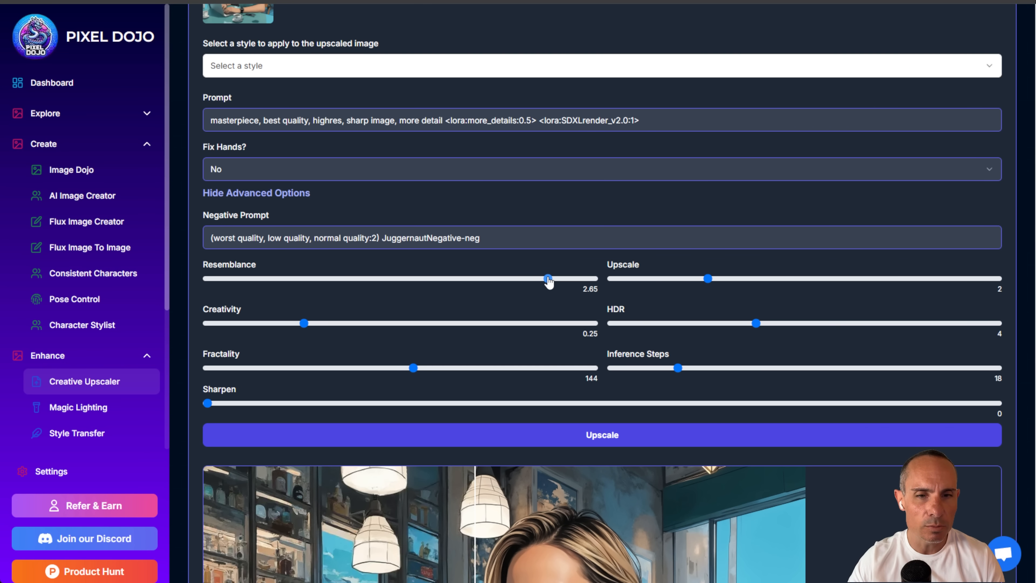
mouse_move(551, 274)
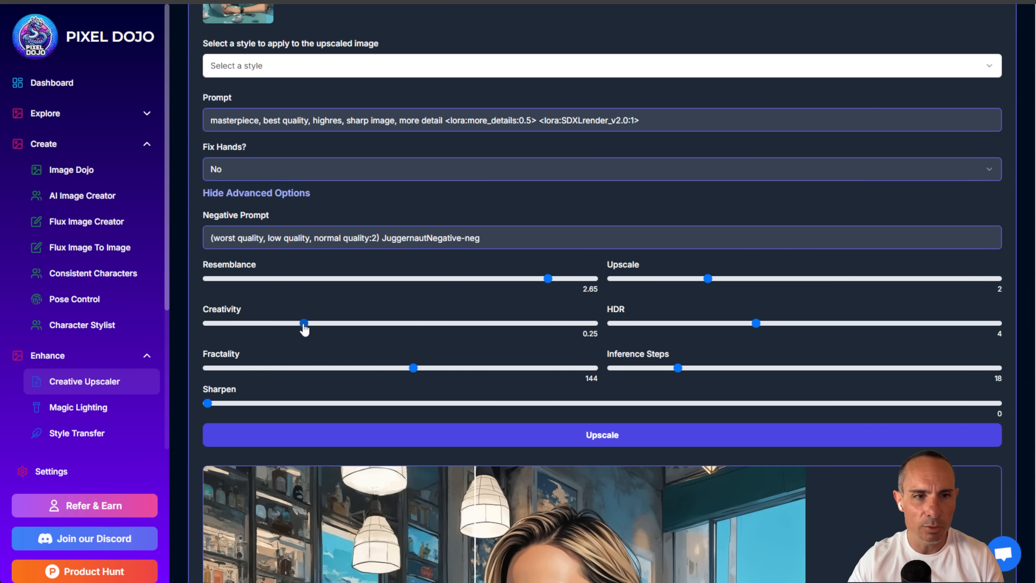
mouse_move(314, 322)
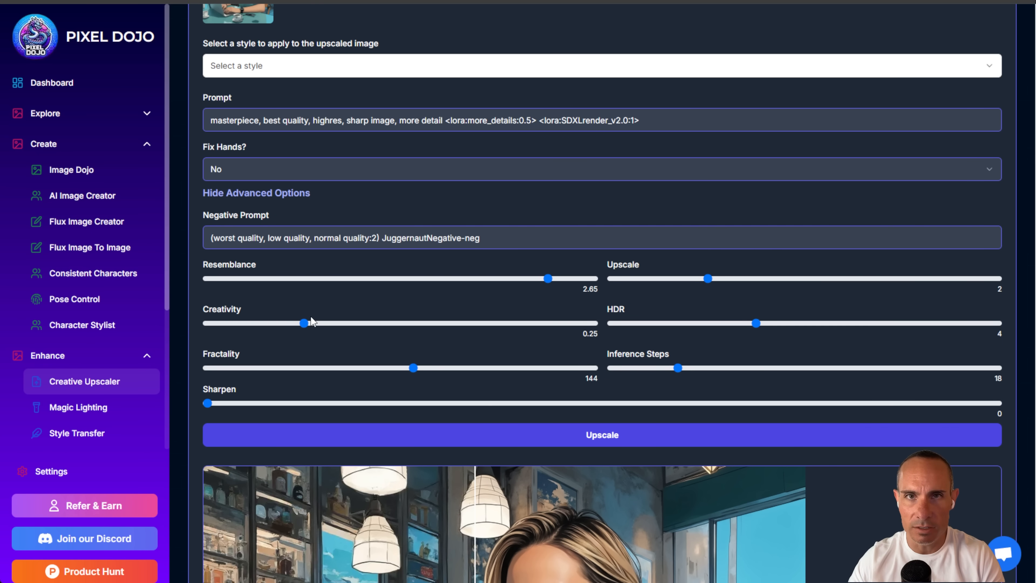
mouse_move(429, 334)
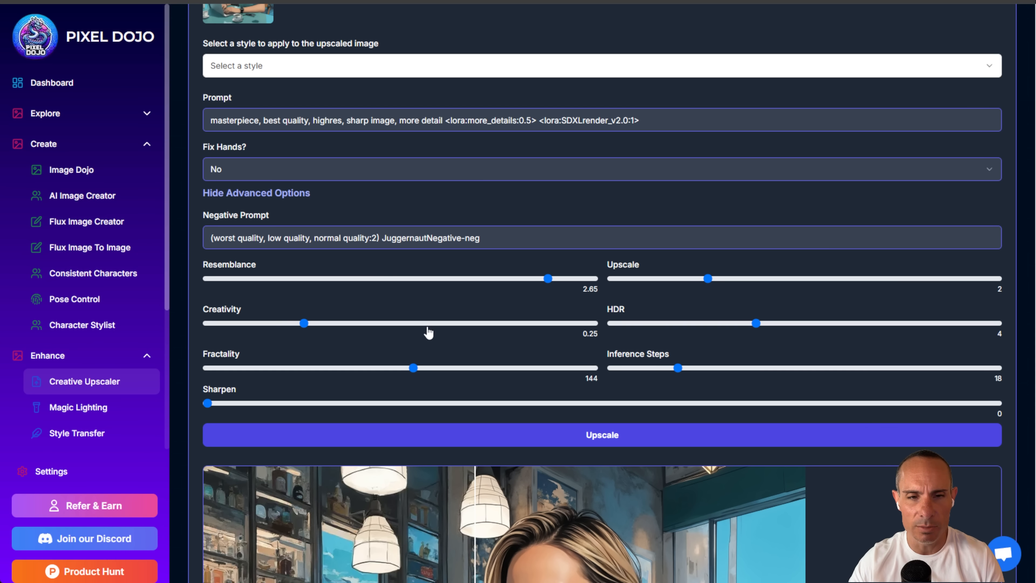
scroll(up, 3)
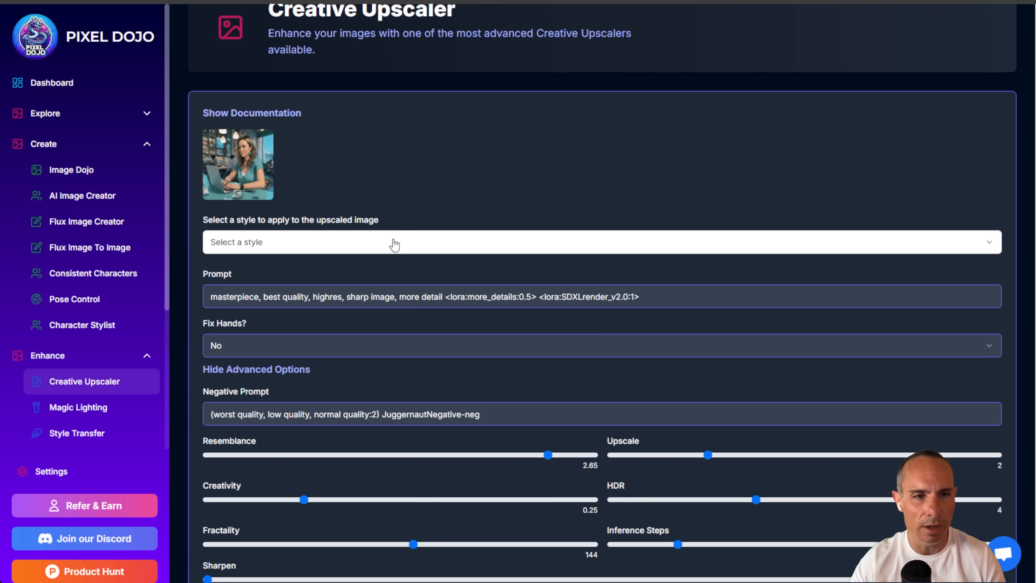
mouse_move(257, 379)
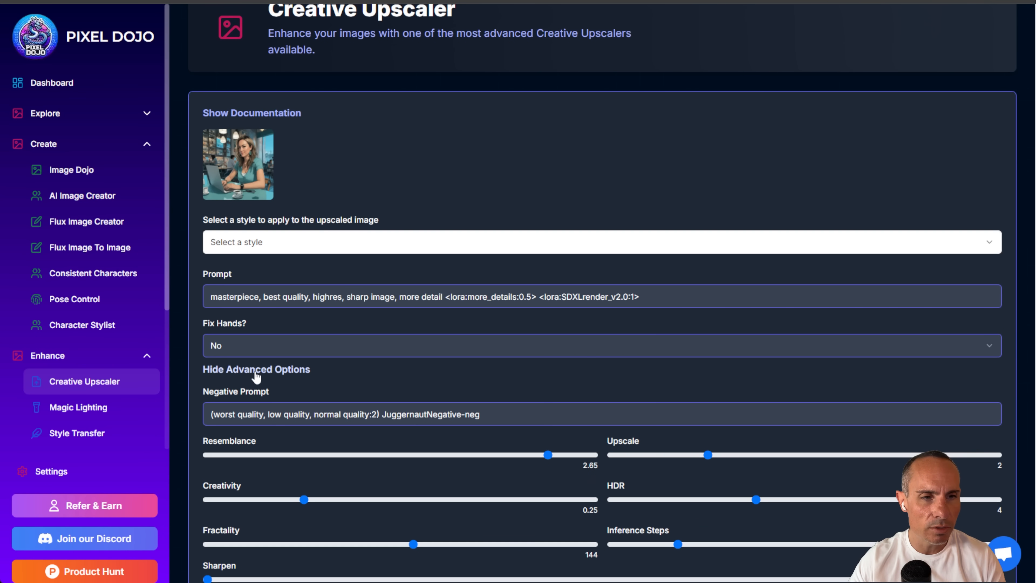
Hide advanced settings and re-upscale the cafe-woman image in the Cyberpunk style
click(257, 369)
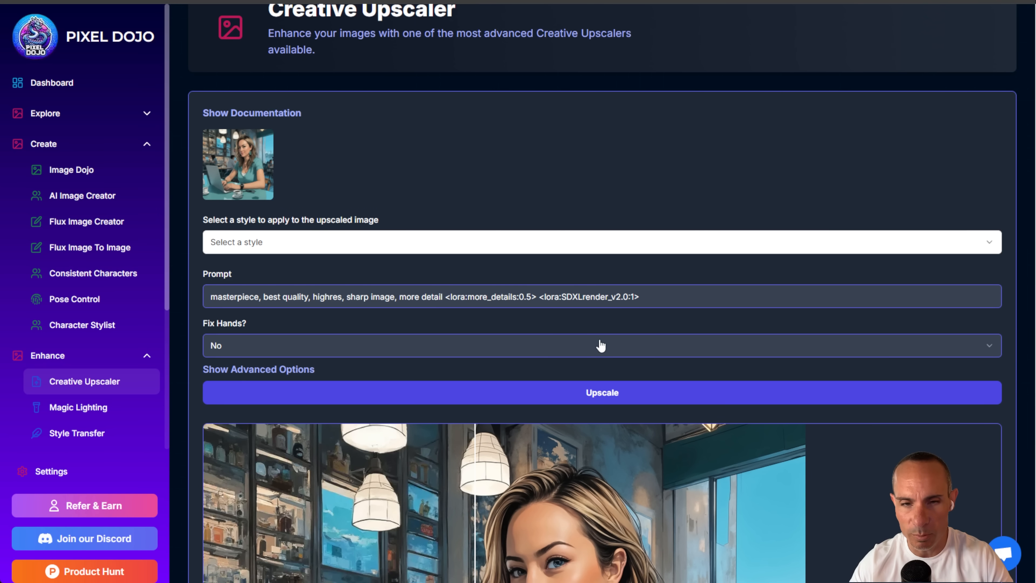
mouse_move(589, 245)
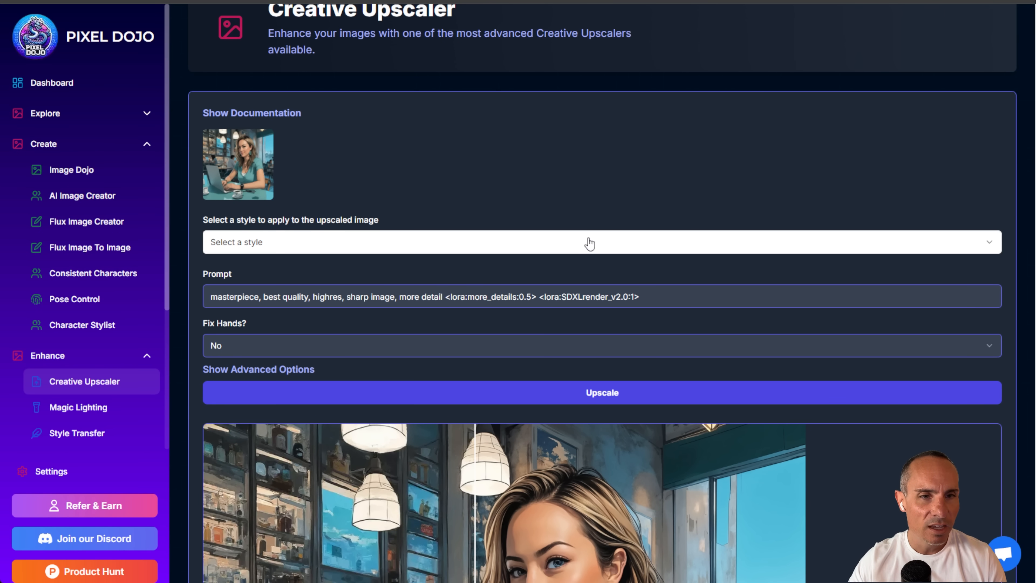
mouse_move(592, 248)
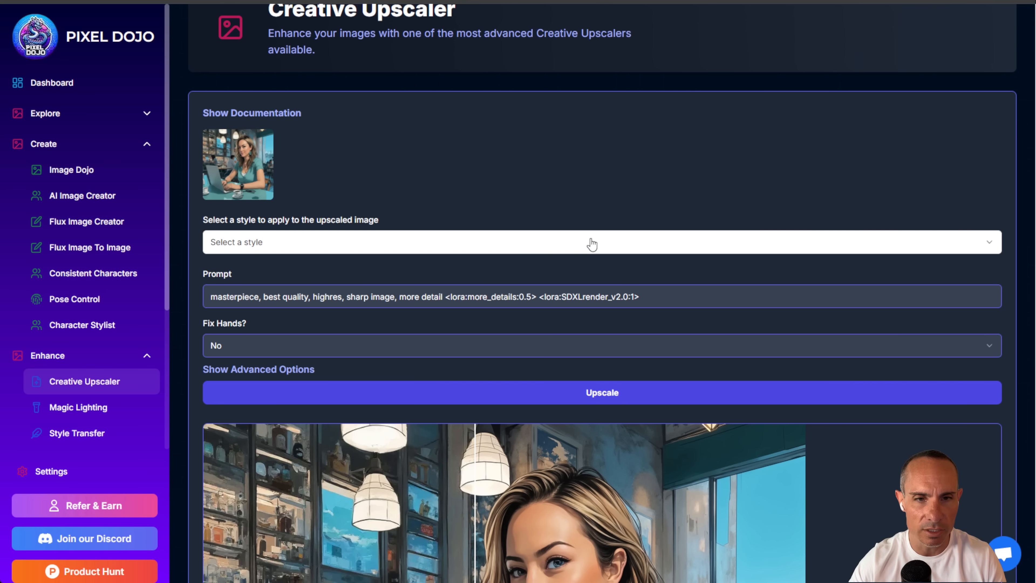
click(592, 245)
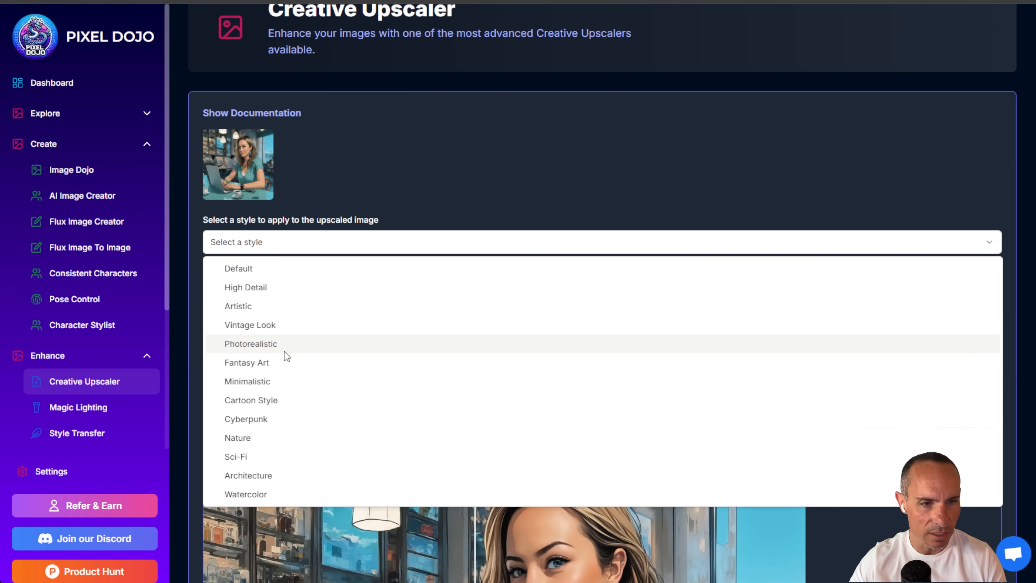
mouse_move(265, 428)
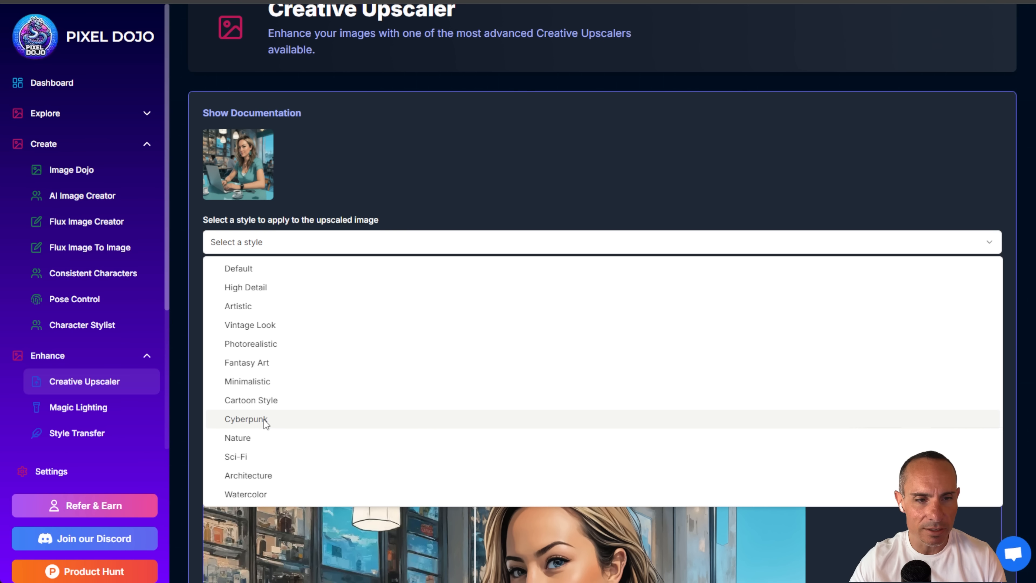
mouse_move(259, 461)
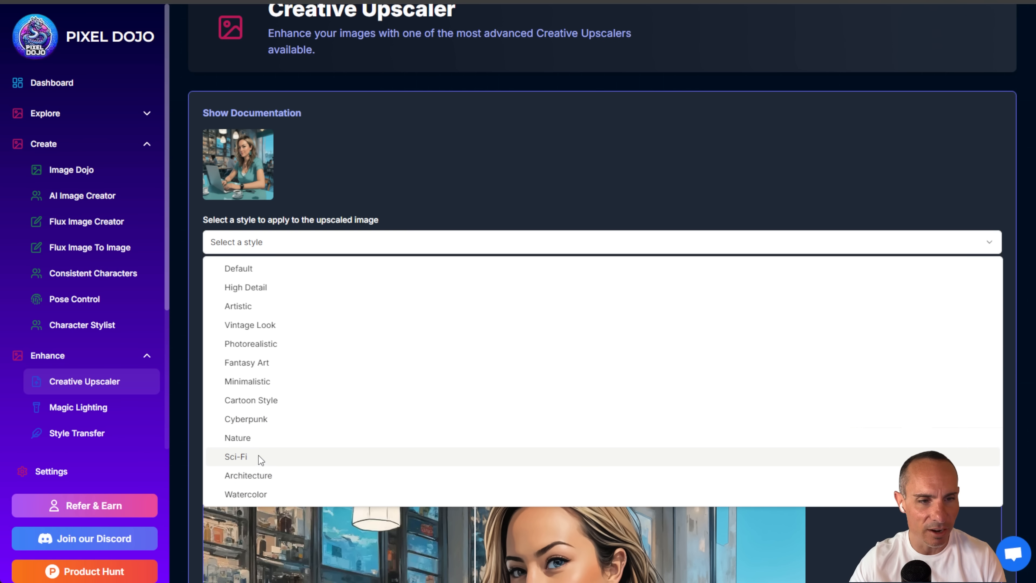
click(246, 419)
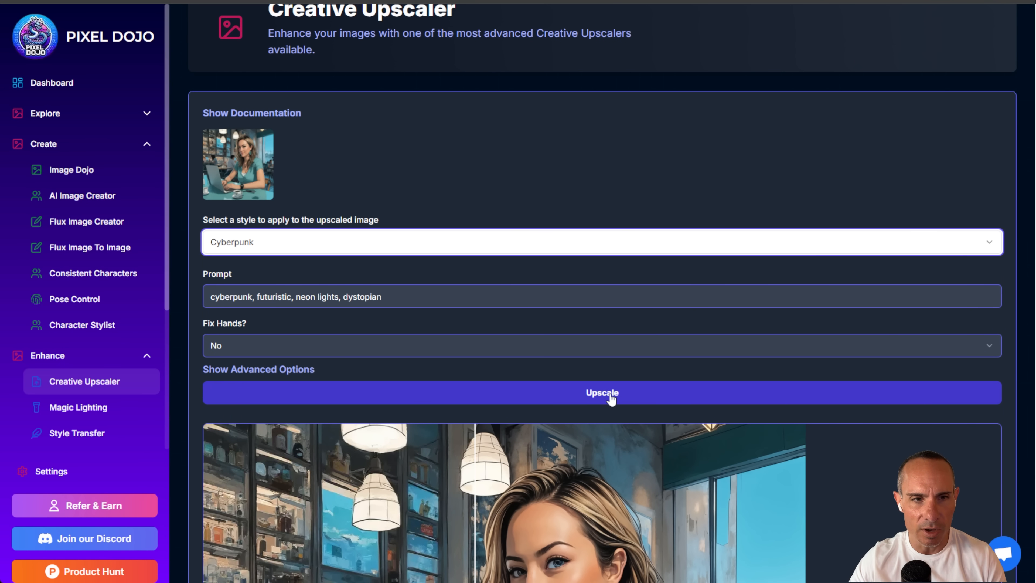
click(609, 400)
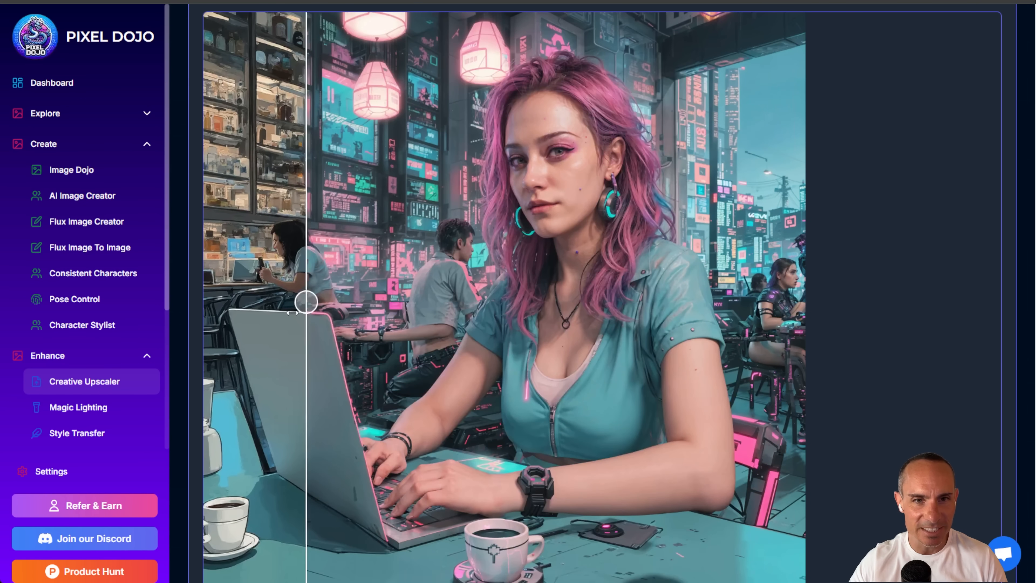
Sweep the before/after slider to compare the cyberpunk upscale against the original cafe scene
drag(306, 303, 334, 303)
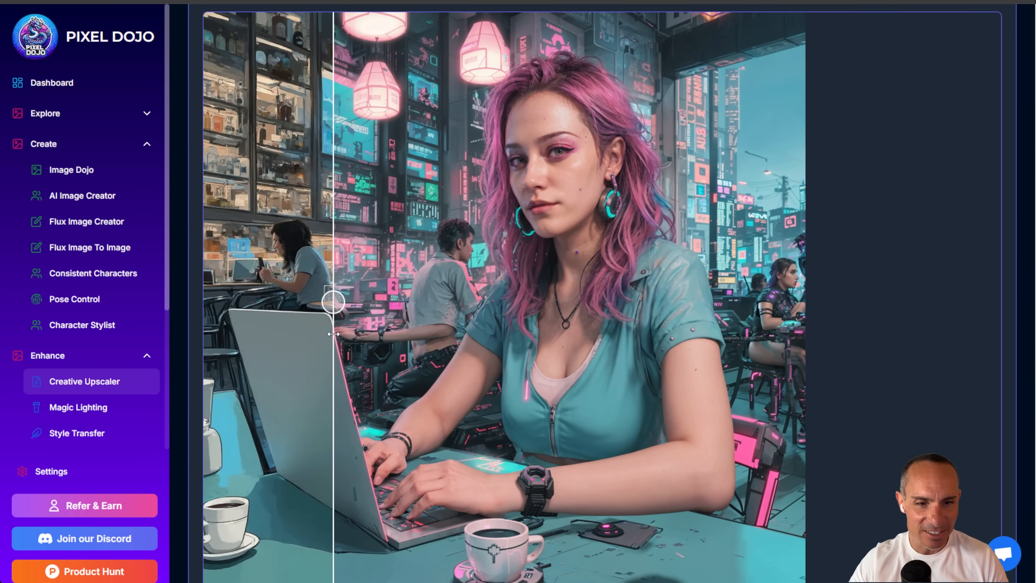
drag(333, 302, 269, 303)
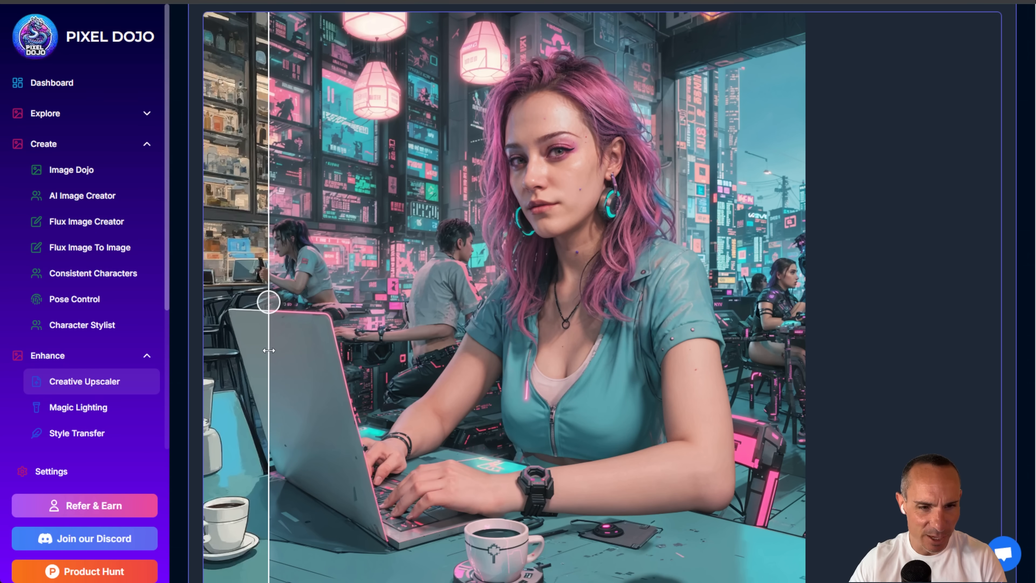
drag(268, 302, 262, 303)
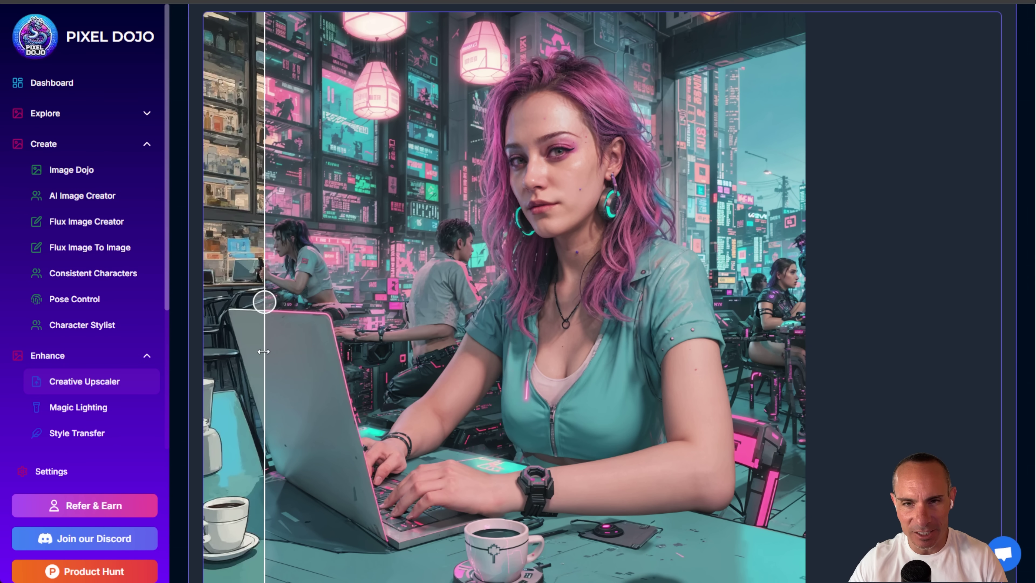
drag(263, 302, 459, 302)
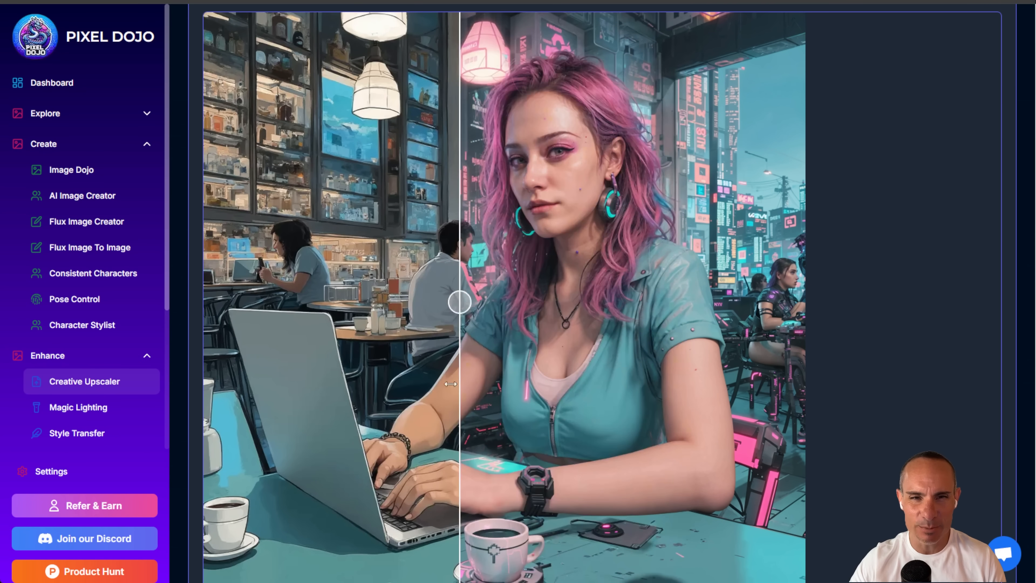
drag(460, 302, 407, 302)
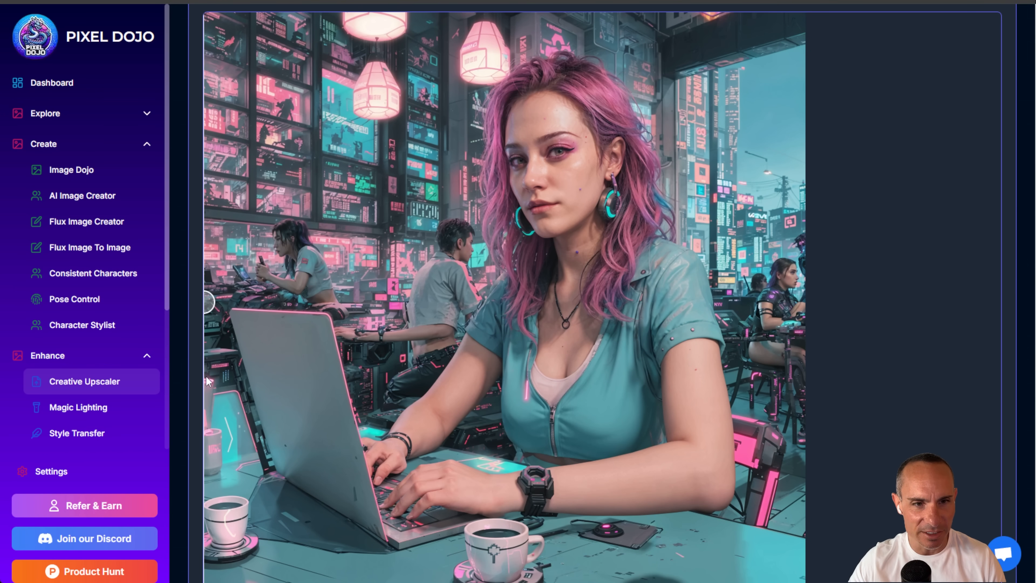
drag(207, 303, 532, 303)
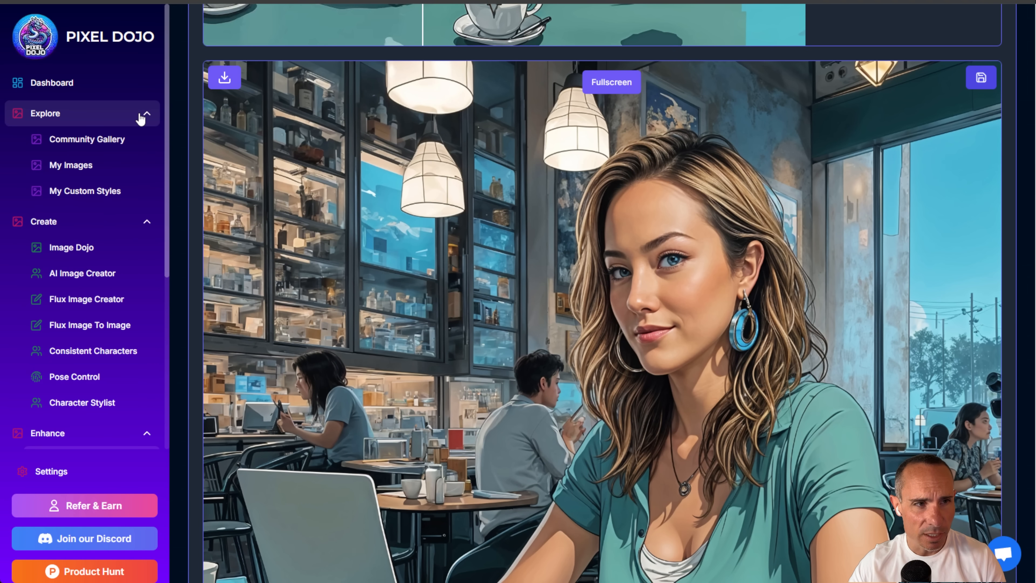
Open My Images and make the upscaled cafe portrait and another saved image public
click(71, 165)
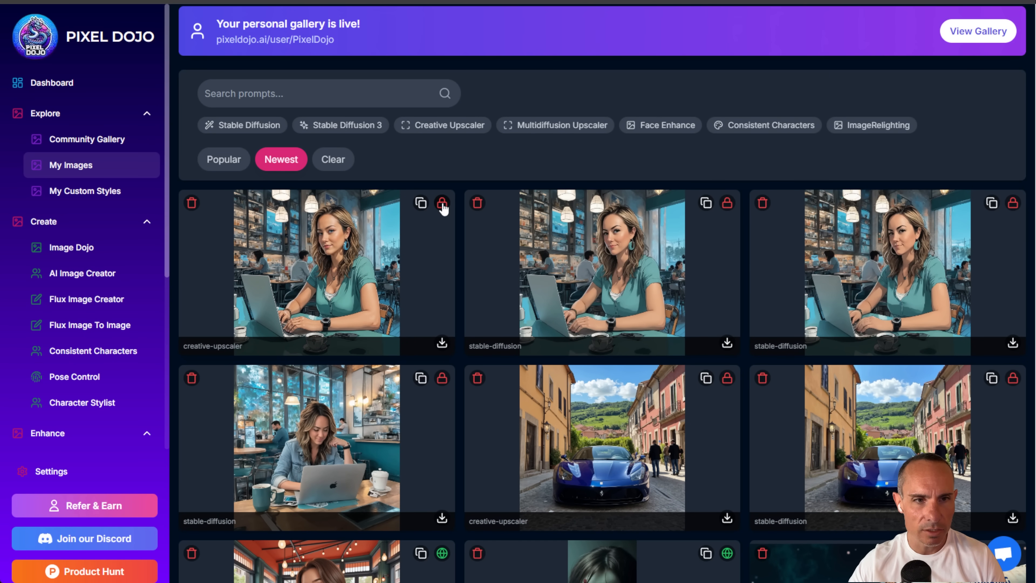
click(442, 203)
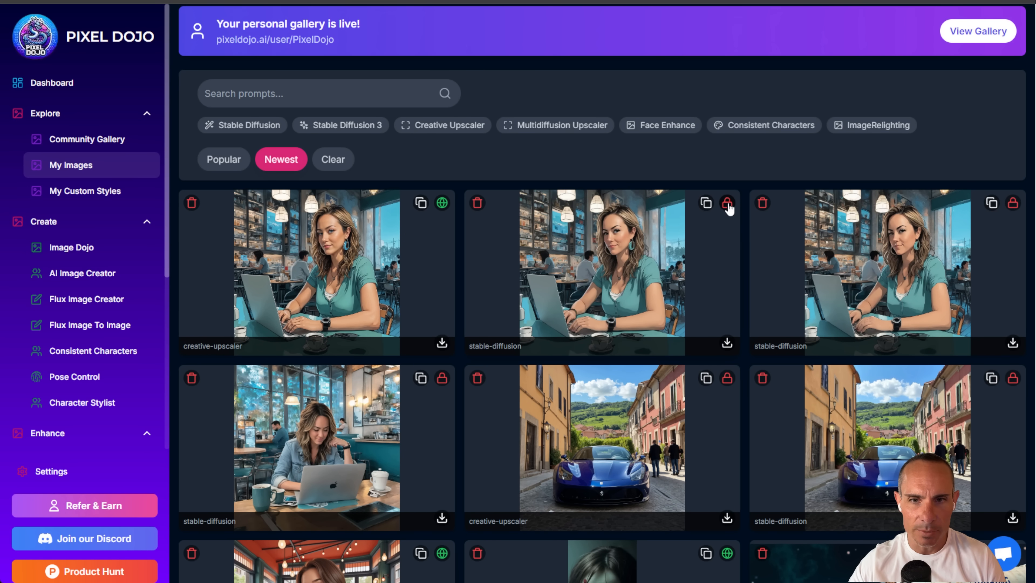
click(726, 202)
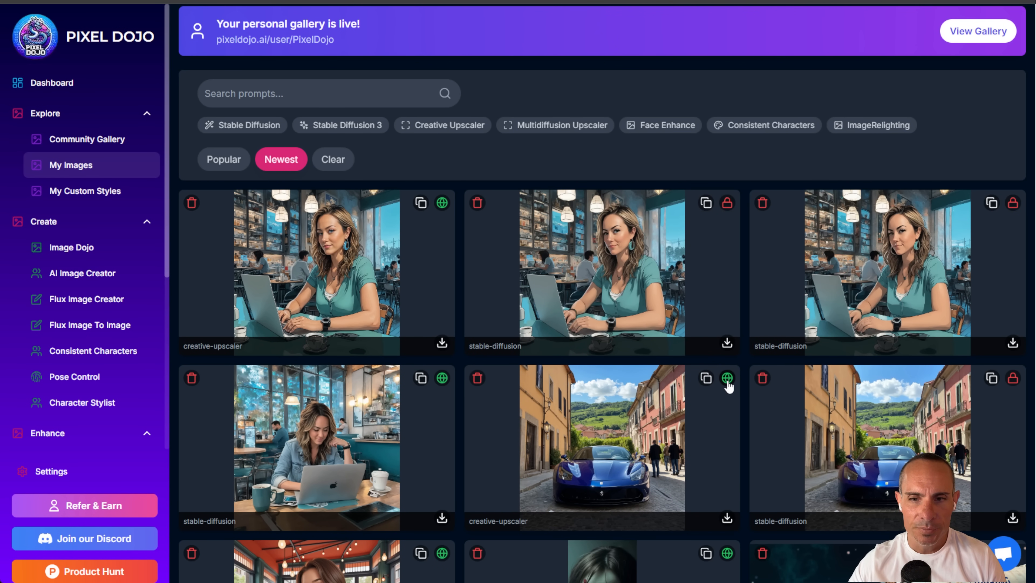
mouse_move(97, 144)
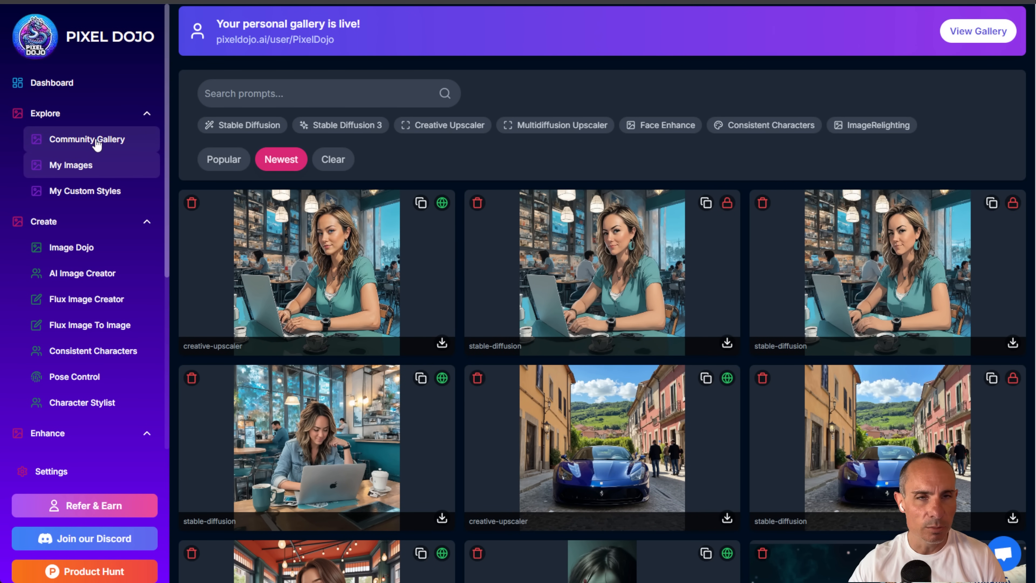
Browse down through the community gallery images
click(87, 139)
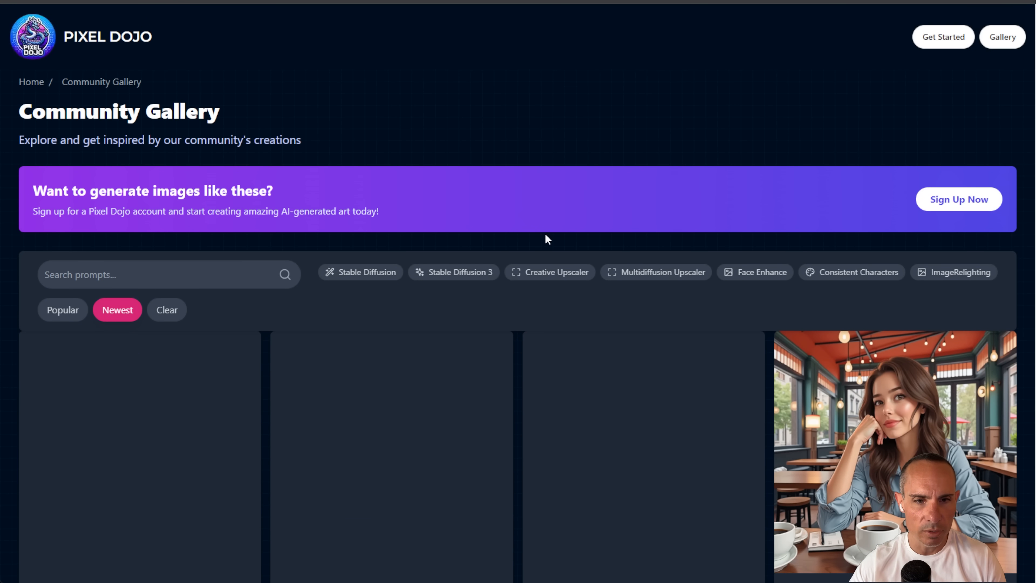
scroll(down, 3)
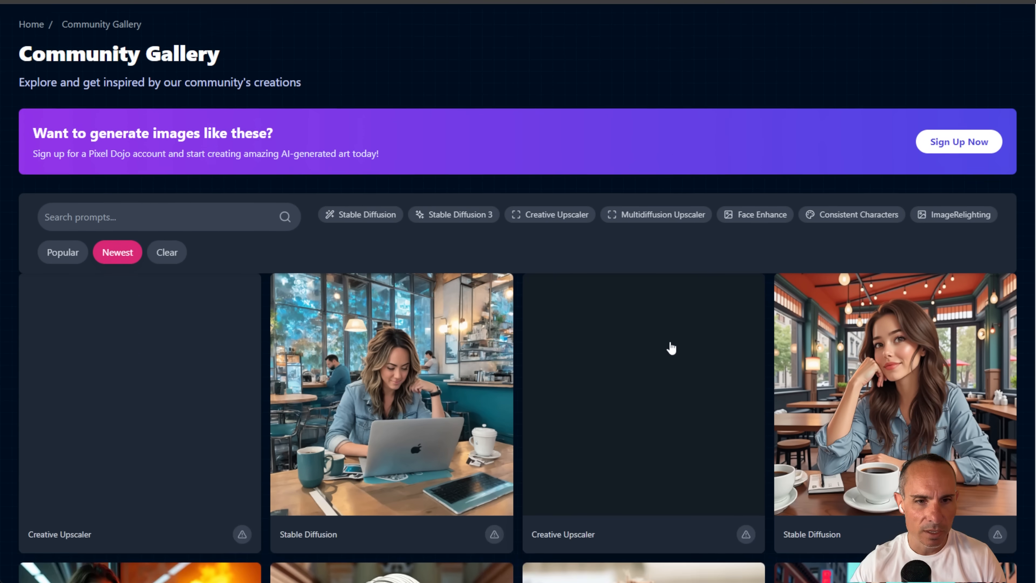
scroll(down, 3)
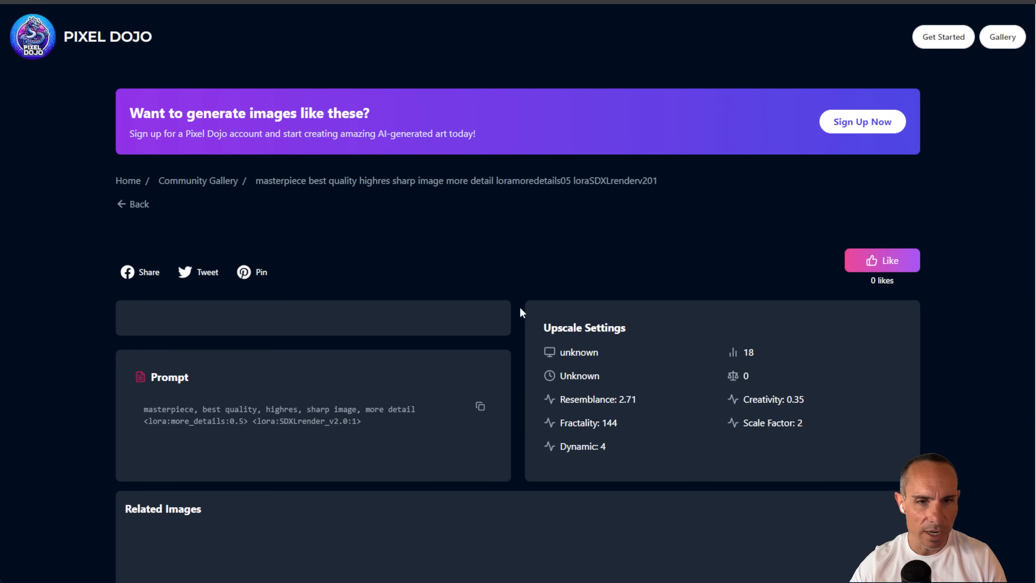
scroll(down, 3)
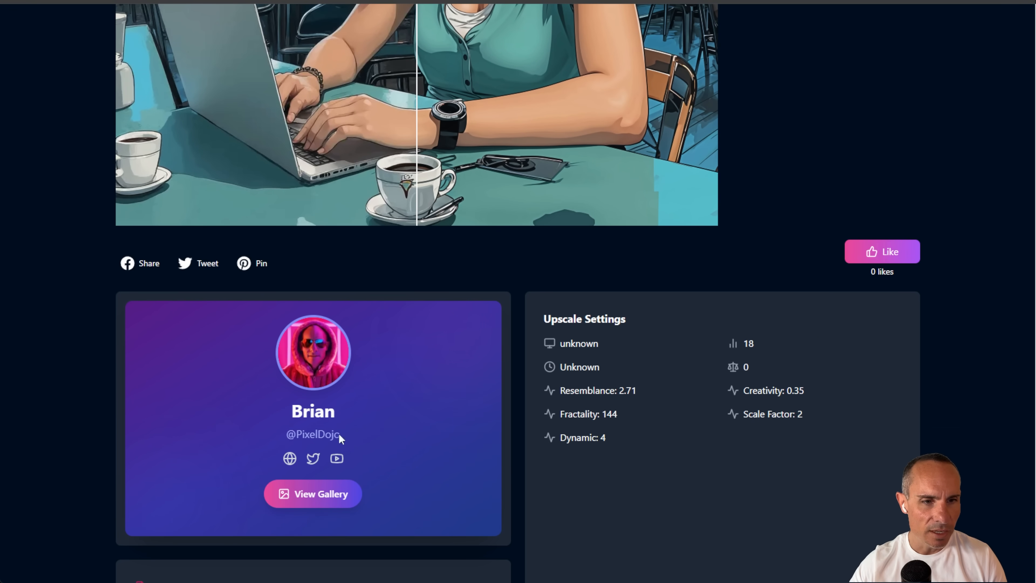
Open the creator's public gallery showing the newly shared cafe and car images
click(313, 493)
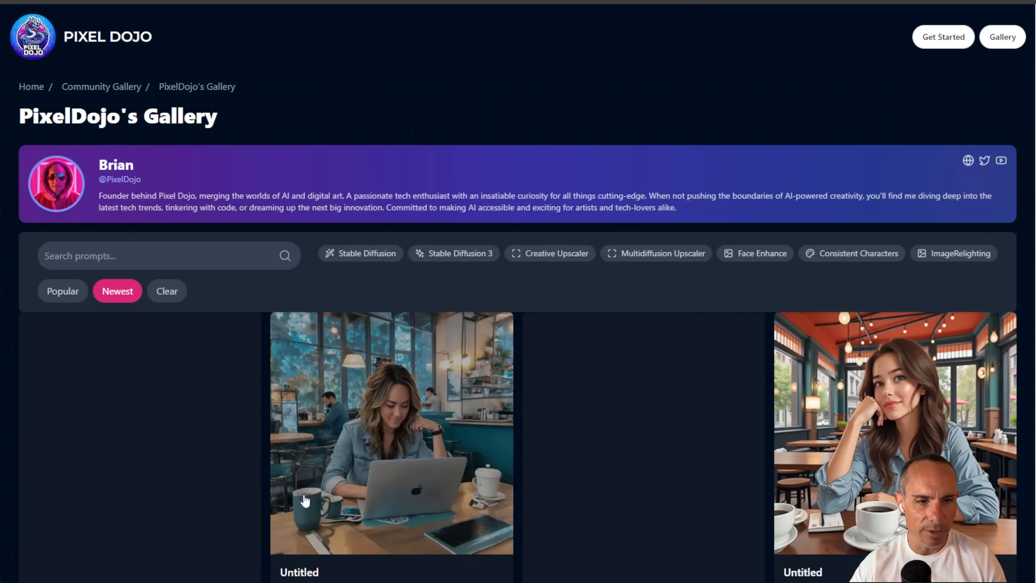
scroll(down, 3)
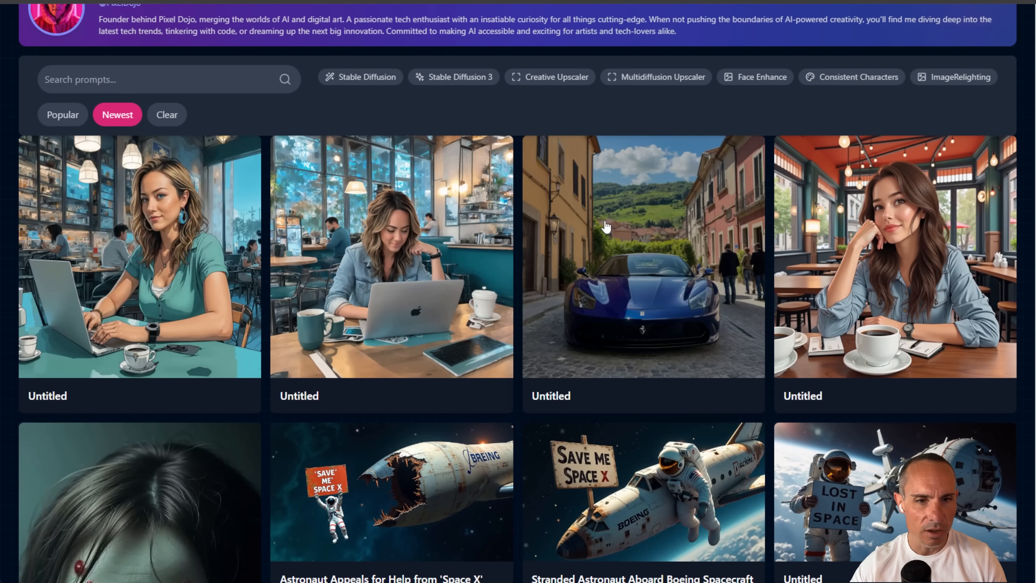
scroll(down, 3)
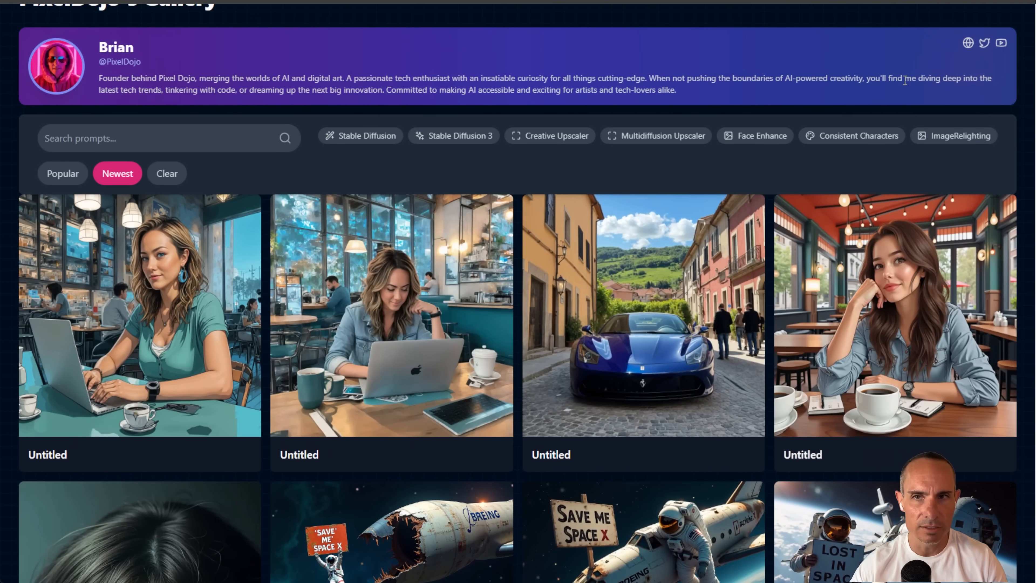
scroll(up, 3)
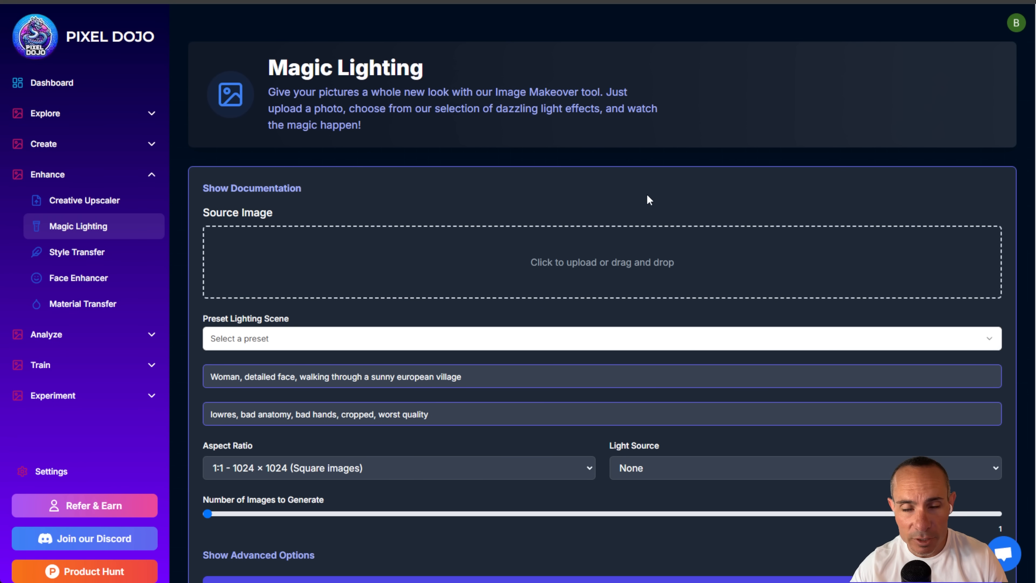
mouse_move(645, 245)
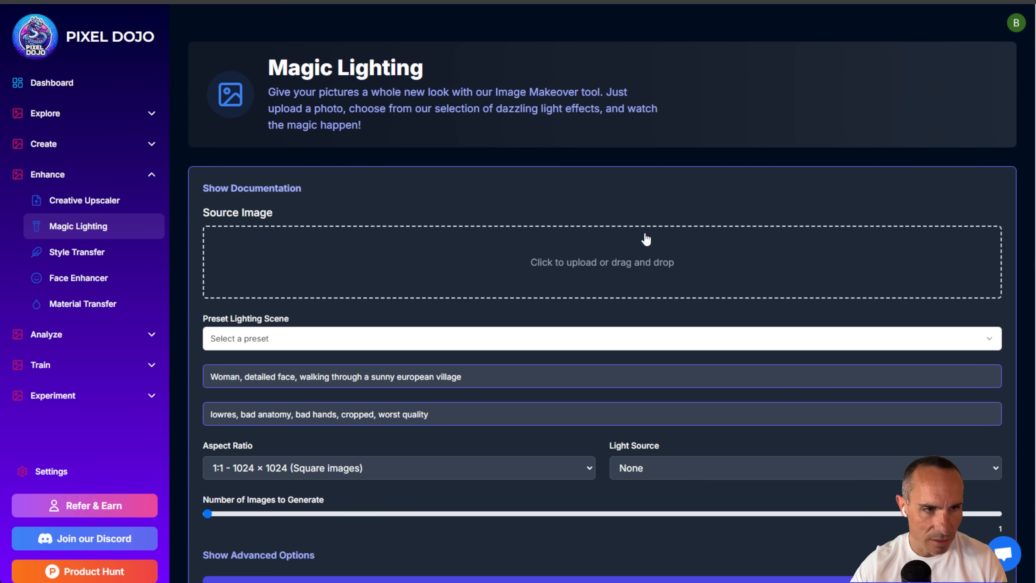
Load the laptop cafe photo, choose Sunny Outdoor lighting, request four images and generate
scroll(down, 3)
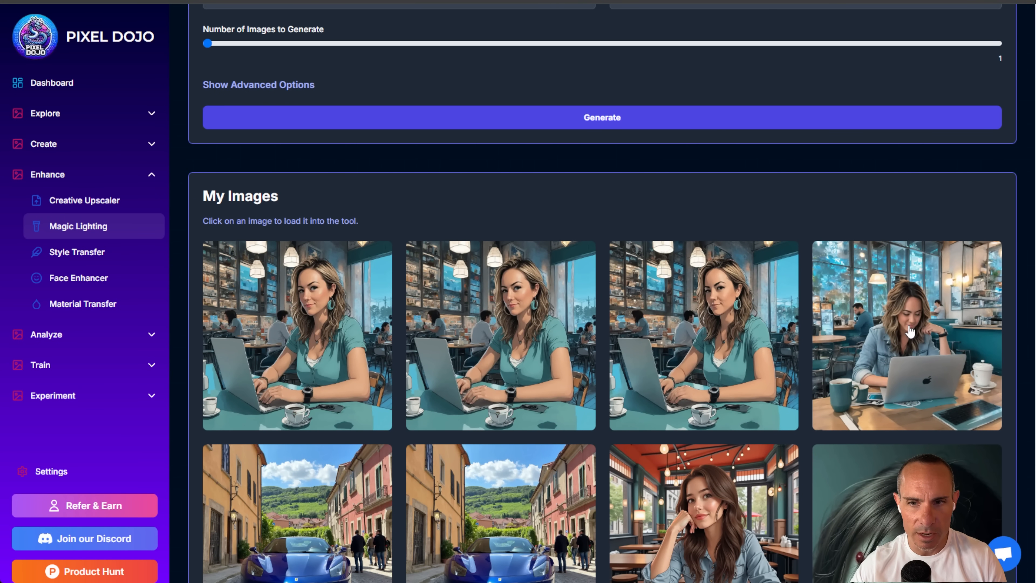
click(911, 332)
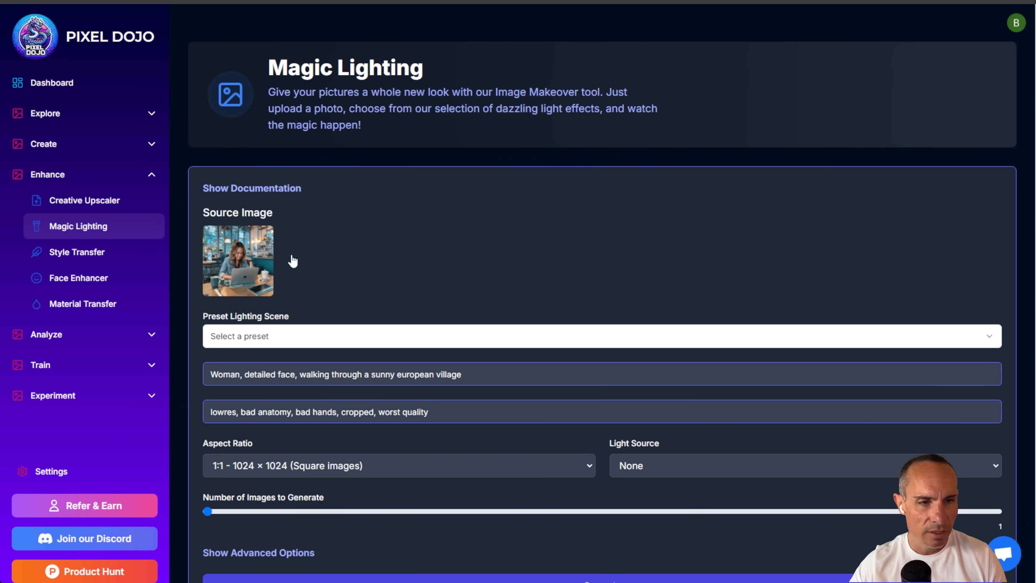
mouse_move(490, 279)
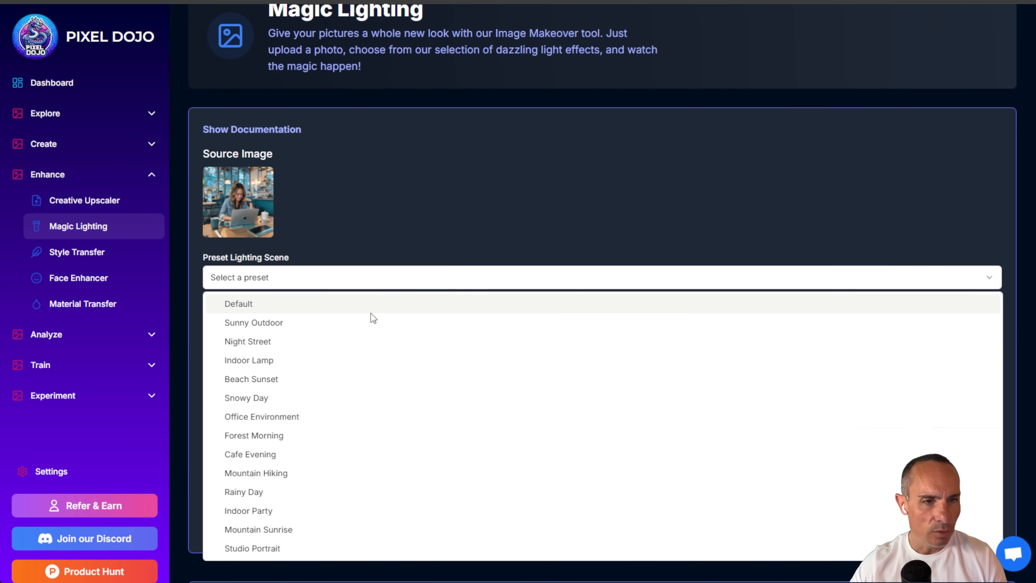
click(253, 323)
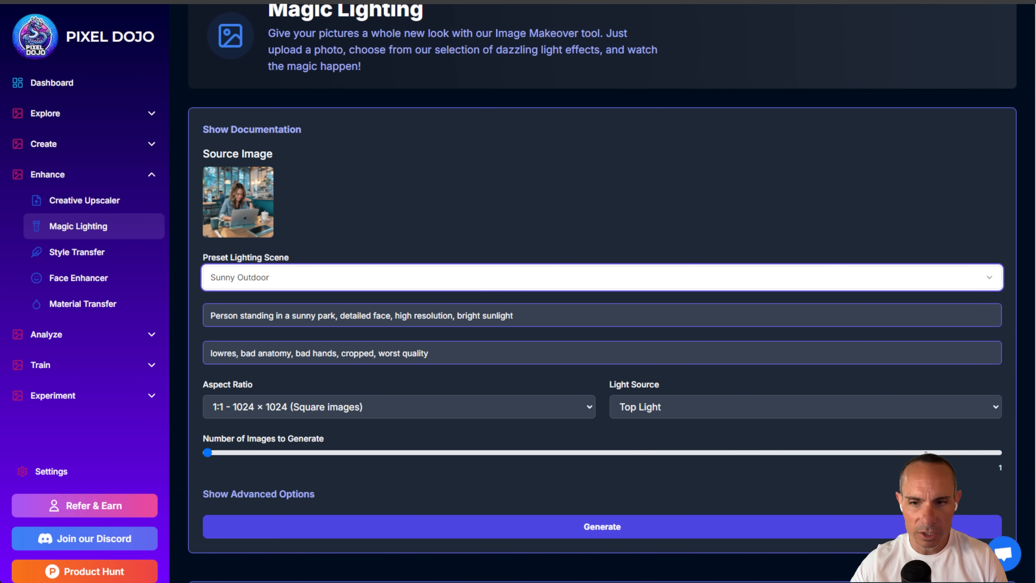
drag(206, 452, 998, 452)
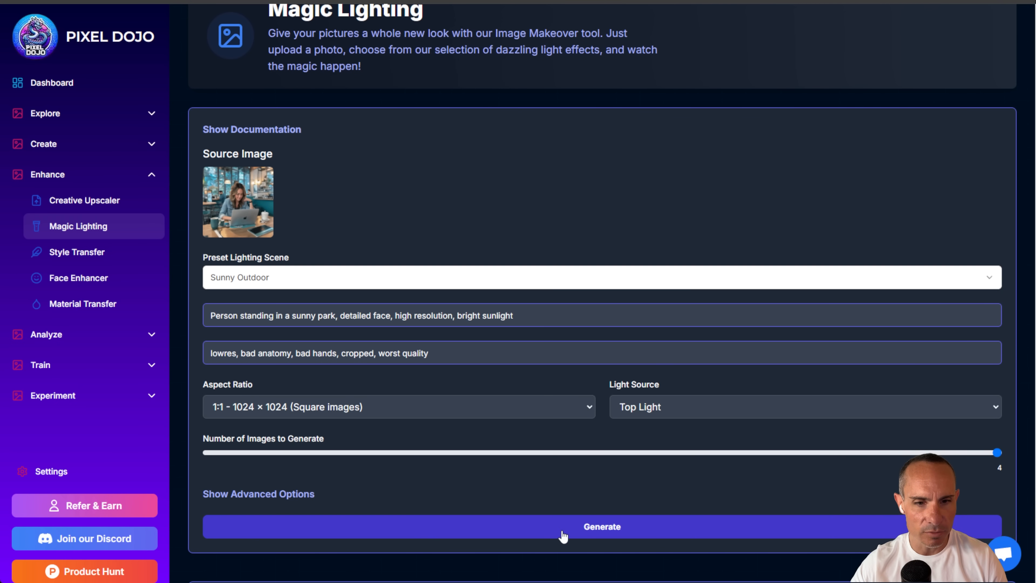
click(601, 527)
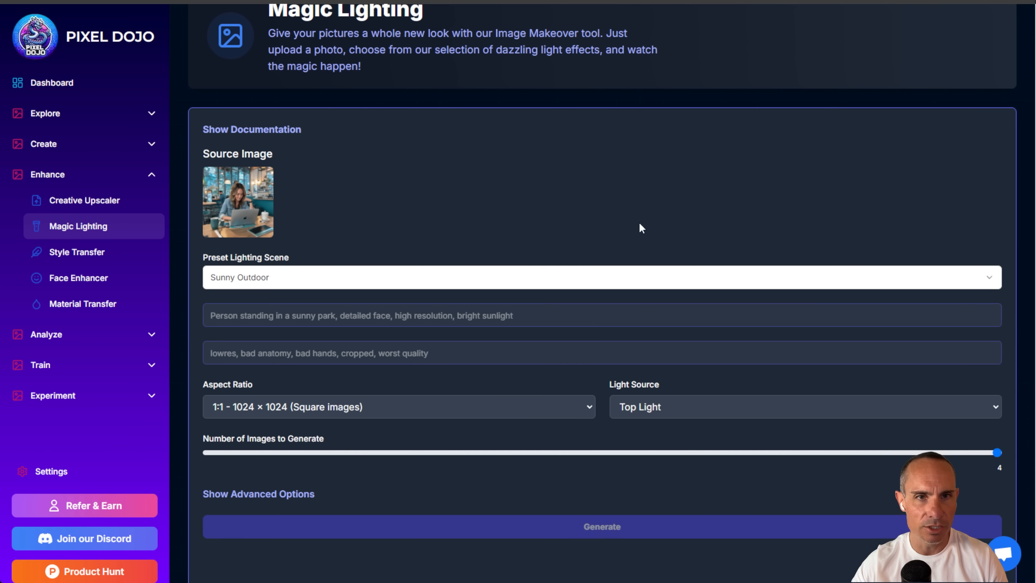
click(602, 527)
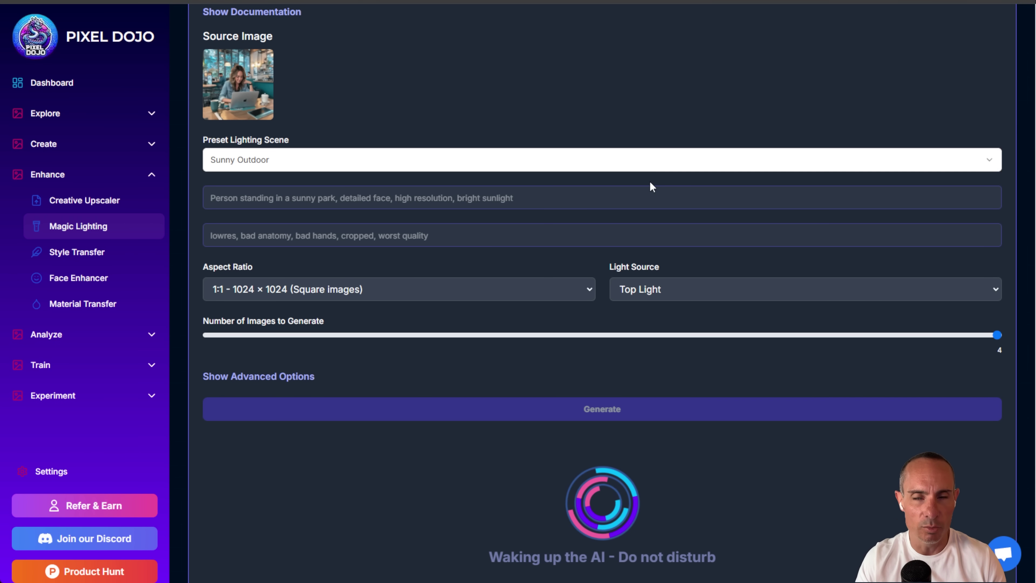
Open the Preset Lighting Scene list and scroll through the sunny outdoor results
click(602, 410)
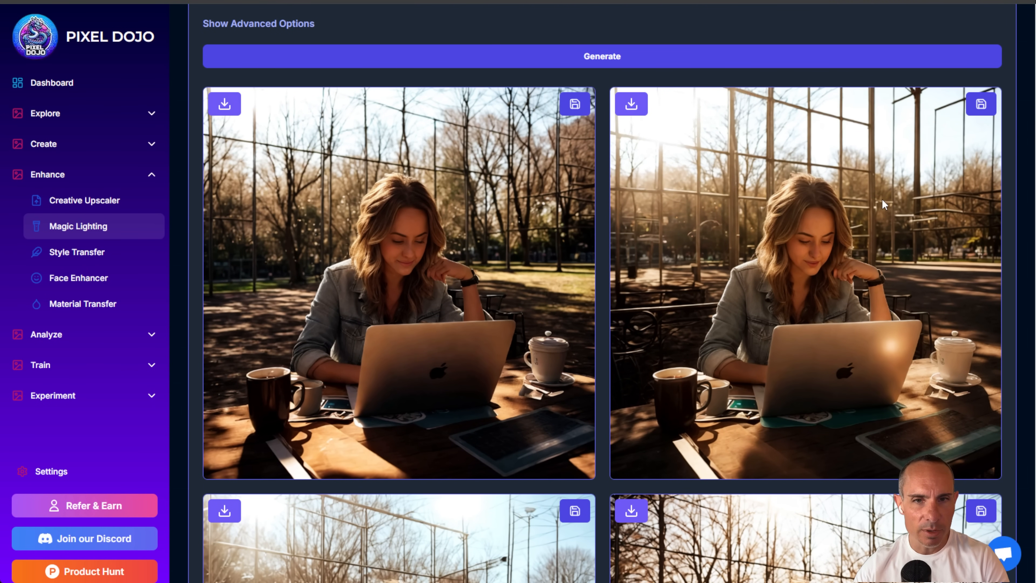
mouse_move(761, 216)
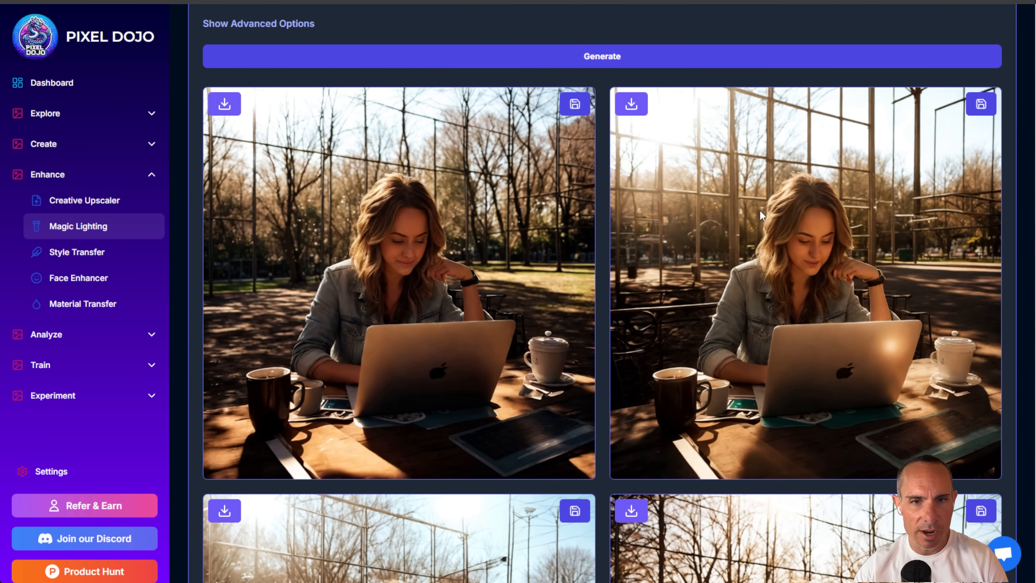
scroll(down, 3)
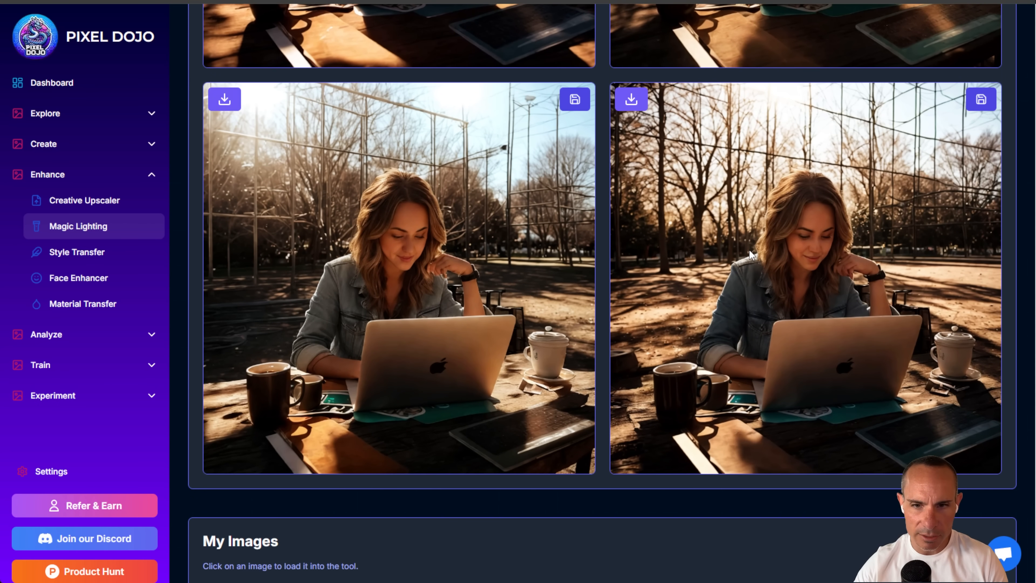
mouse_move(744, 251)
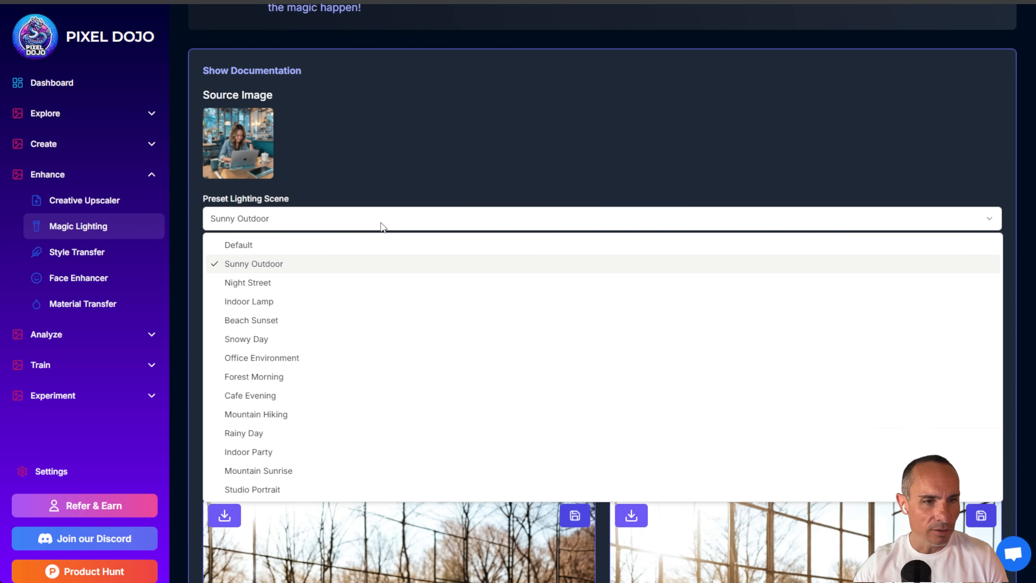
Replace the park prompt wording with 'In front of the castle at disneyland' and generate four relit images
click(253, 263)
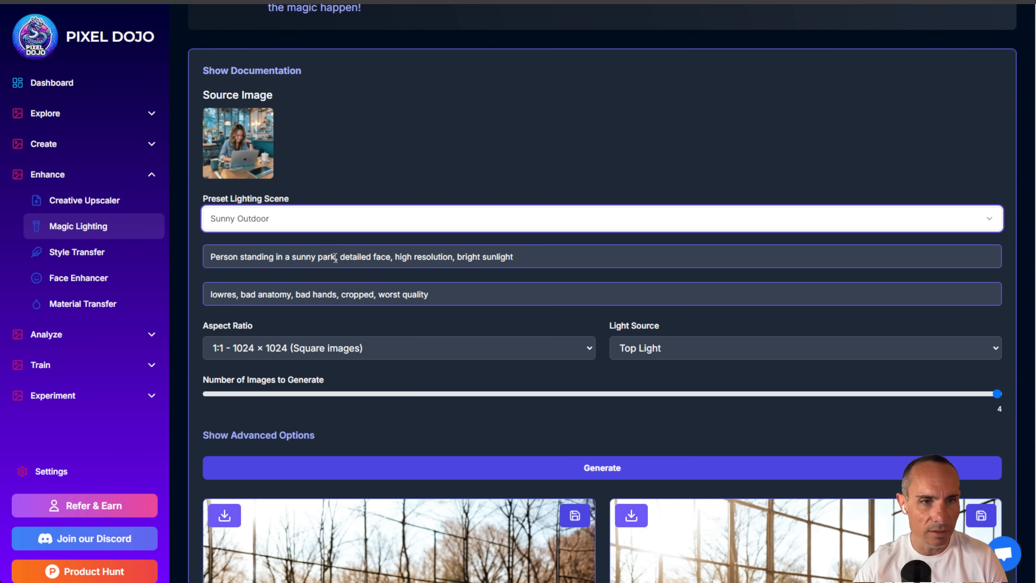
double_click(272, 257)
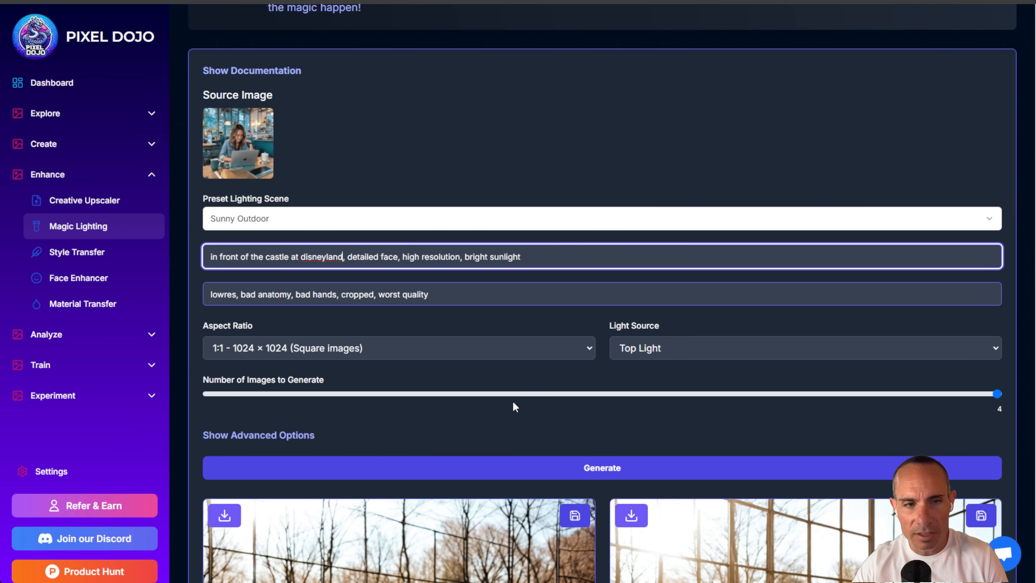
click(602, 468)
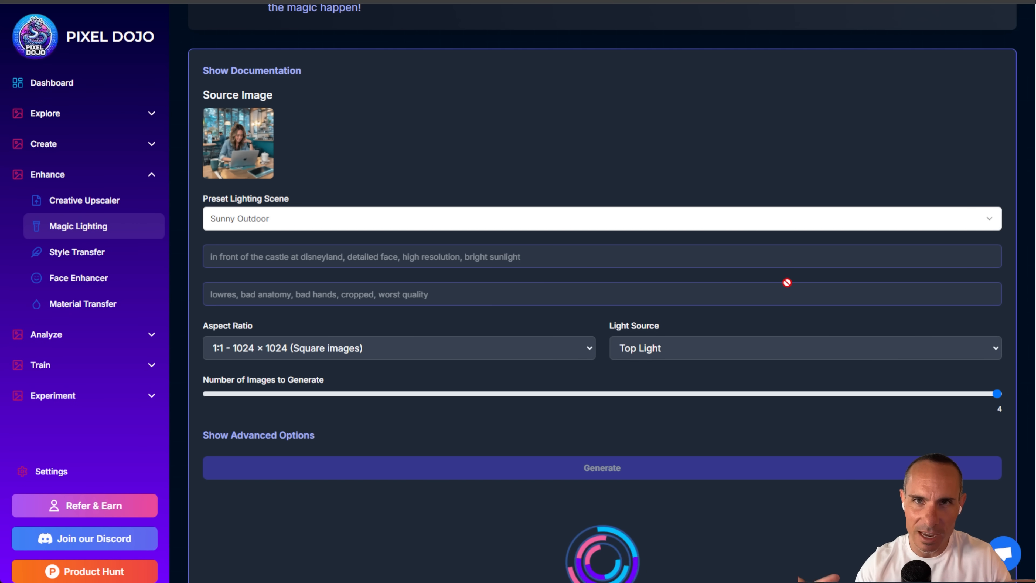
click(603, 468)
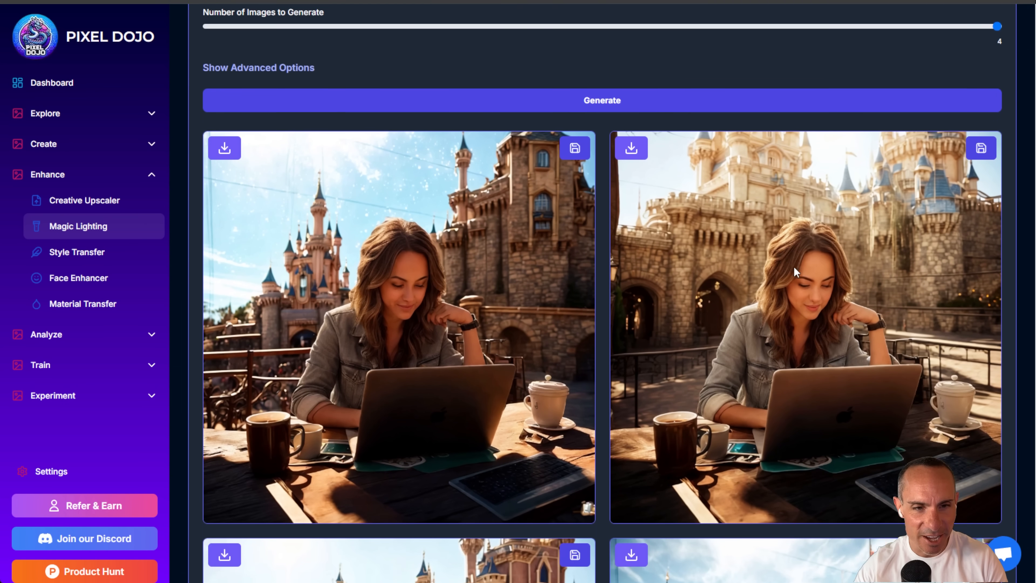
scroll(down, 3)
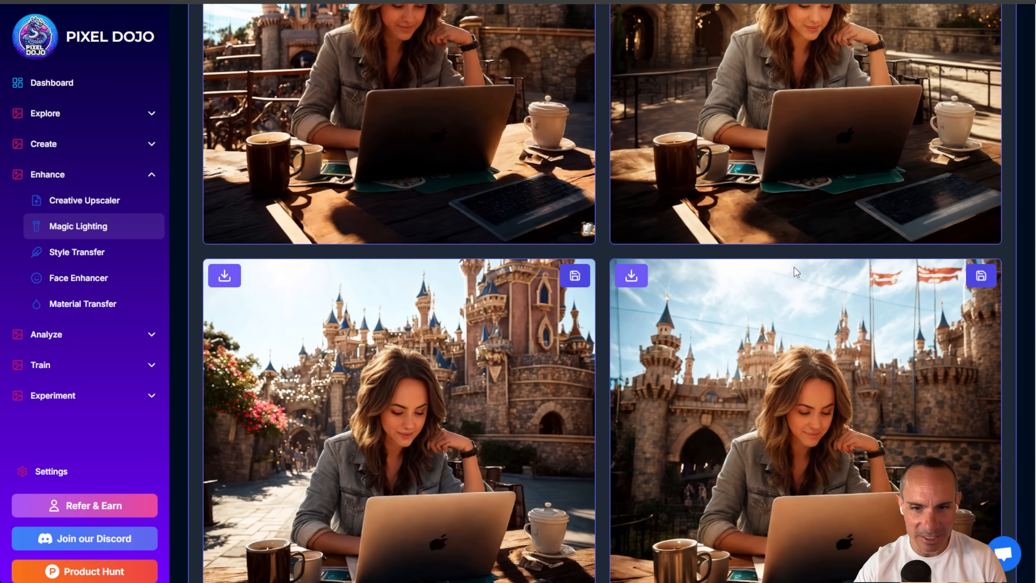
scroll(down, 3)
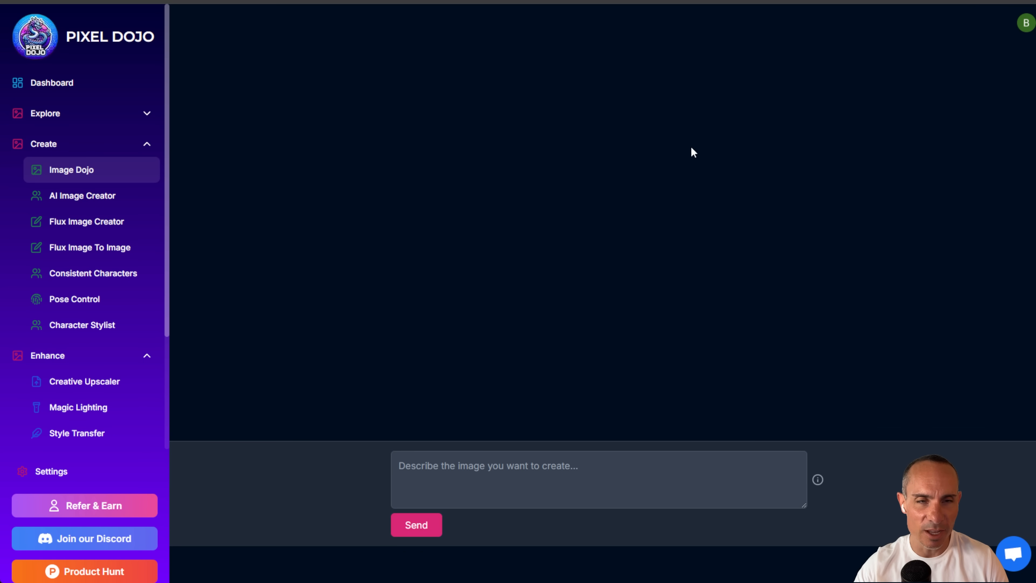
mouse_move(592, 458)
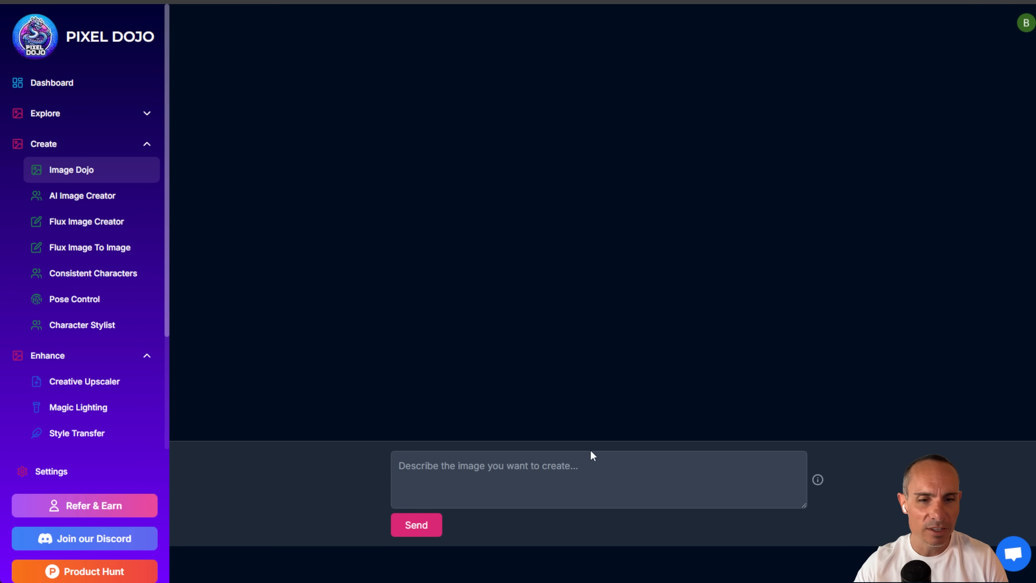
Send the prompt 'a dog driving a gokart --model pro --aspect 16:9' to Image Dojo
click(602, 465)
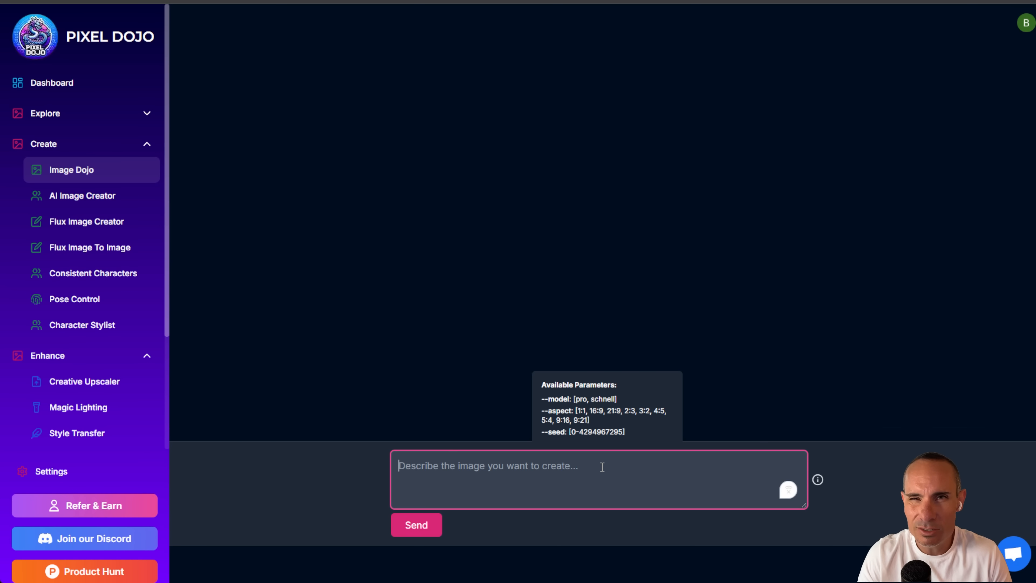
text(a dog driving a gokart)
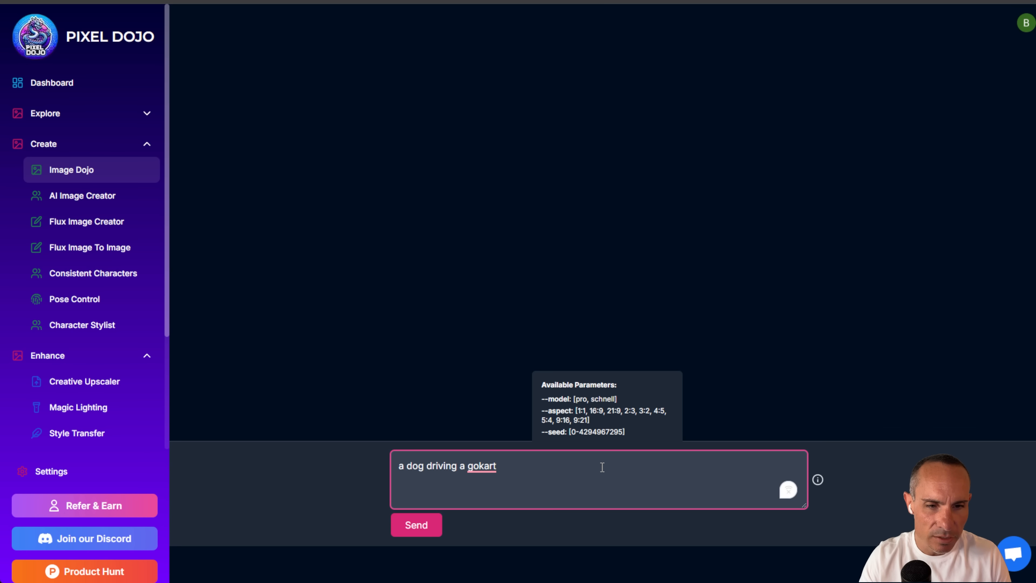
text(--model pro)
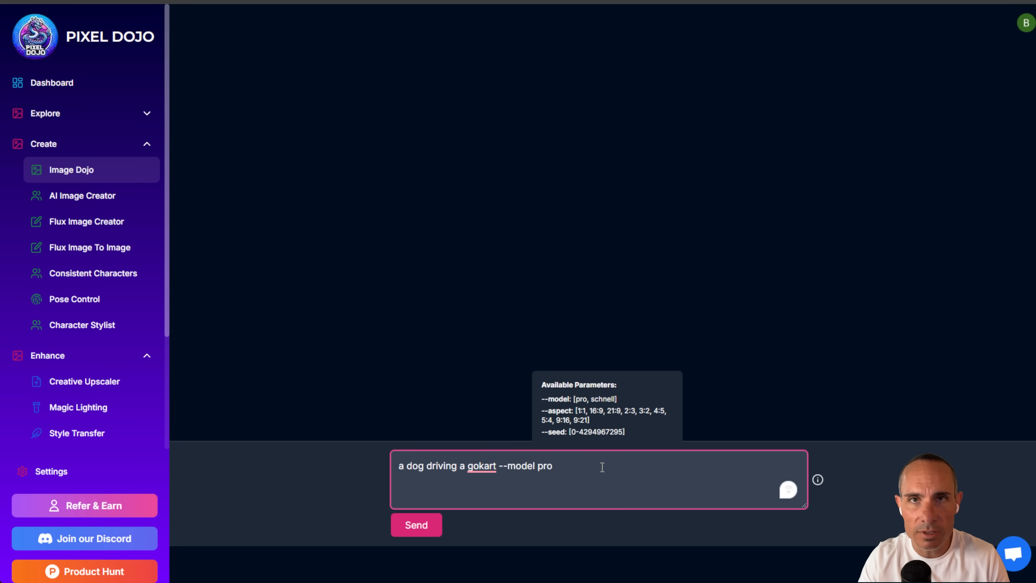
text(-)
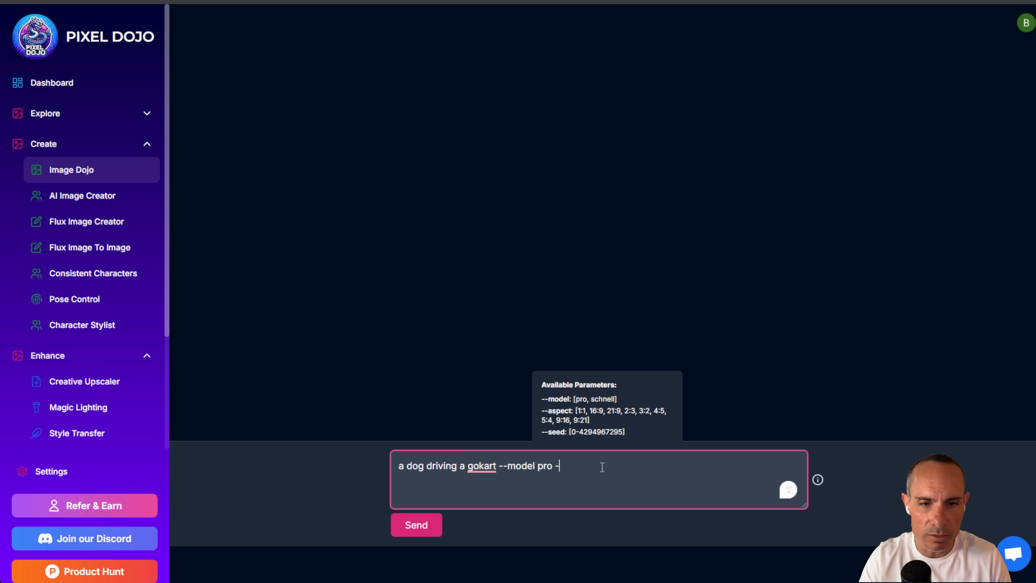
text(-aspect 16:)
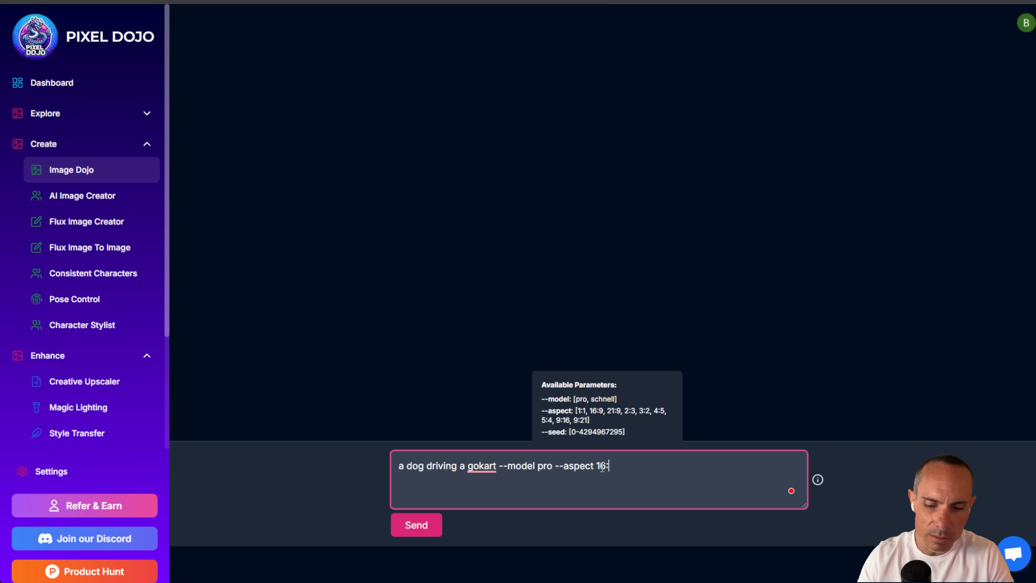
click(416, 524)
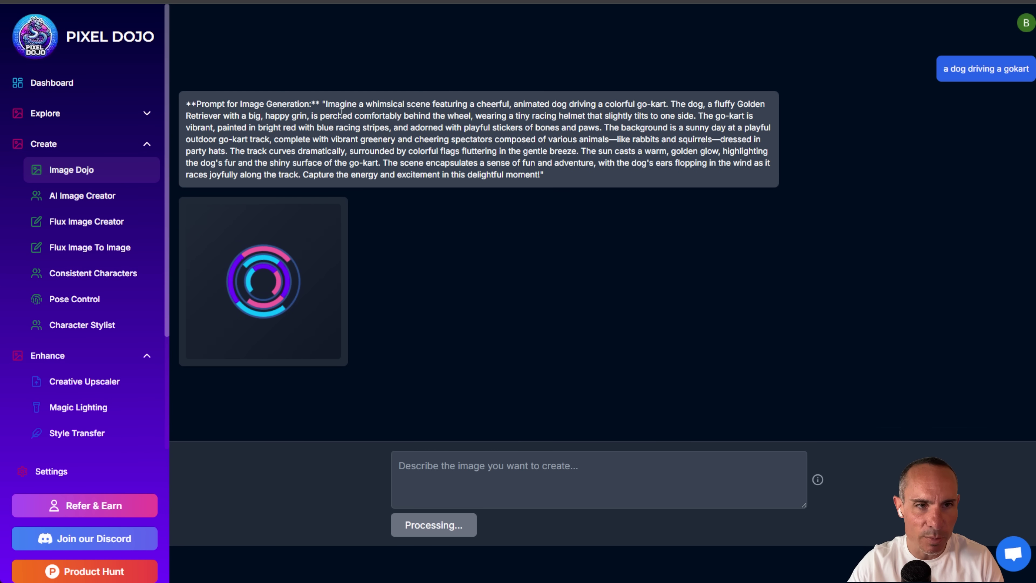
mouse_move(586, 183)
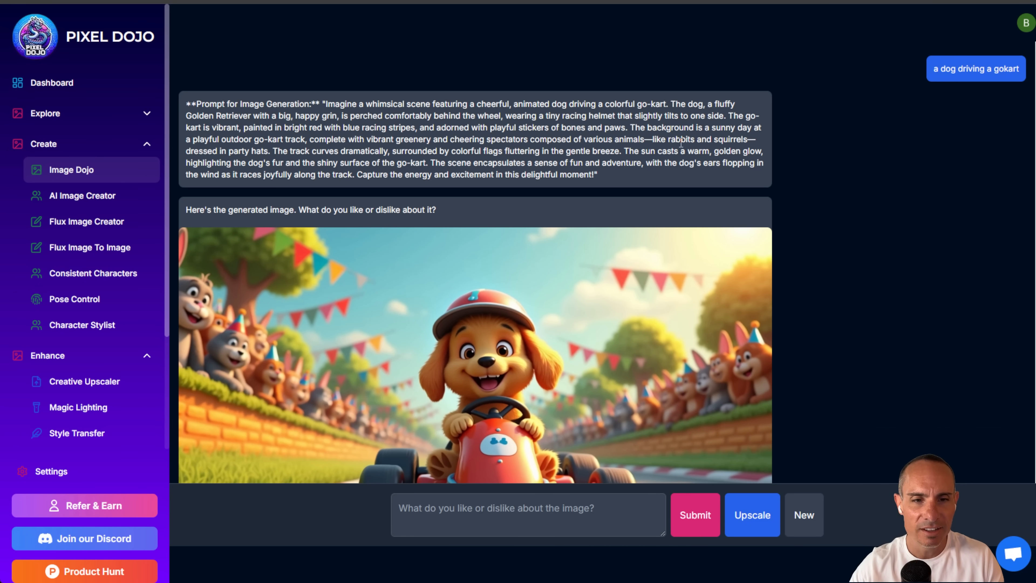
Scroll down to view the rendered cartoon dog in a red go-kart
scroll(down, 3)
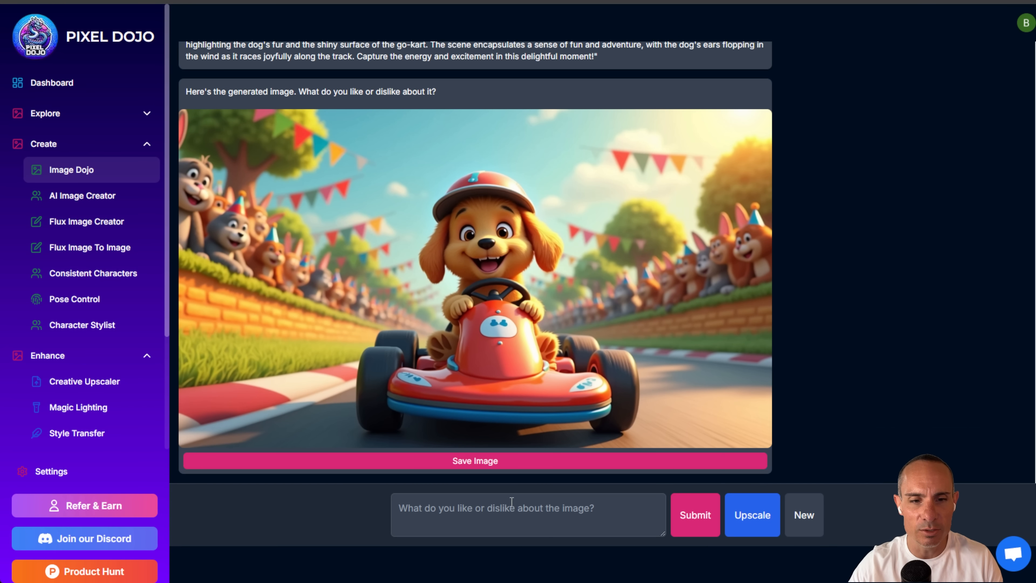
Submit feedback 'I want it to look like a photo, less like a cartoon' and view the regenerated image
click(552, 519)
text(I want it to look like a photo)
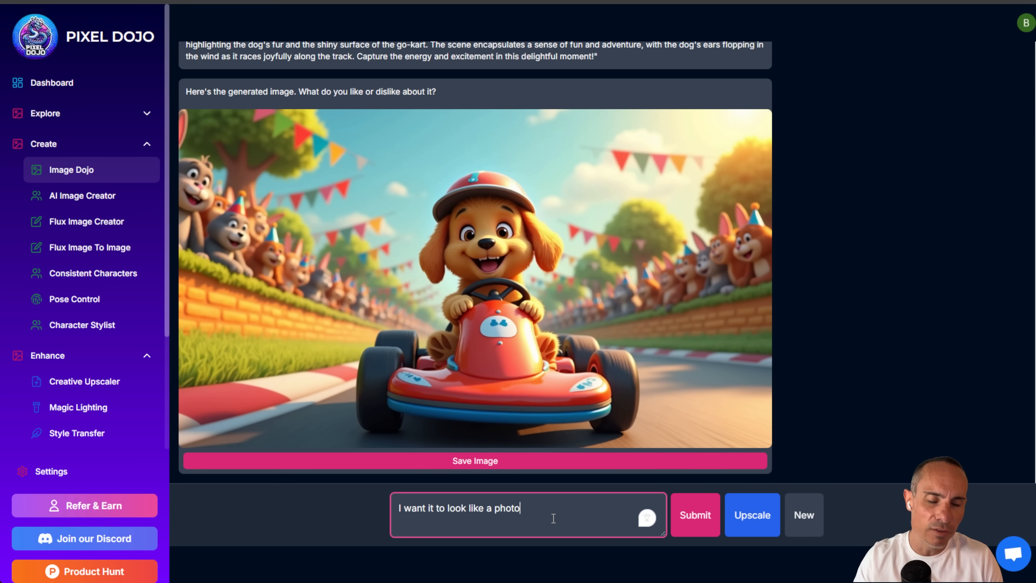
text(, less like a cartoon)
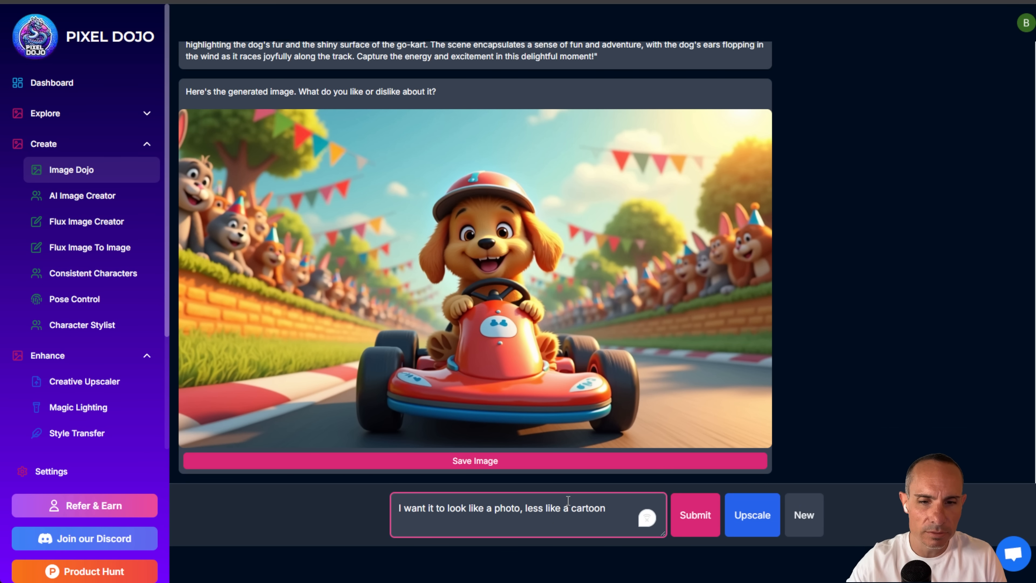
click(695, 515)
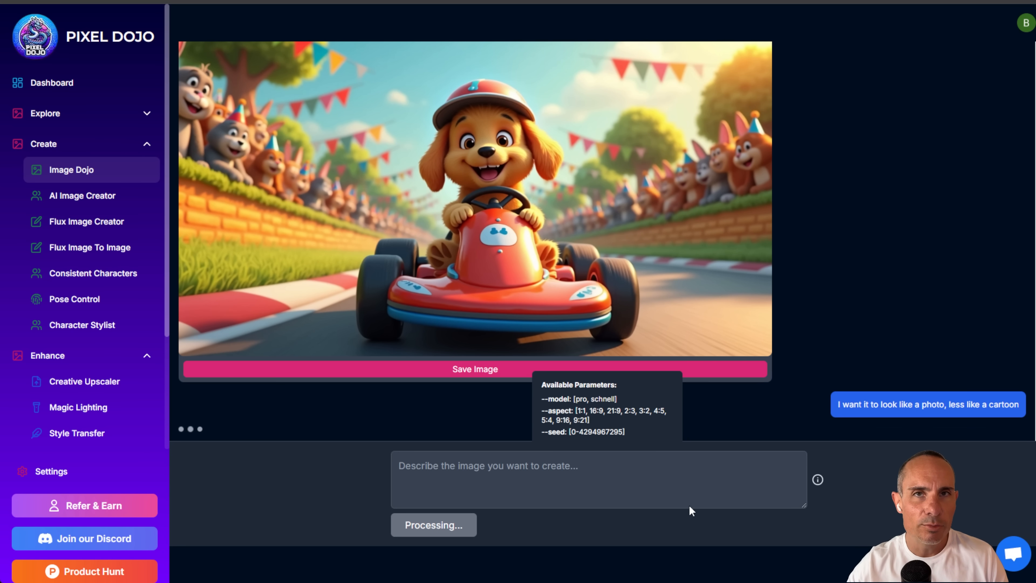
mouse_move(837, 281)
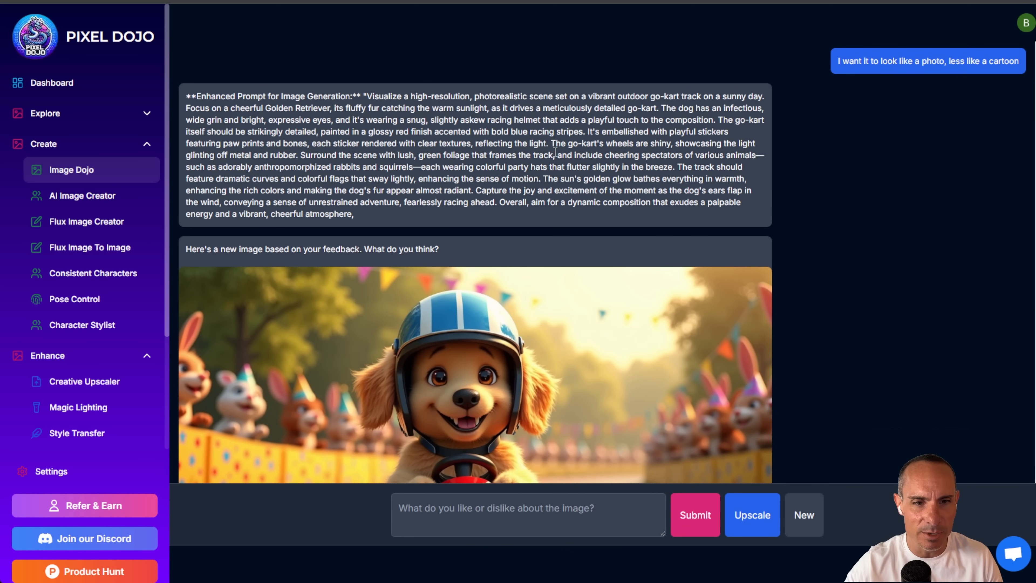
scroll(down, 3)
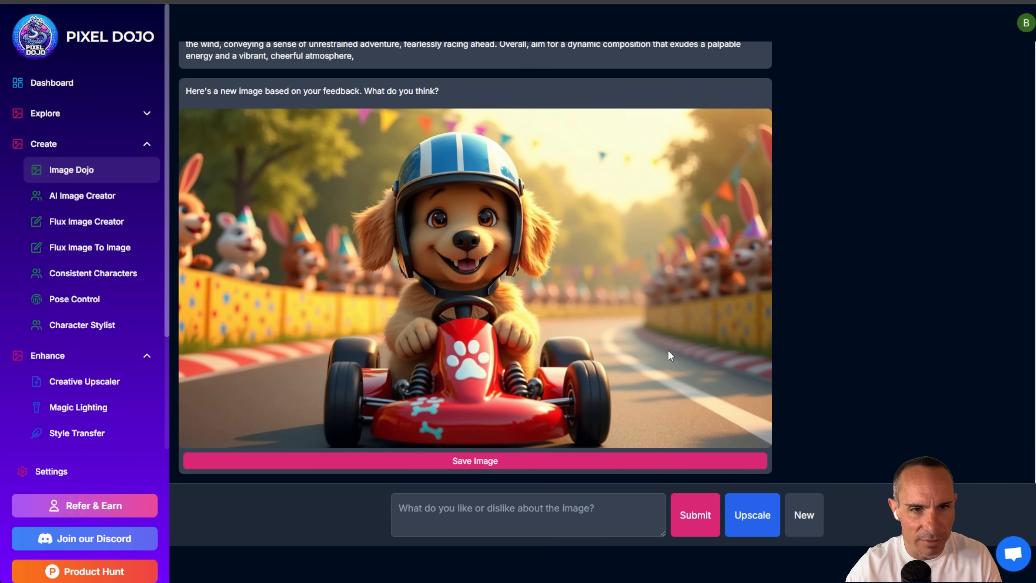
mouse_move(675, 346)
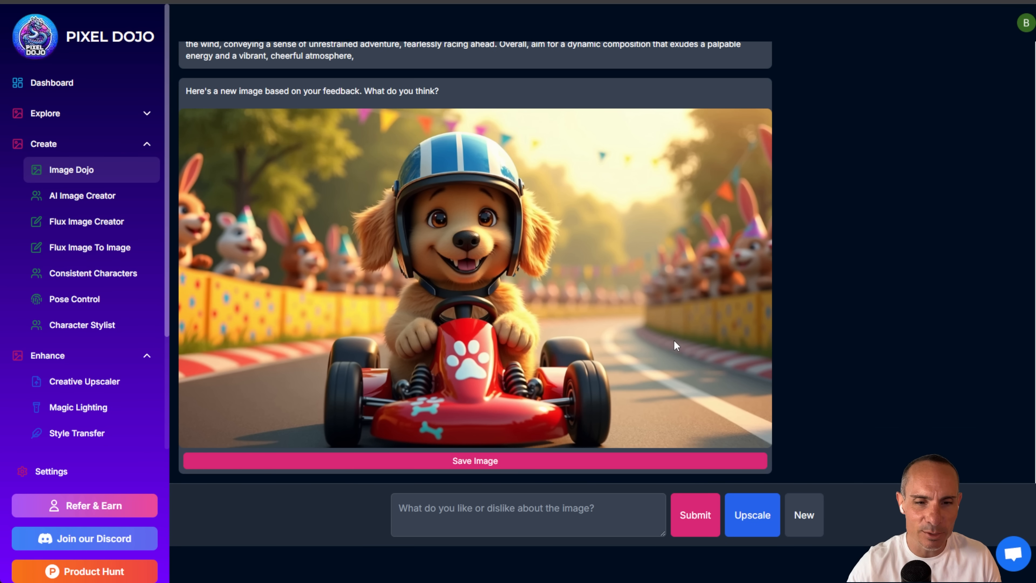
mouse_move(772, 480)
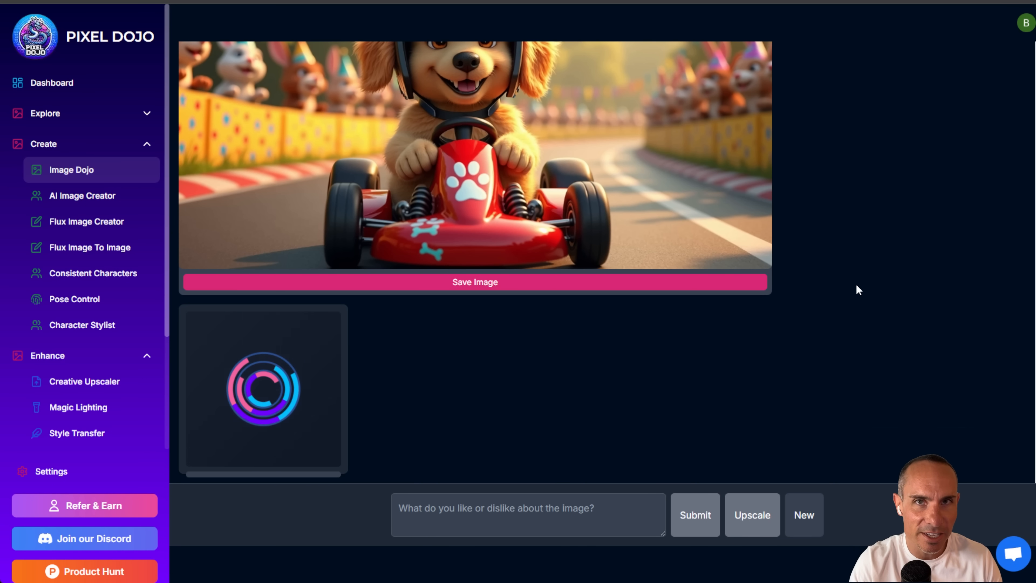
Upscale the go-kart dog, compare before/after with the slider, then go to My Images
click(751, 515)
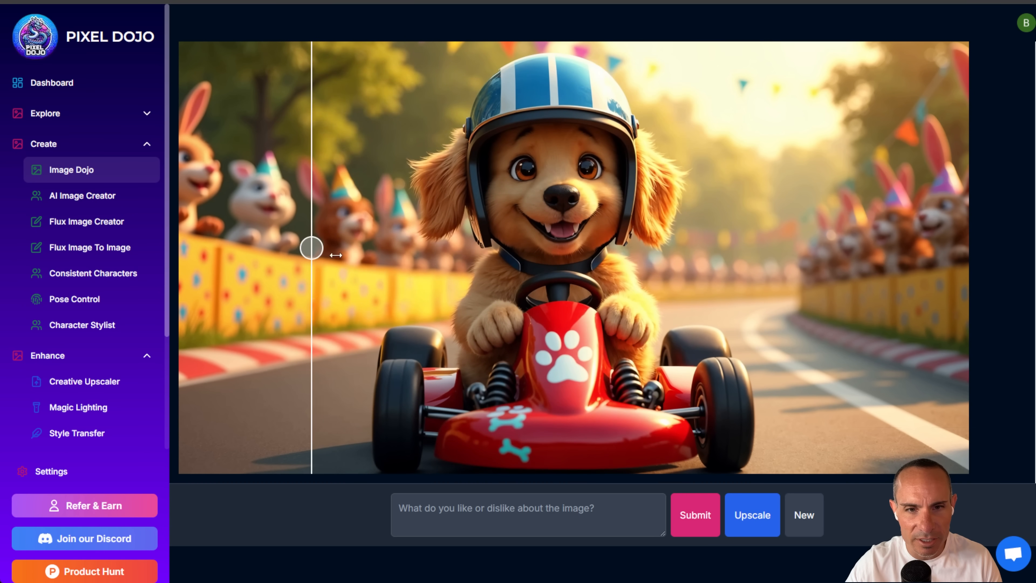
drag(311, 247, 689, 247)
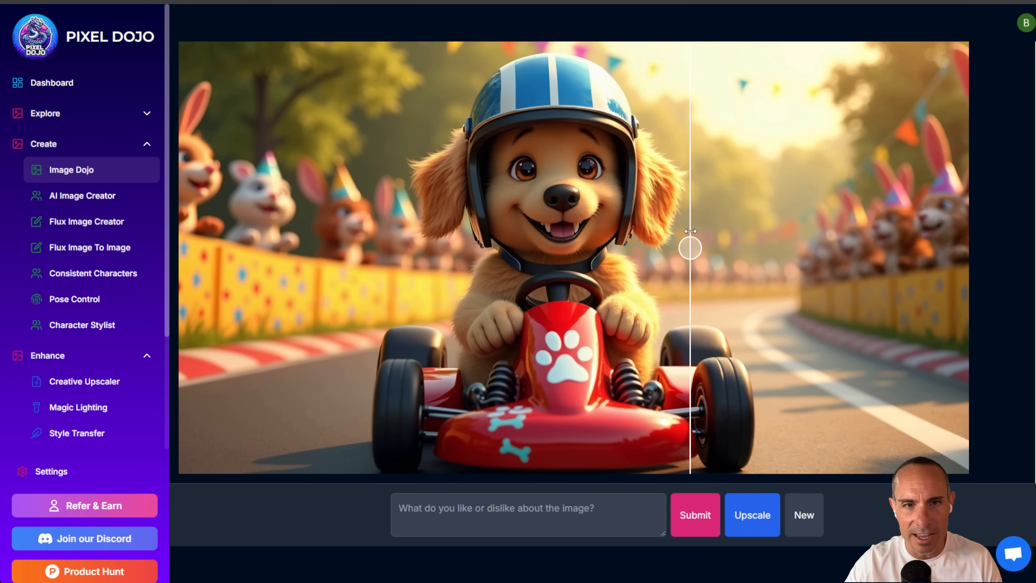
drag(689, 248, 311, 248)
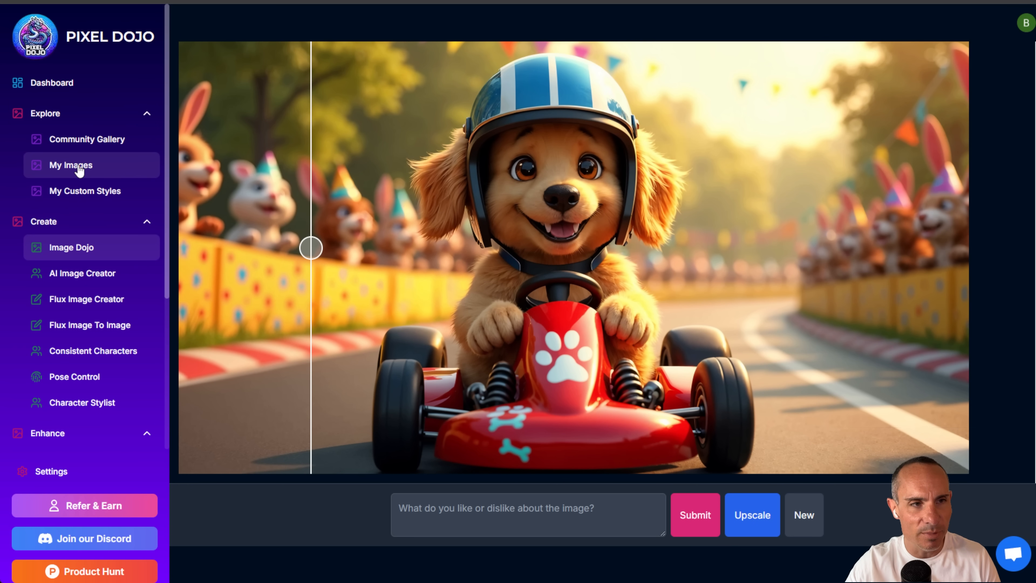
click(71, 165)
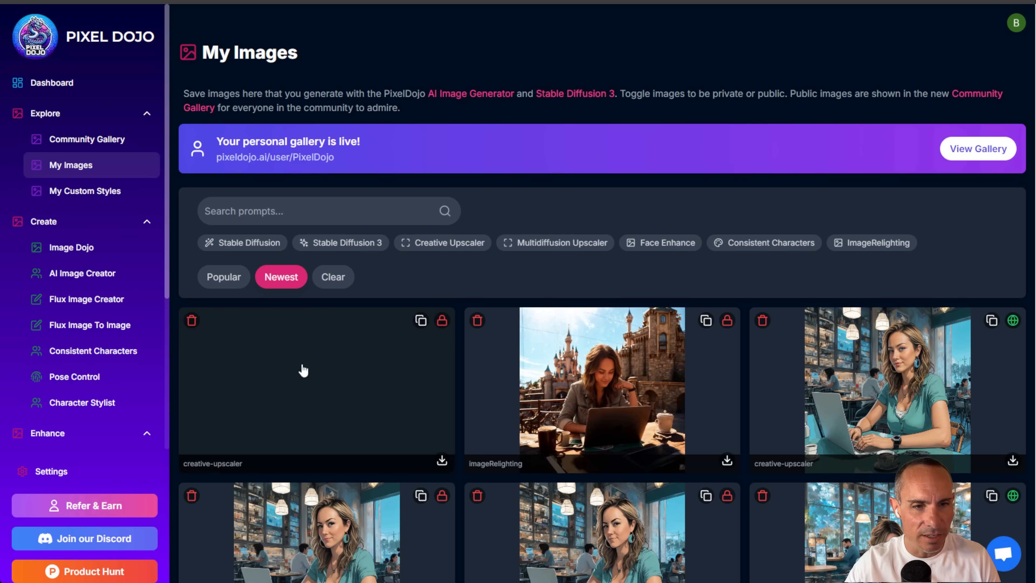